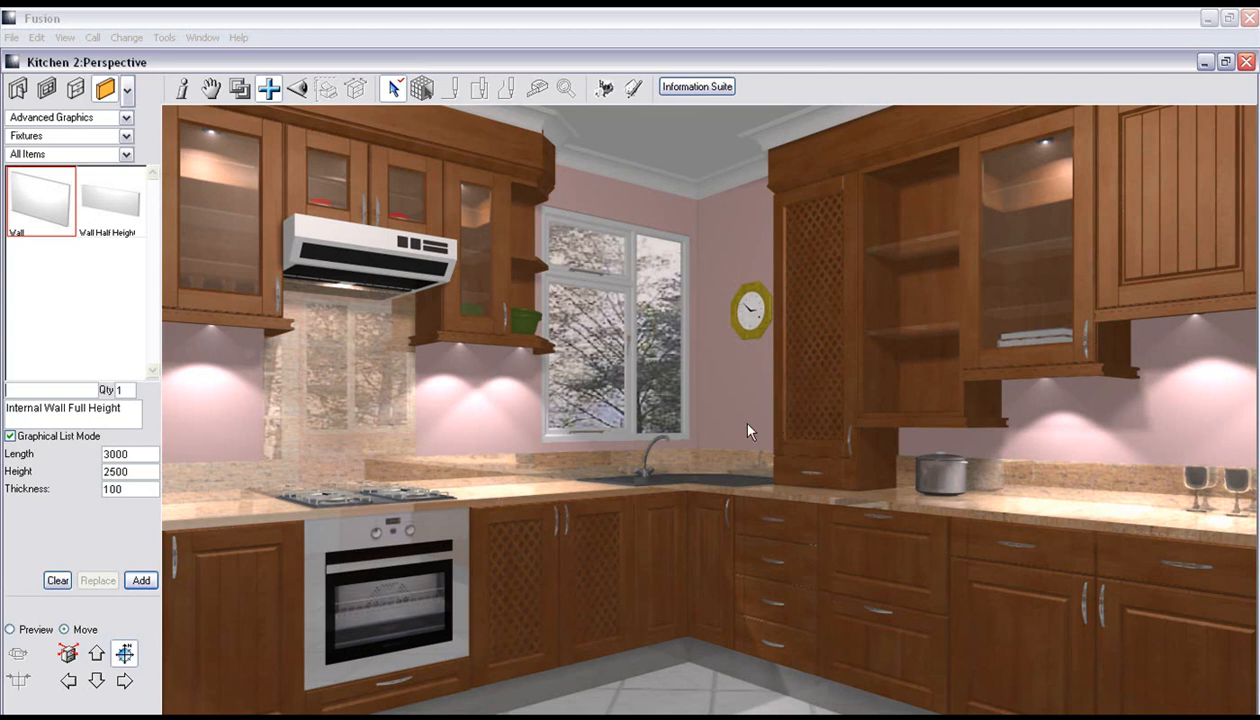
mouse_move(588, 250)
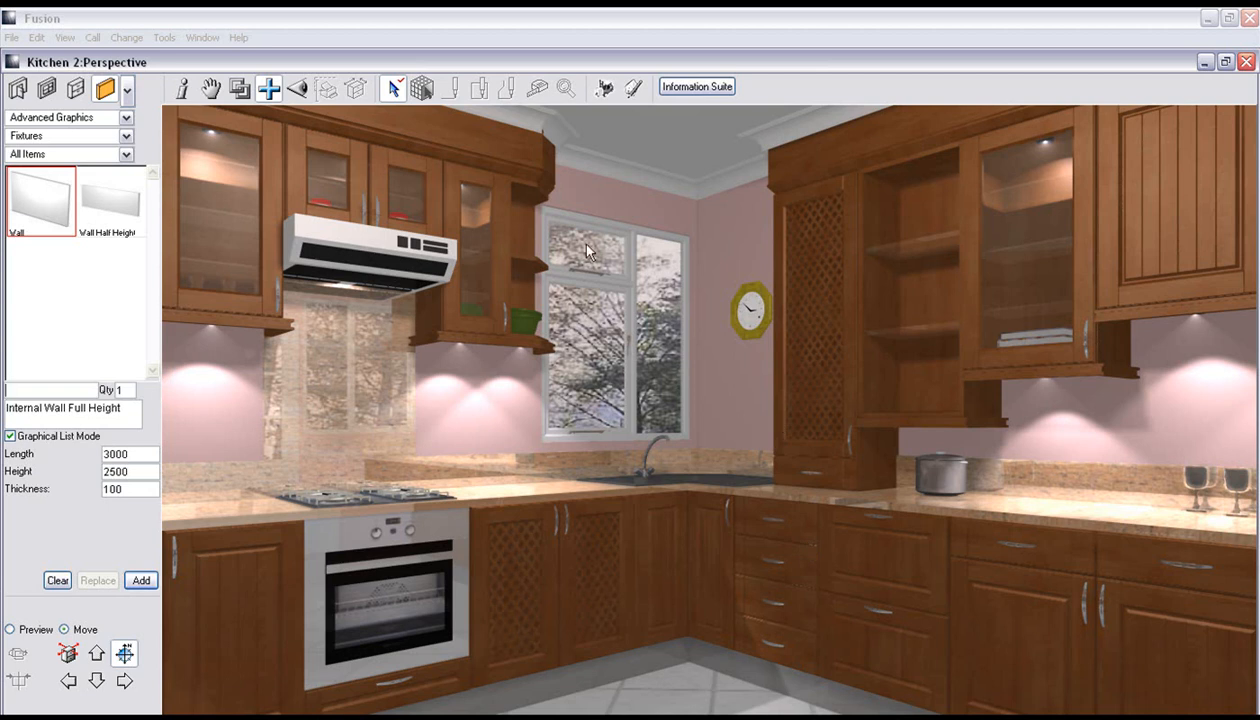
mouse_move(849, 475)
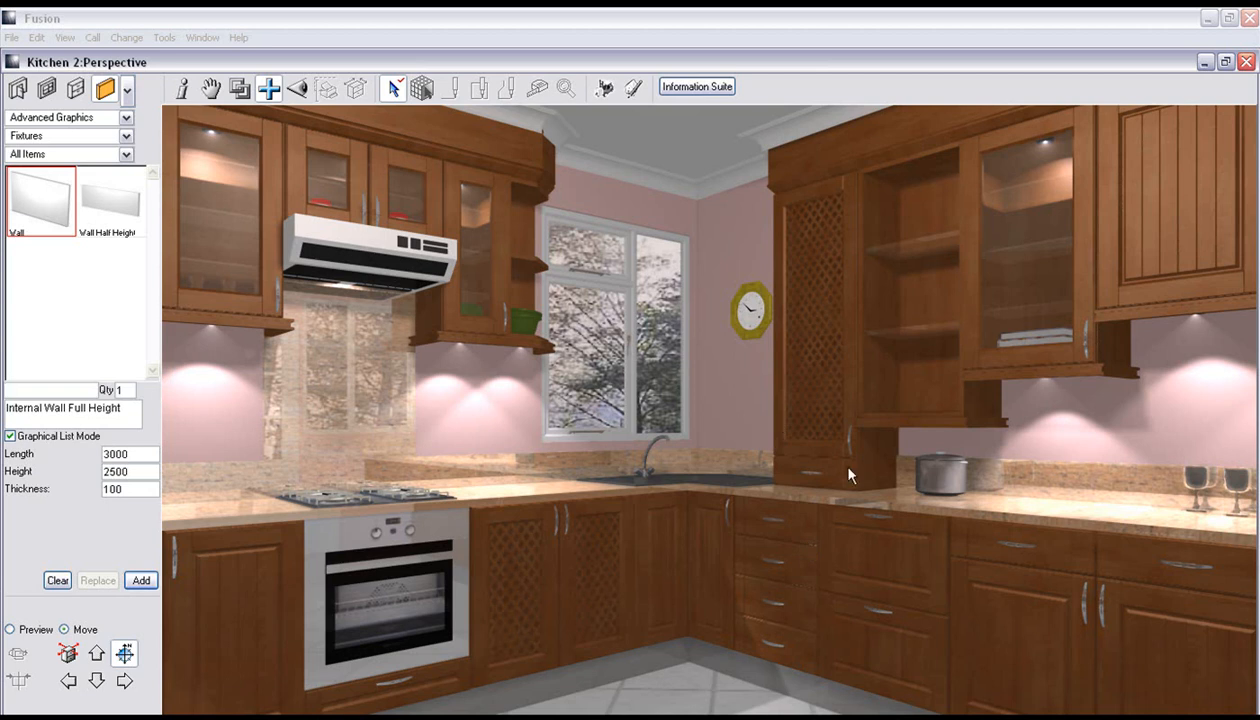
mouse_move(465, 438)
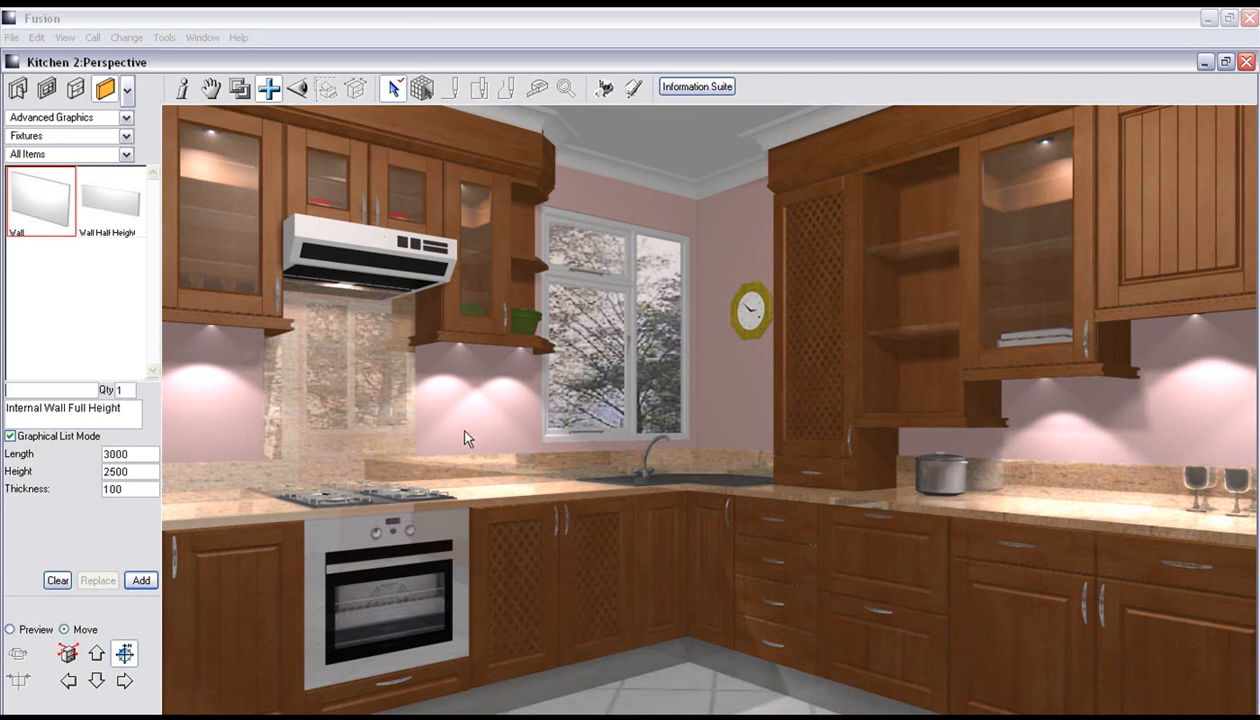
mouse_move(457, 378)
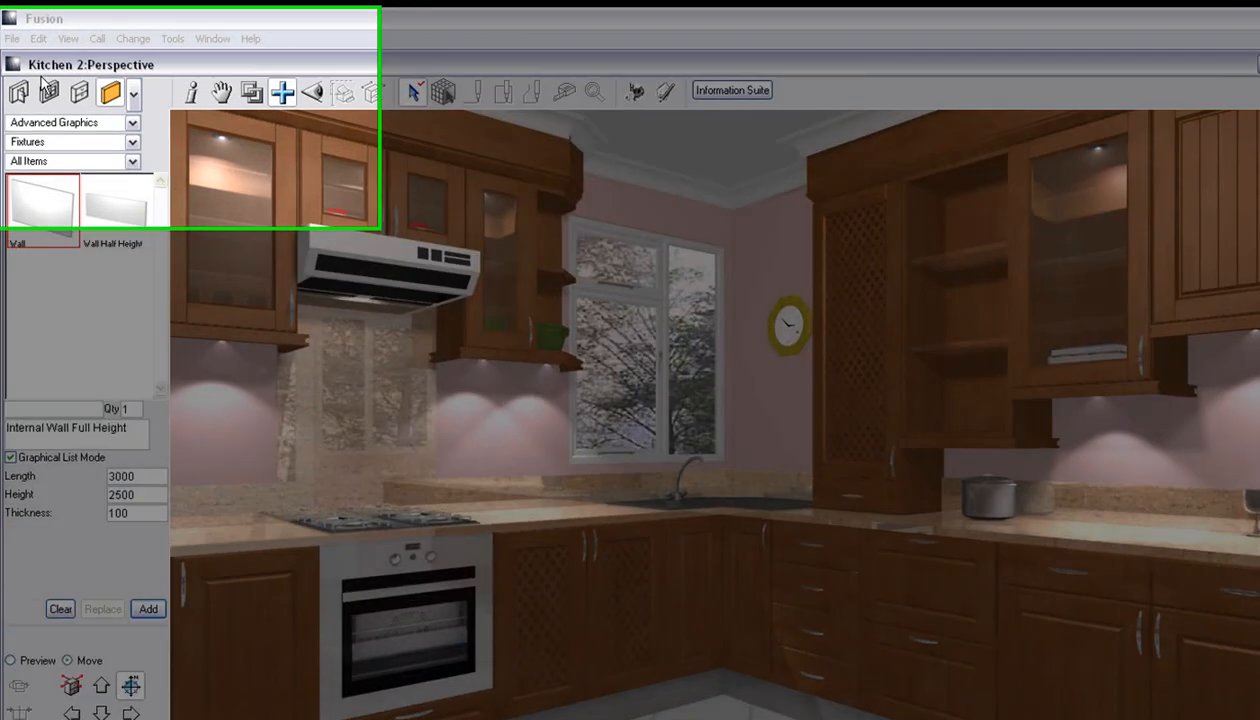
Switch Kitchen 2 to report view and list the available report types.
click(67, 38)
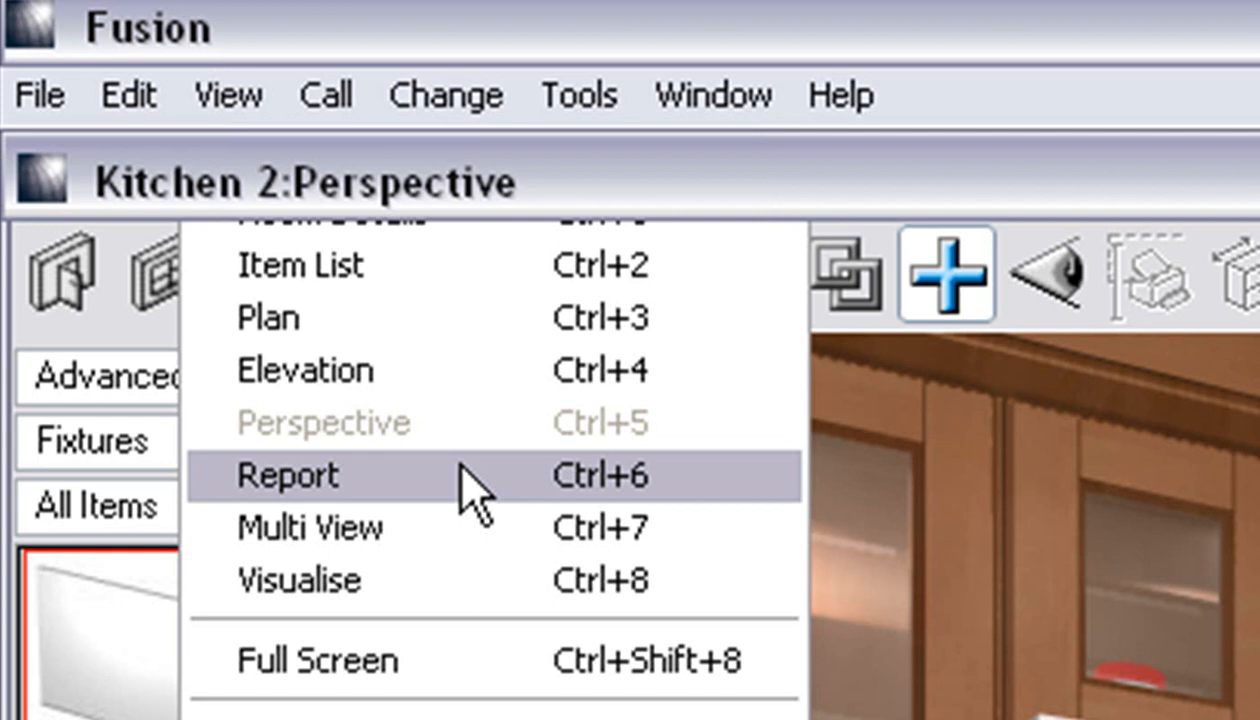
click(287, 475)
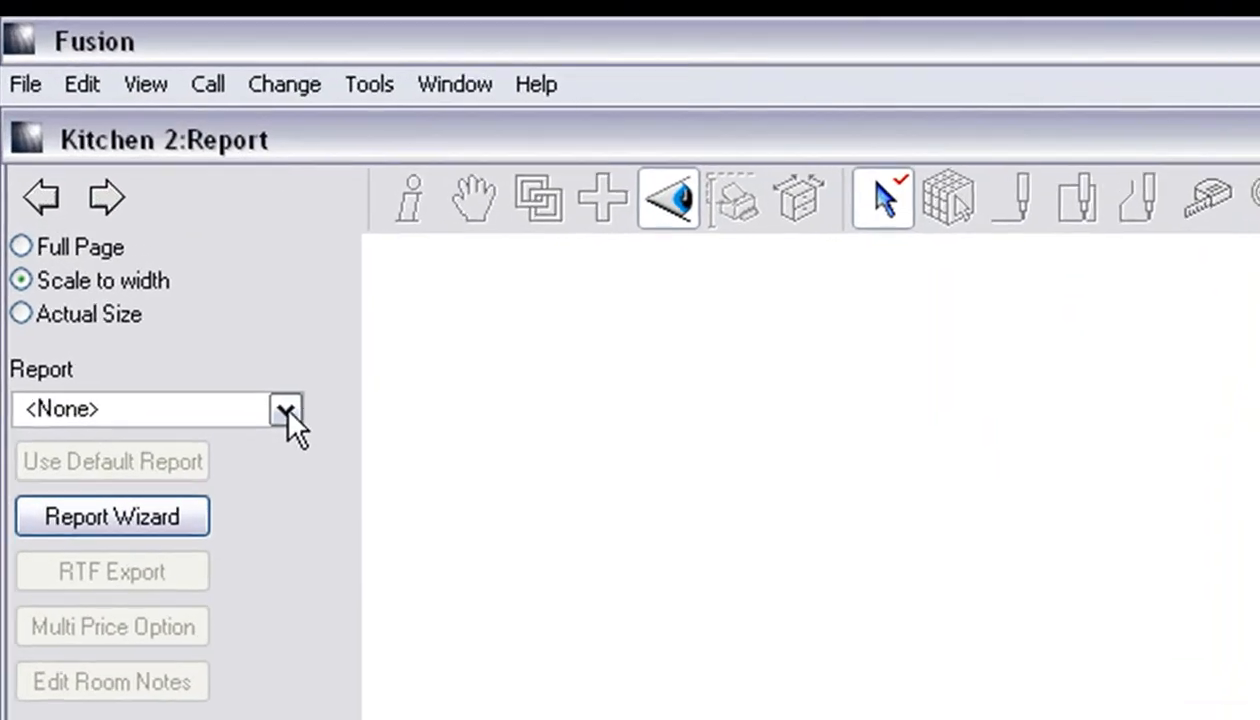
click(286, 409)
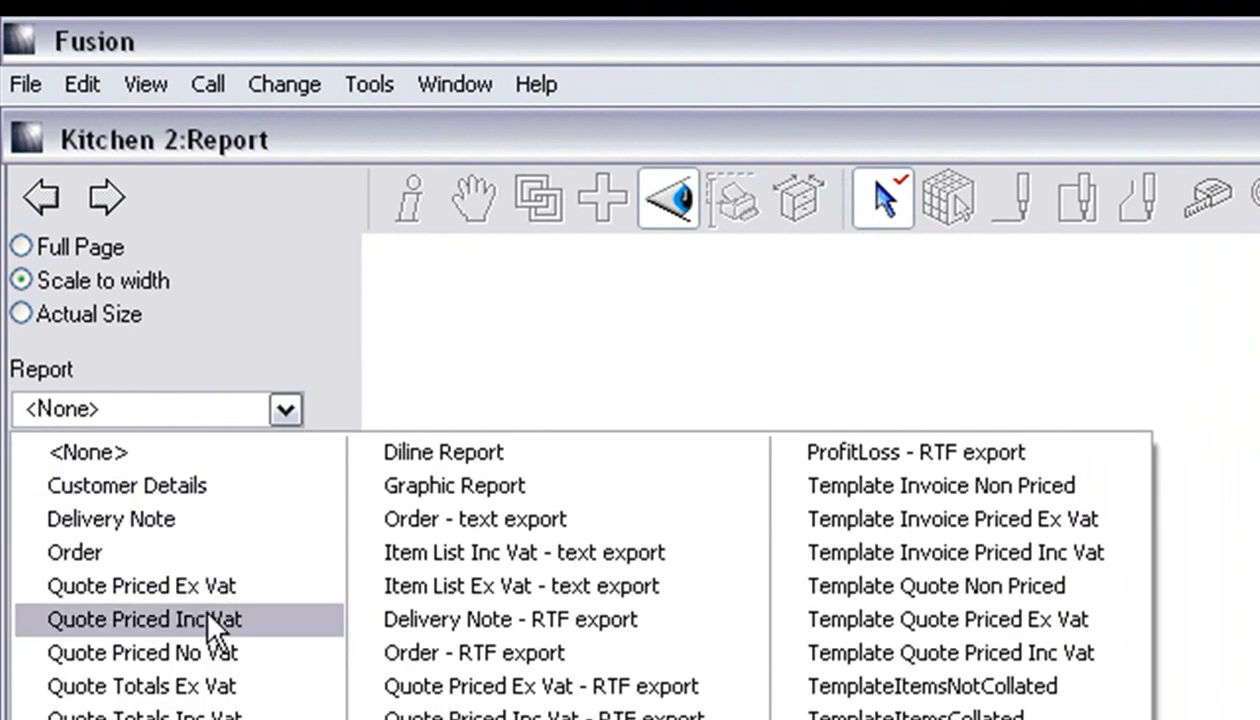
mouse_move(265, 630)
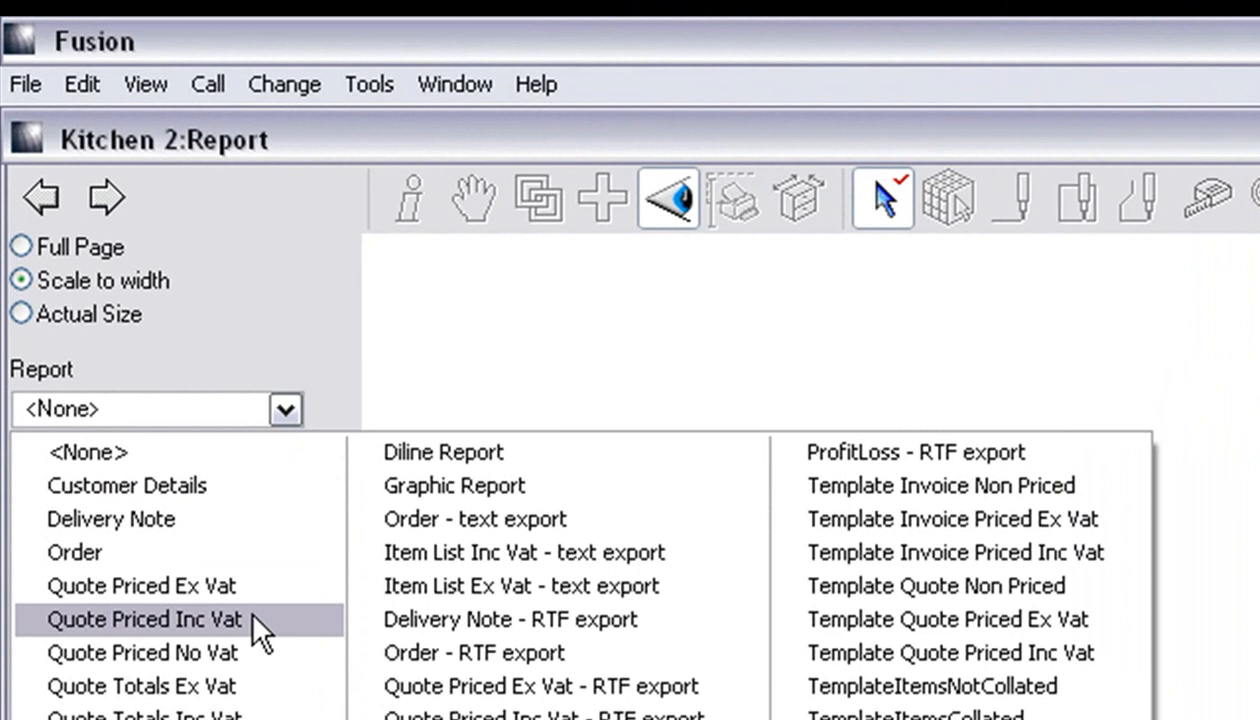
Generate the Quote Priced Inc Vat report listing the units at R 0.00.
click(145, 619)
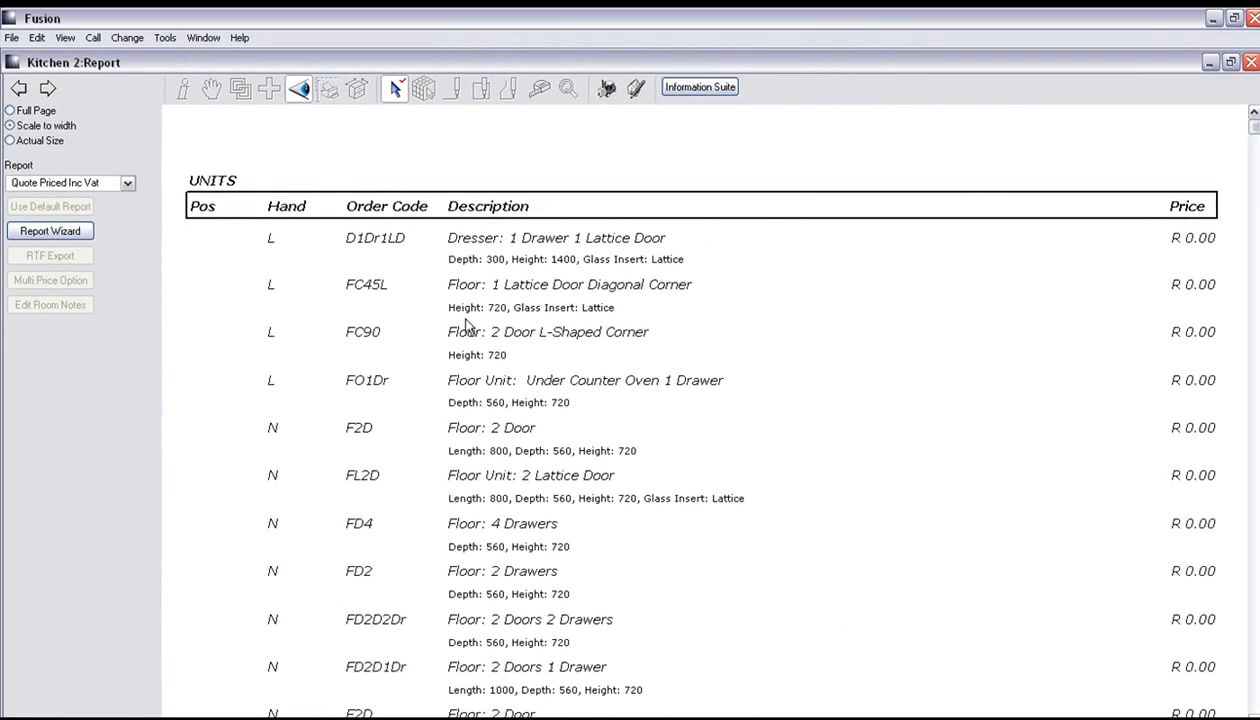
mouse_move(1200, 502)
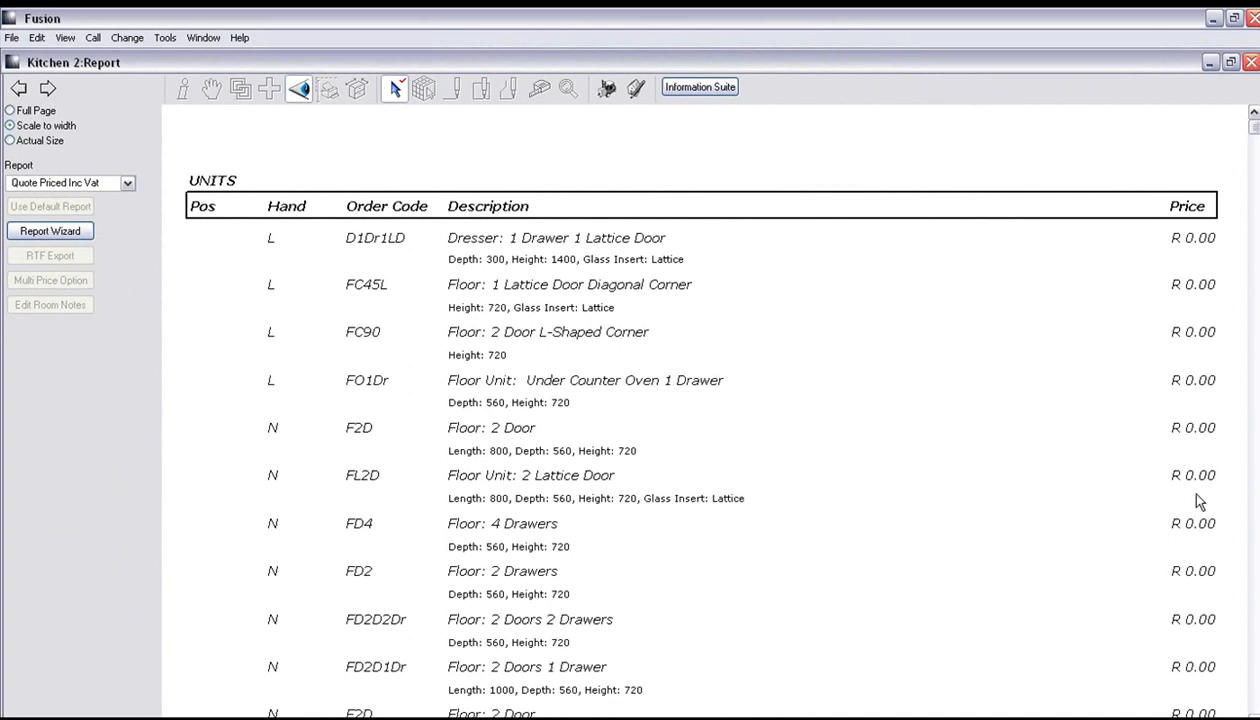
mouse_move(1177, 274)
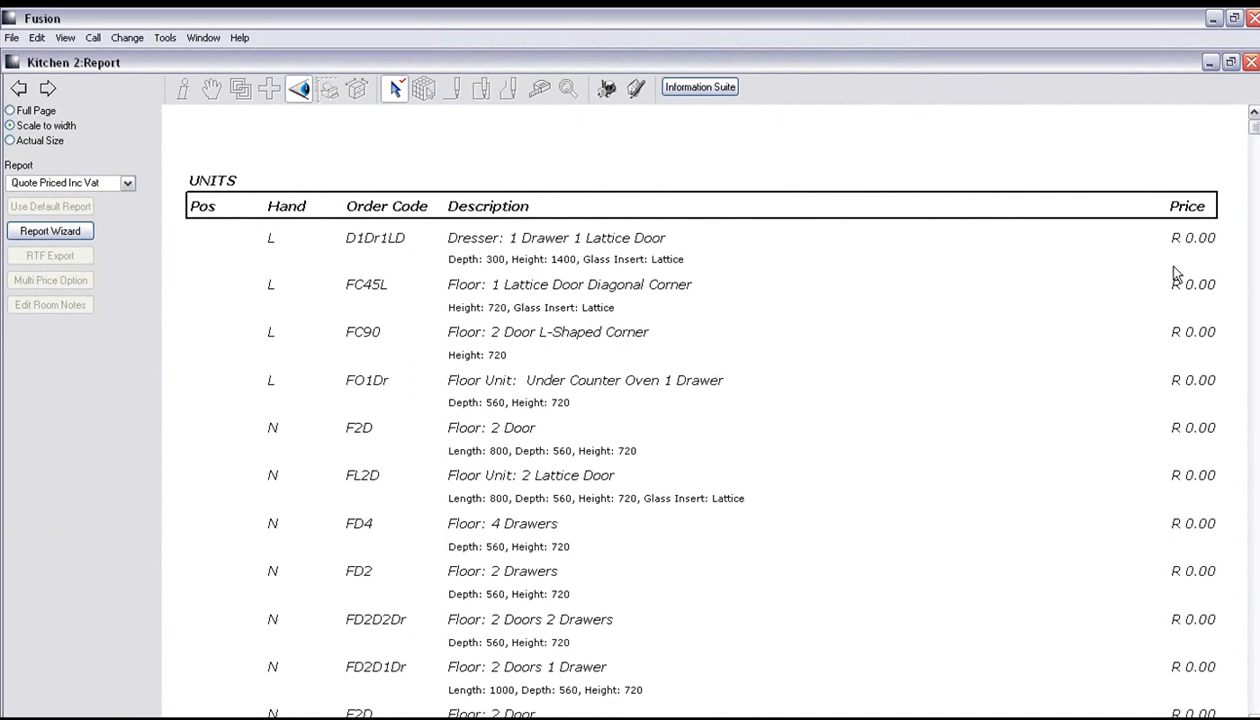
mouse_move(1185, 462)
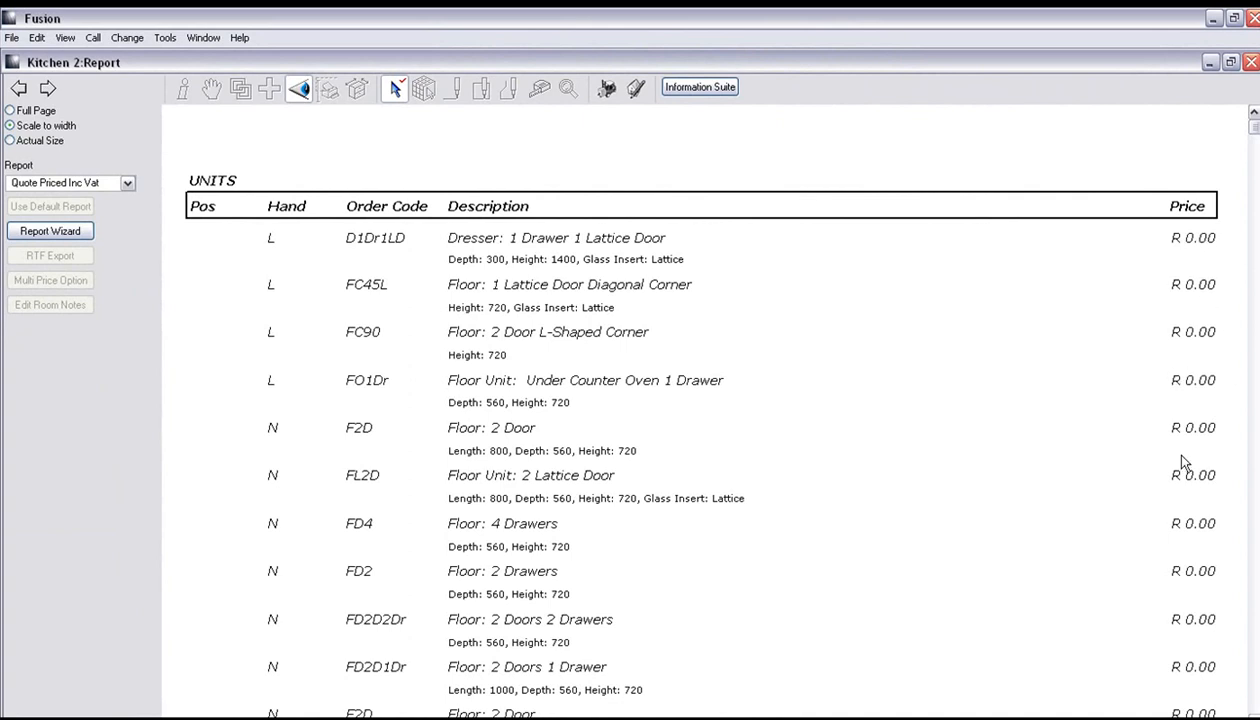
mouse_move(659, 323)
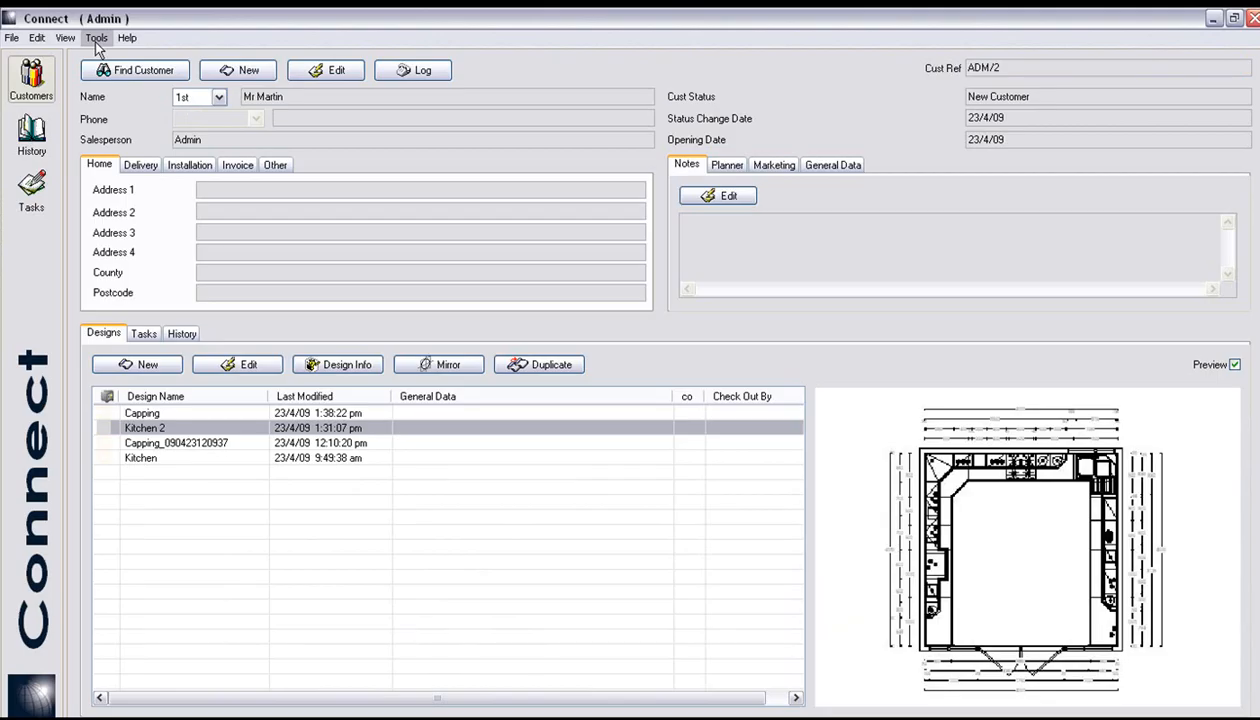
Check out the Fusion QM catalogue as Admin via Tools > Catalogue Setup.
click(96, 38)
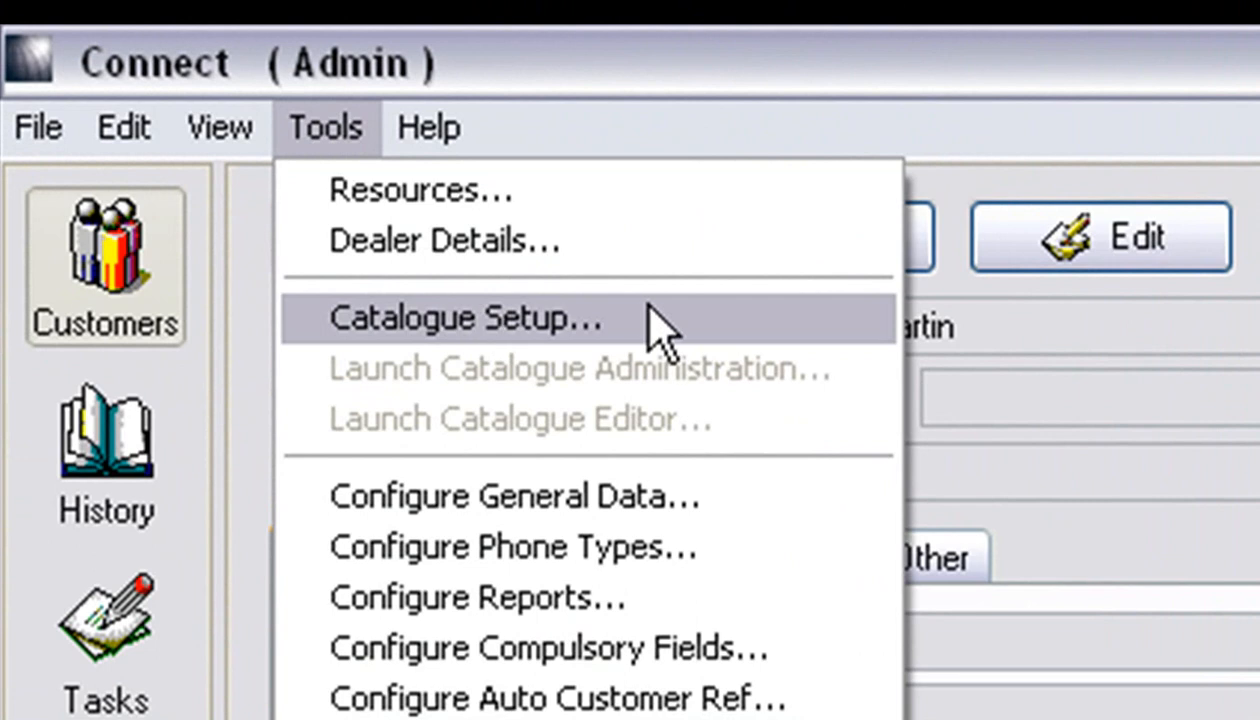
click(466, 317)
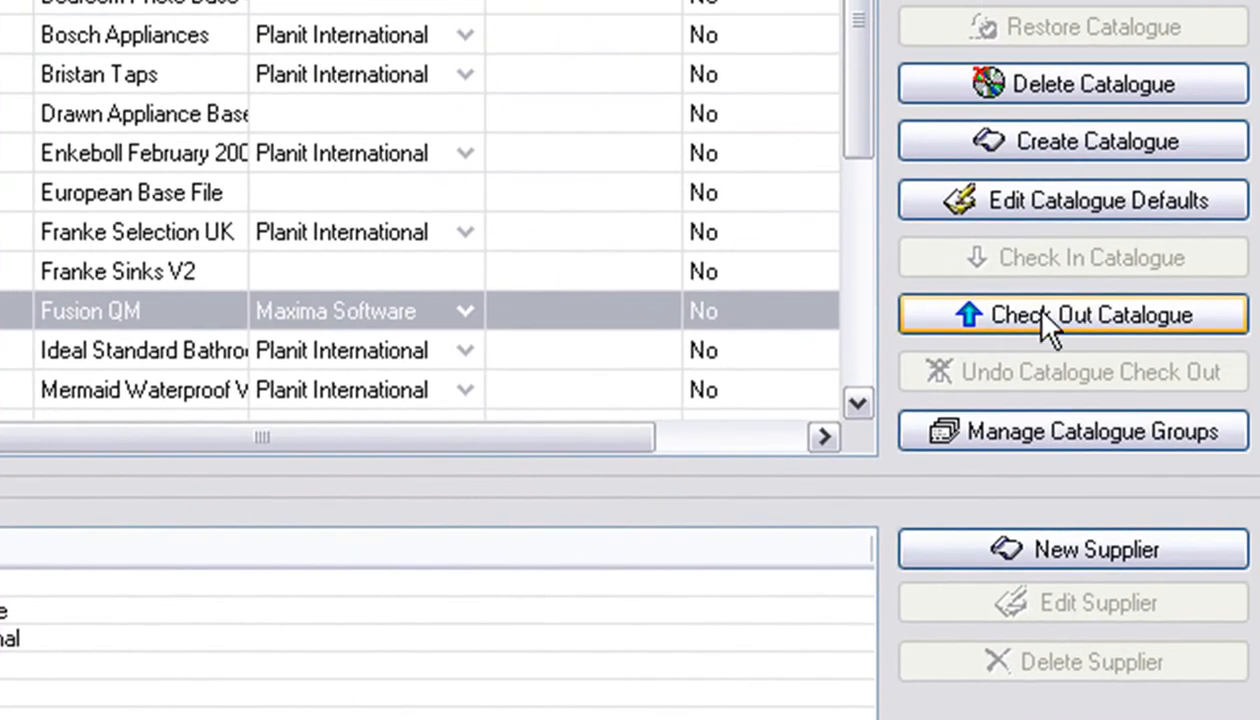
mouse_move(1008, 330)
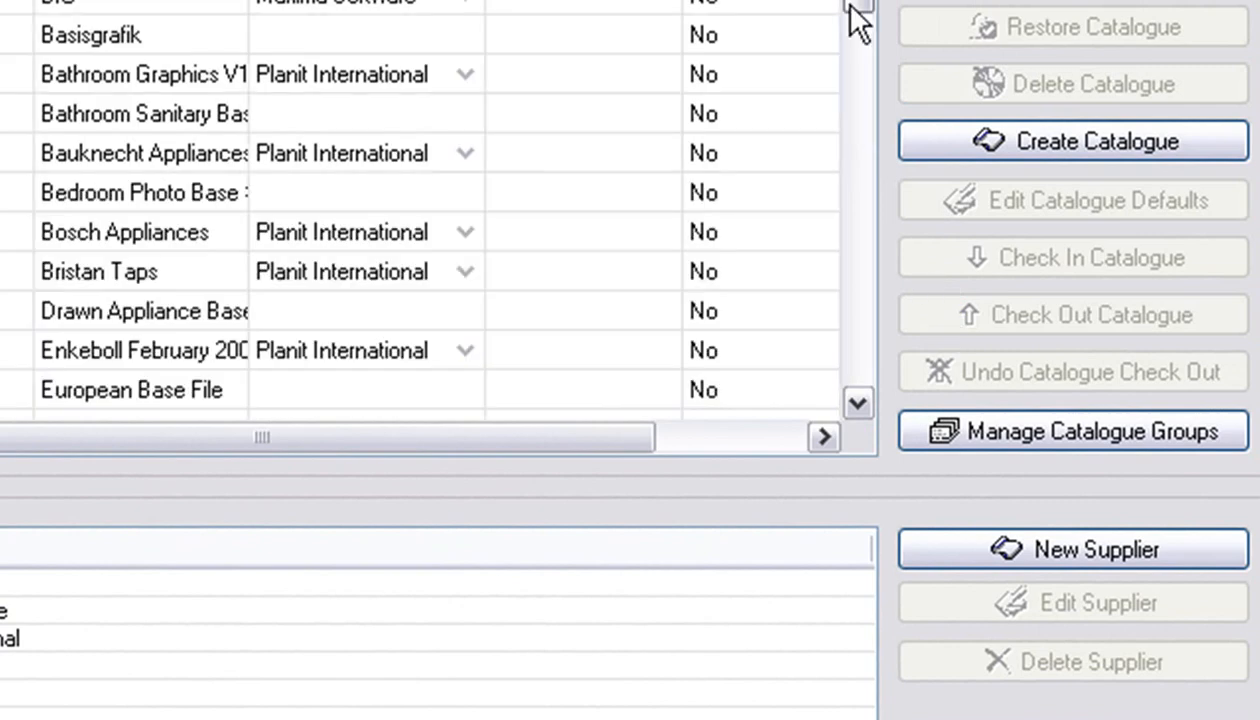
scroll(down, 3)
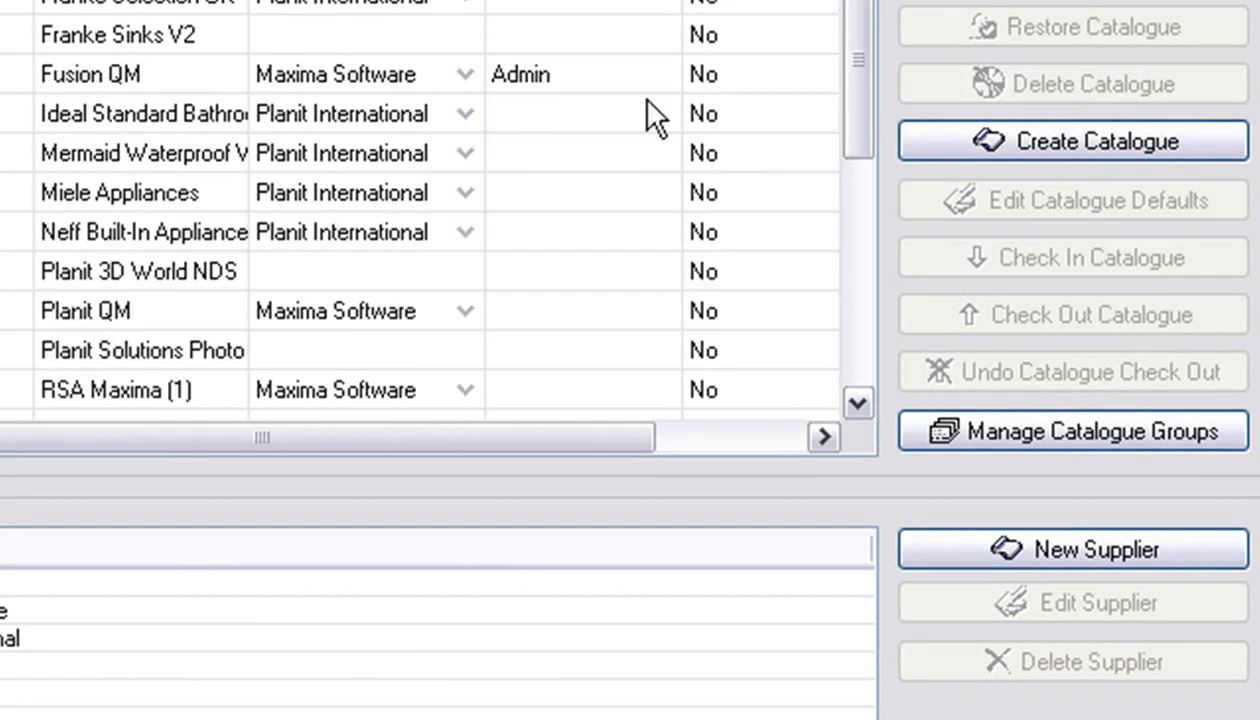
mouse_move(540, 100)
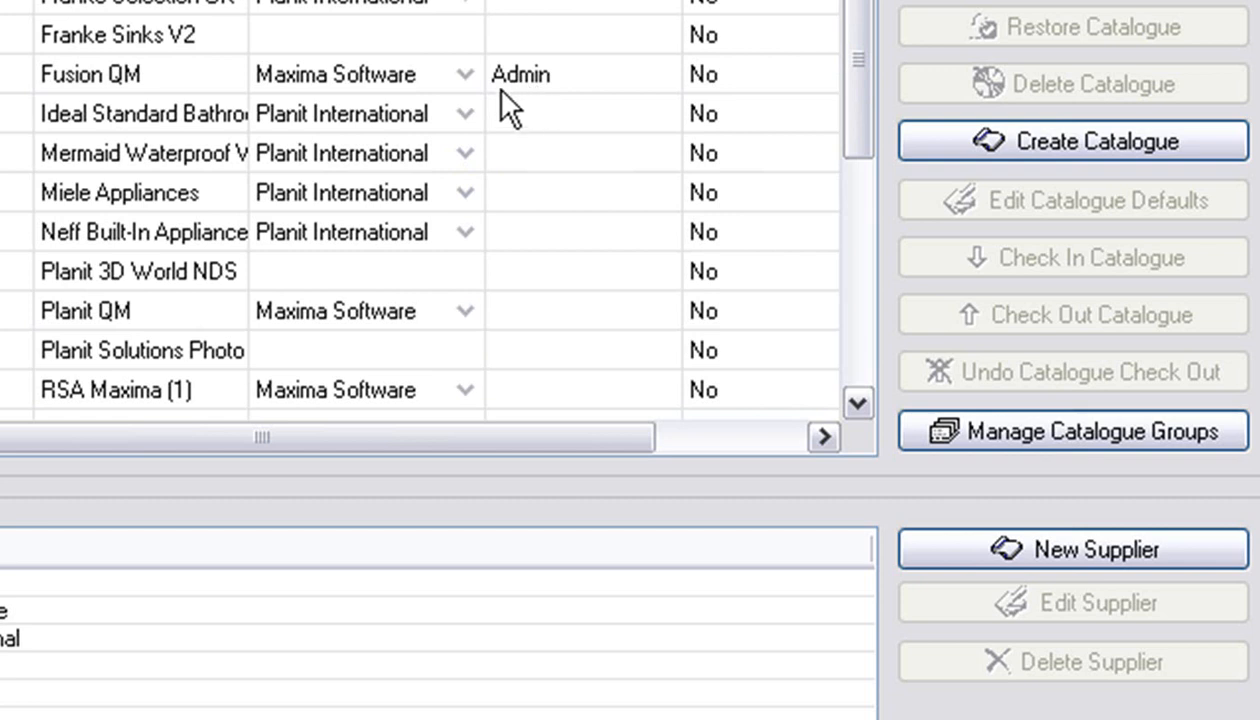
mouse_move(510, 110)
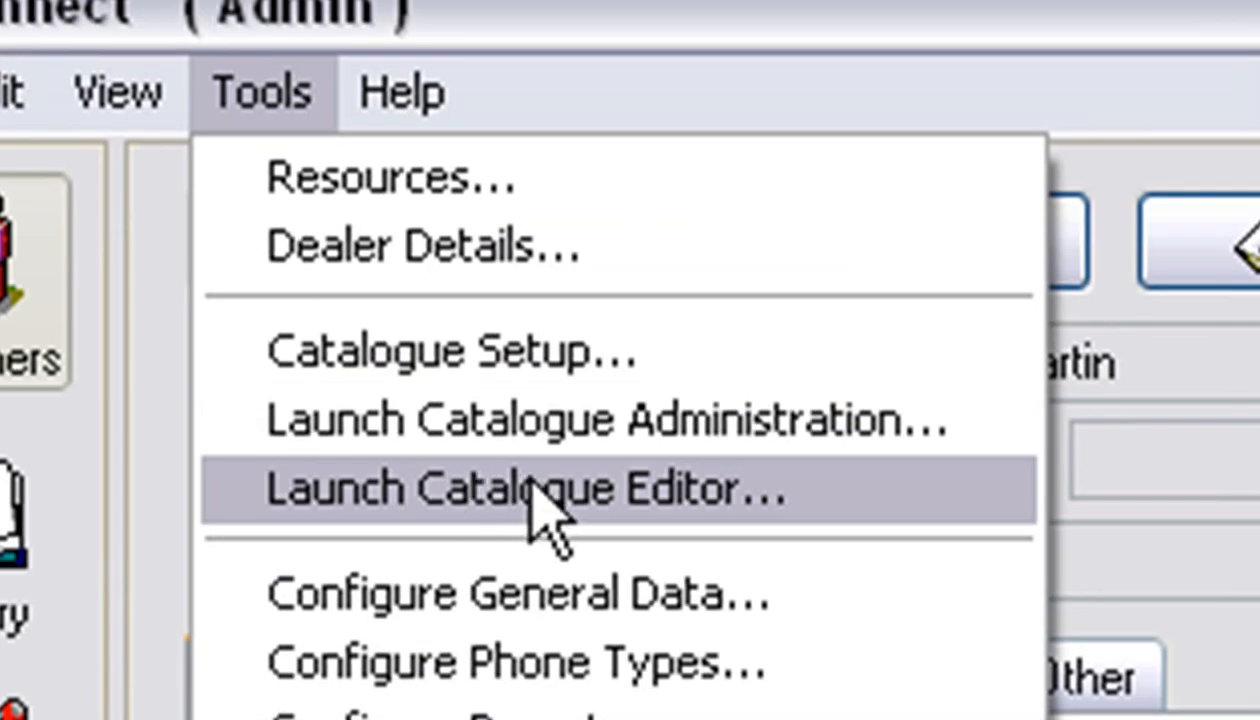
mouse_move(830, 505)
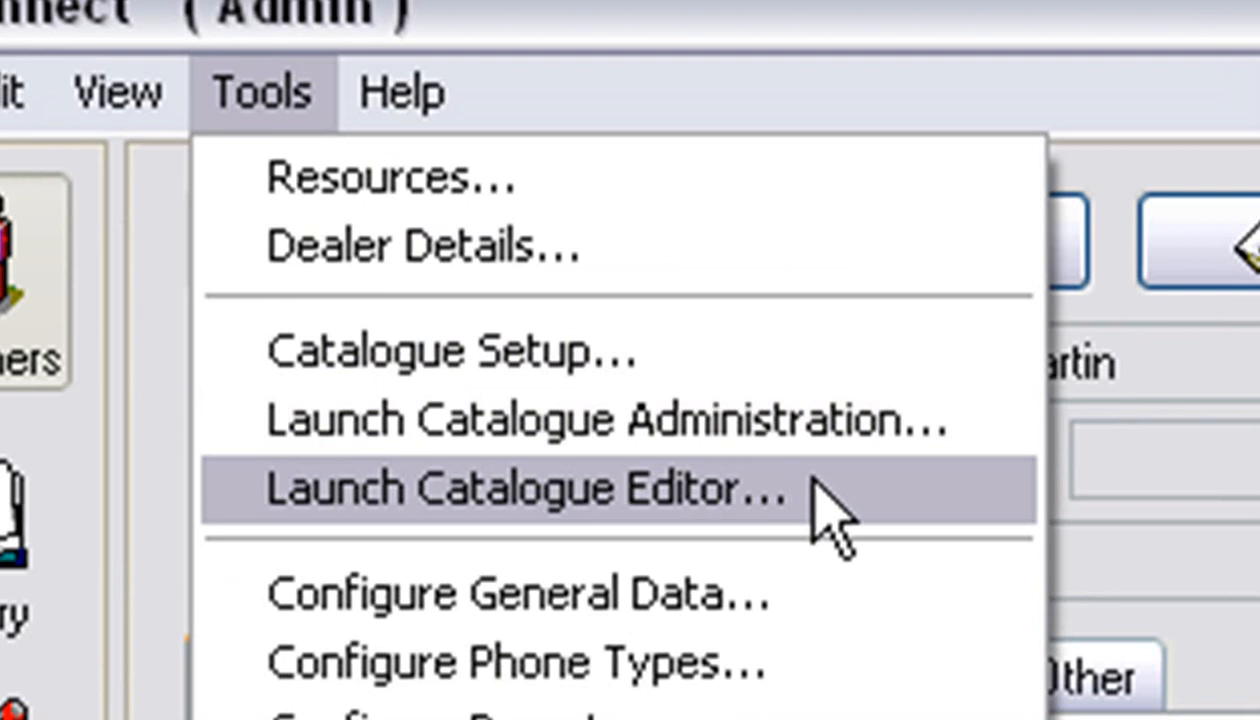
mouse_move(830, 520)
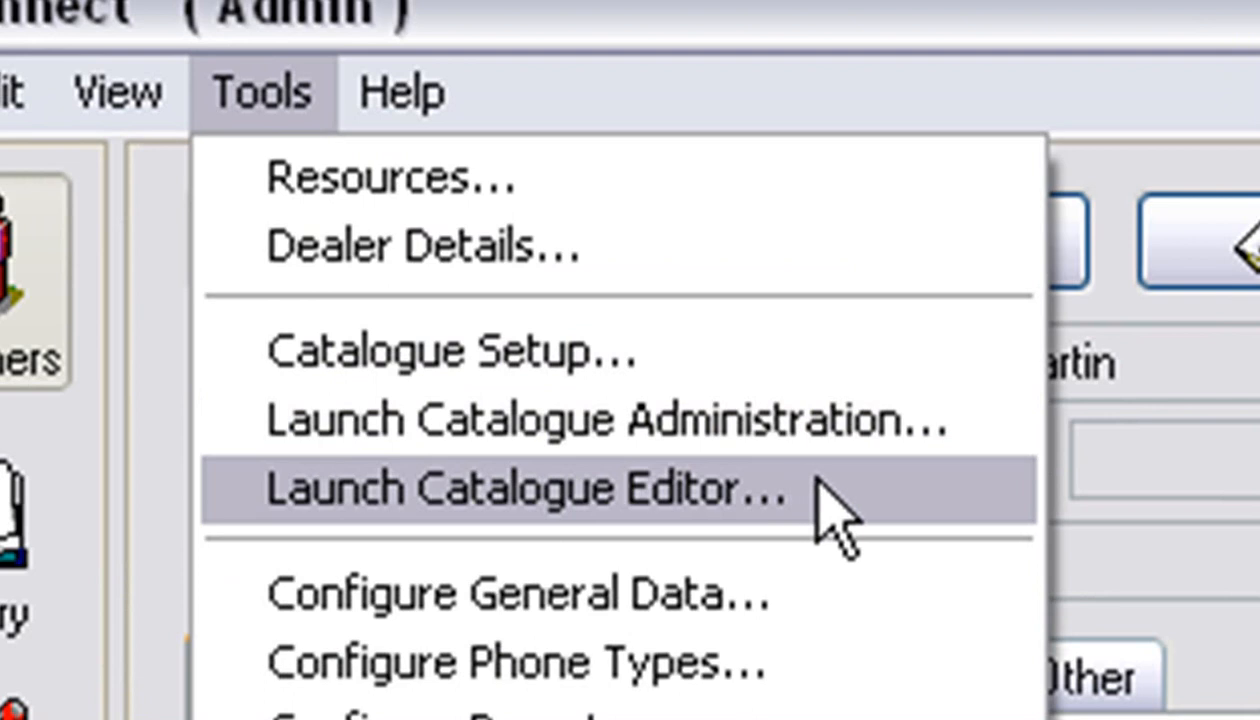
Launch the Catalogue Editor from Connect's Tools menu.
click(530, 490)
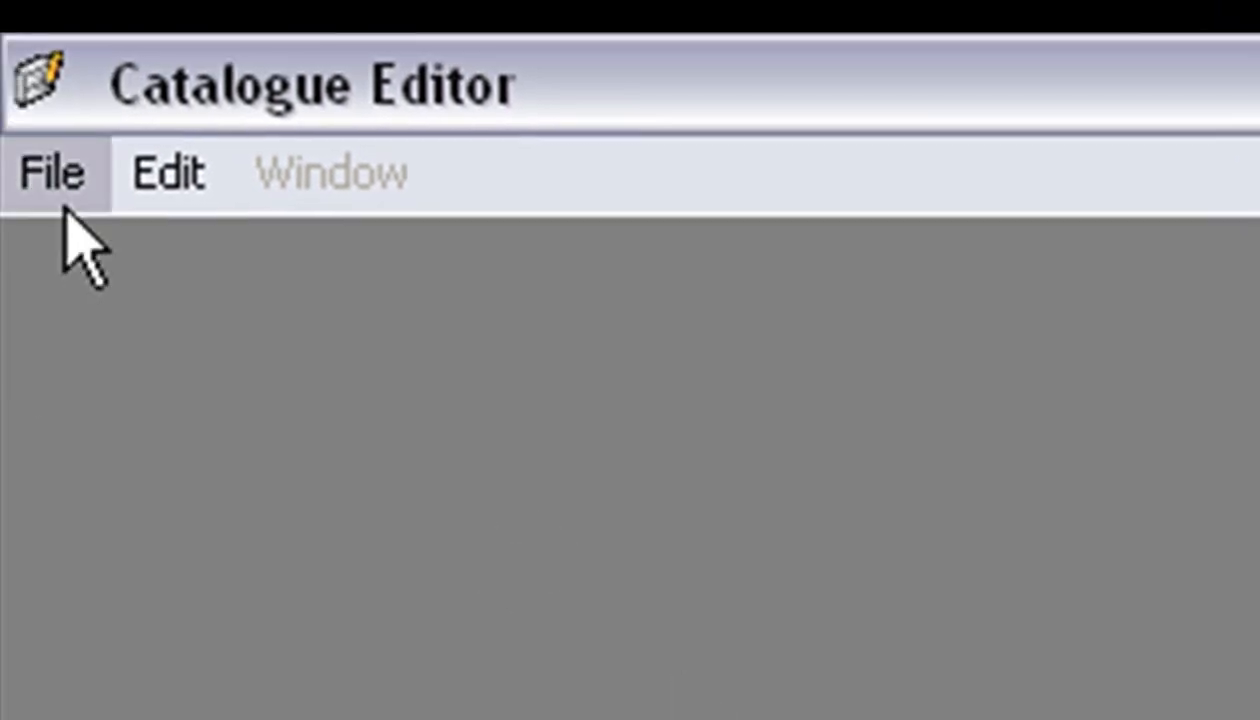
Load the FusionQM01_01.cat catalogue and select its DLTs section.
click(52, 172)
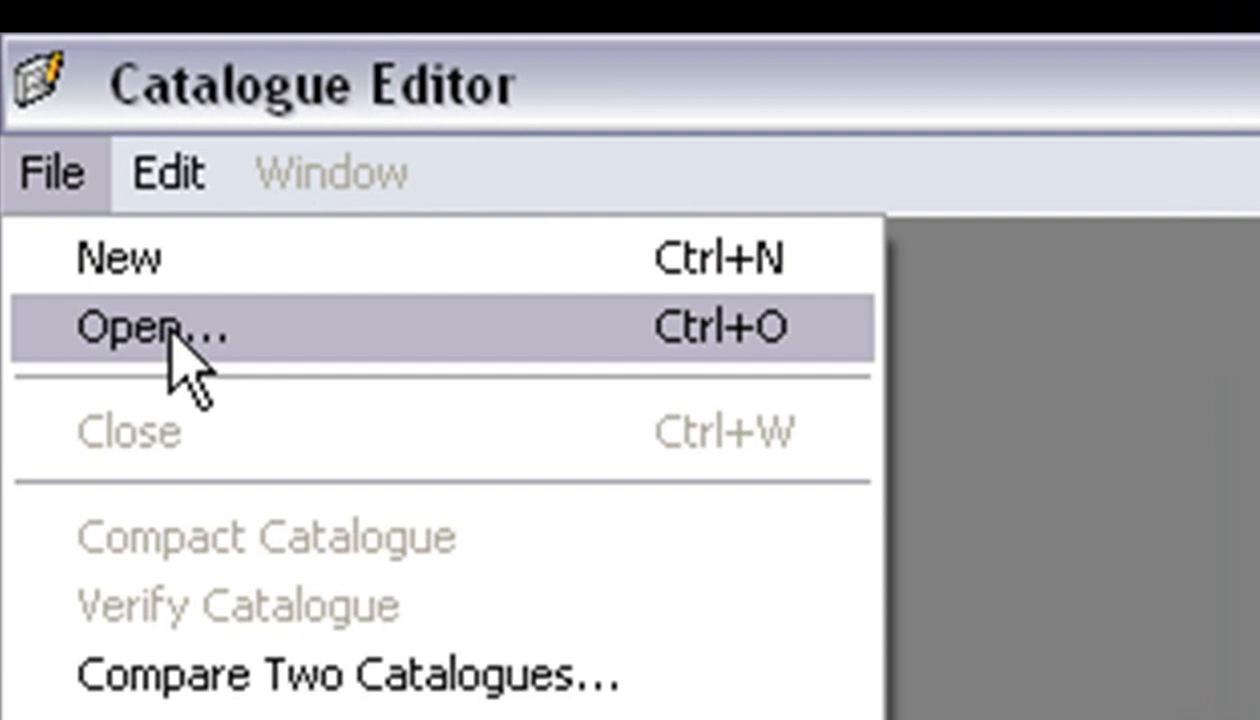
click(135, 327)
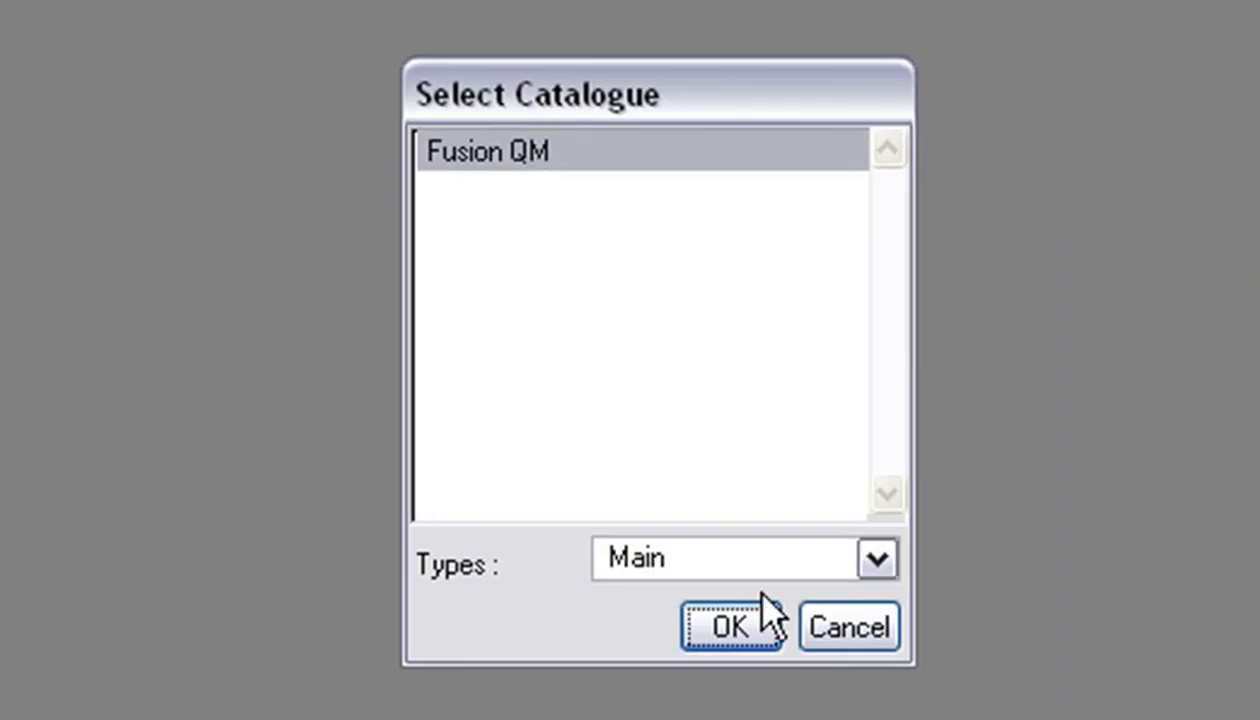
click(731, 628)
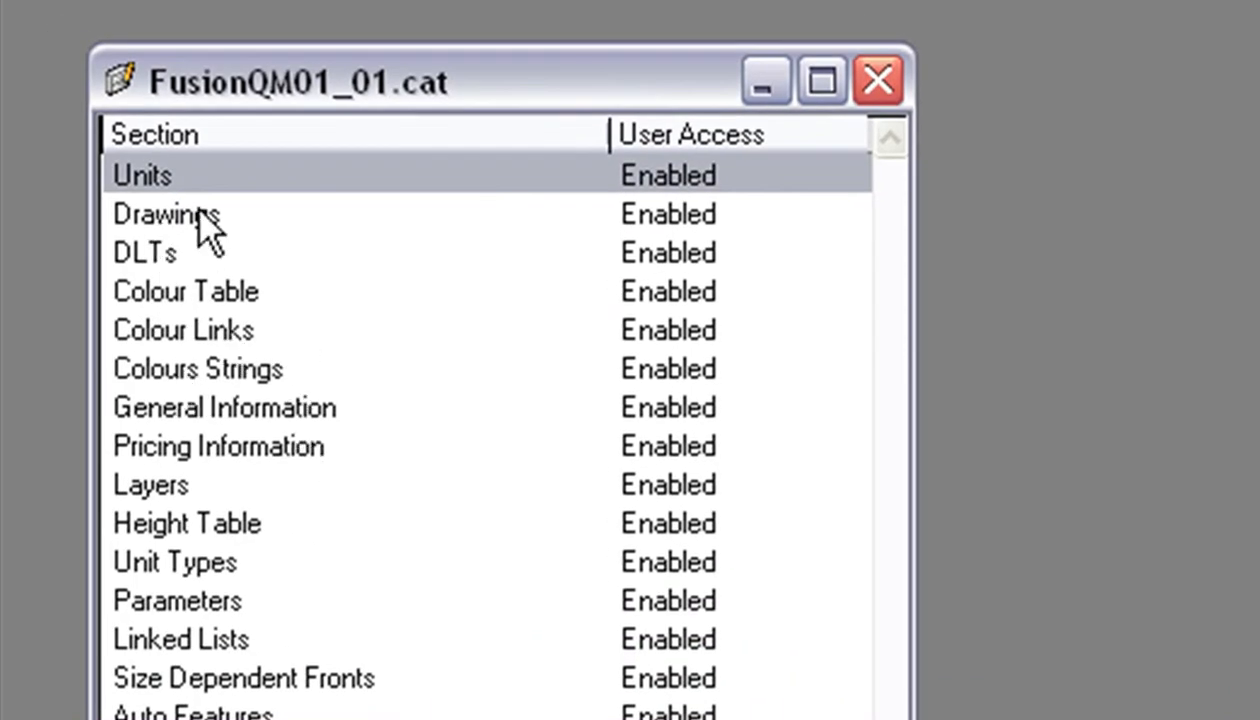
mouse_move(190, 265)
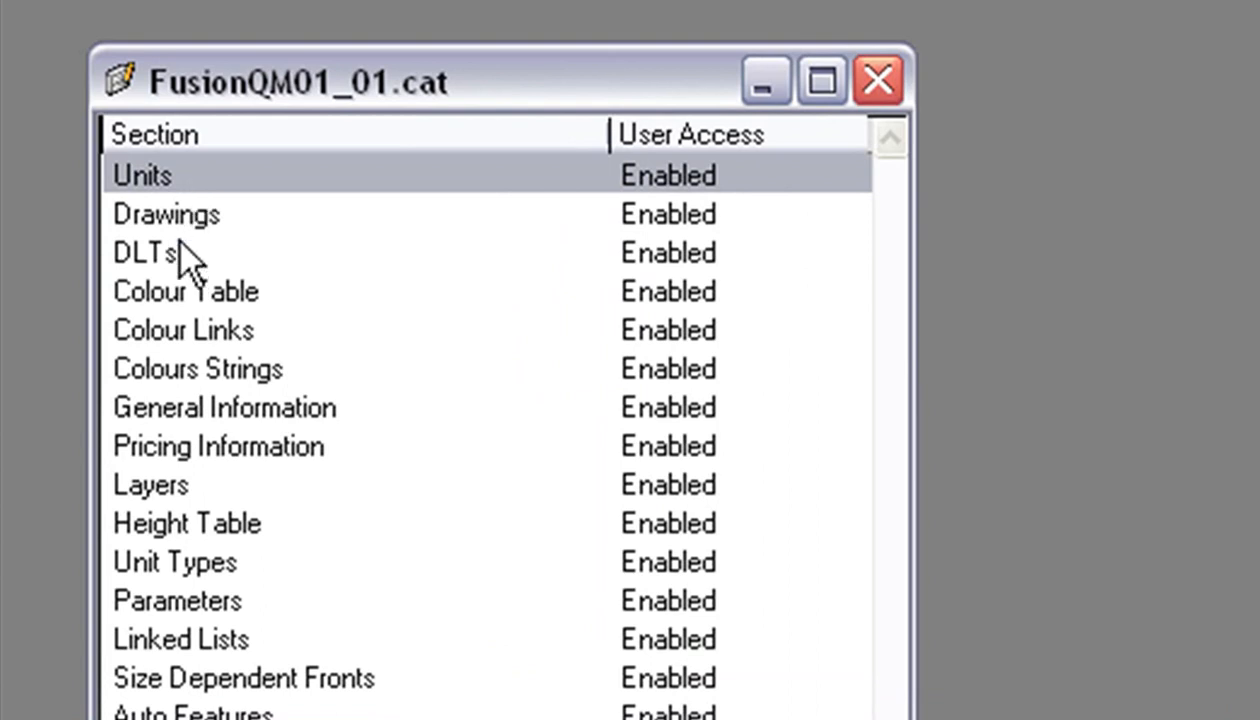
click(145, 252)
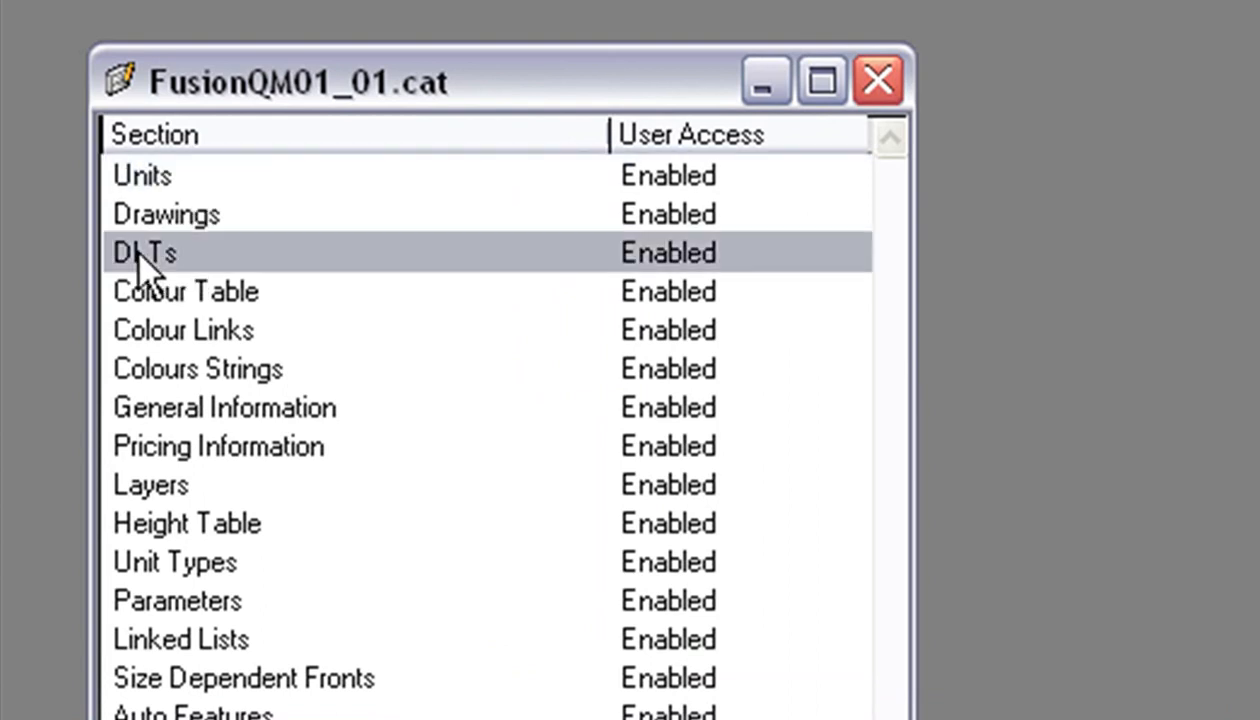
Browse the DLT types into Door: Style and scroll its entries down to Bevelled.
double_click(143, 252)
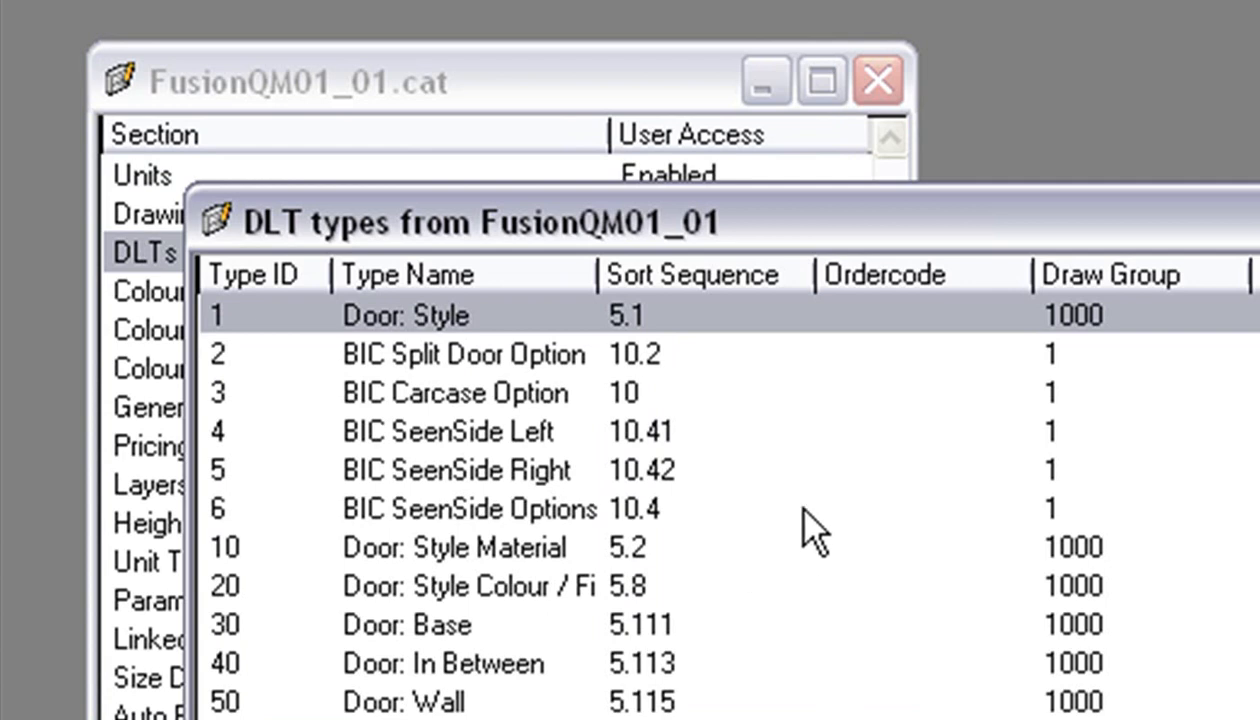
mouse_move(400, 360)
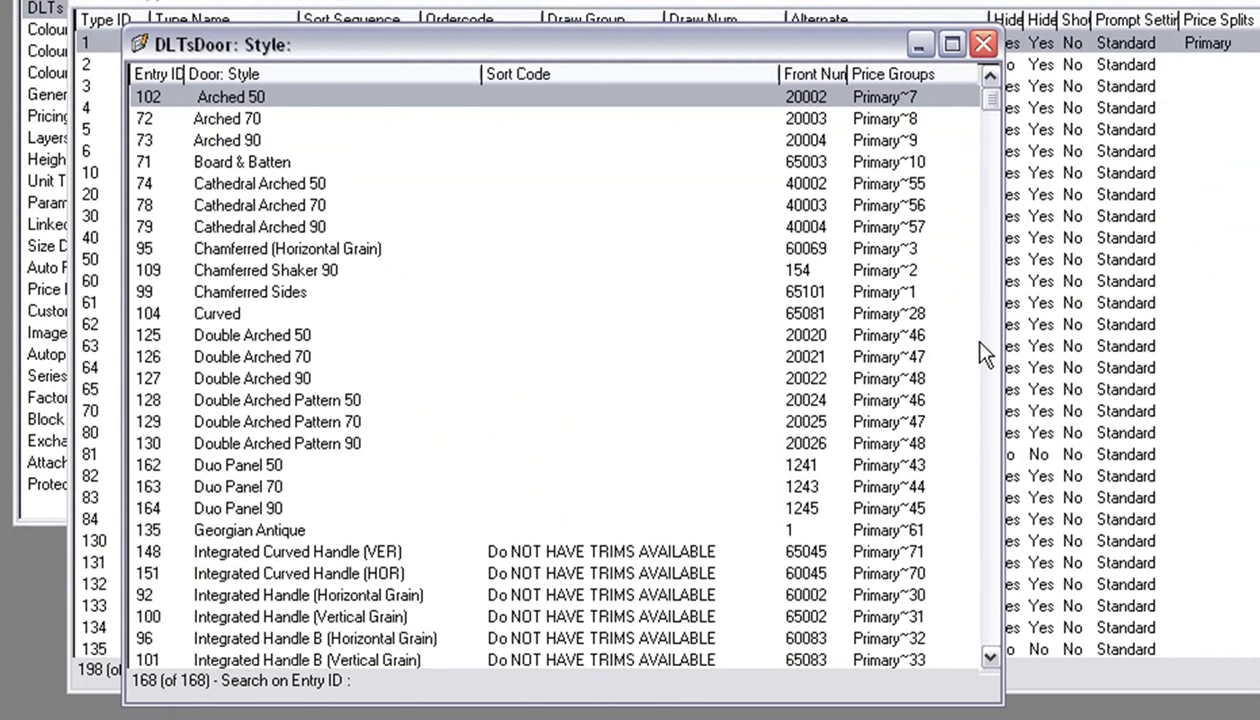
scroll(down, 3)
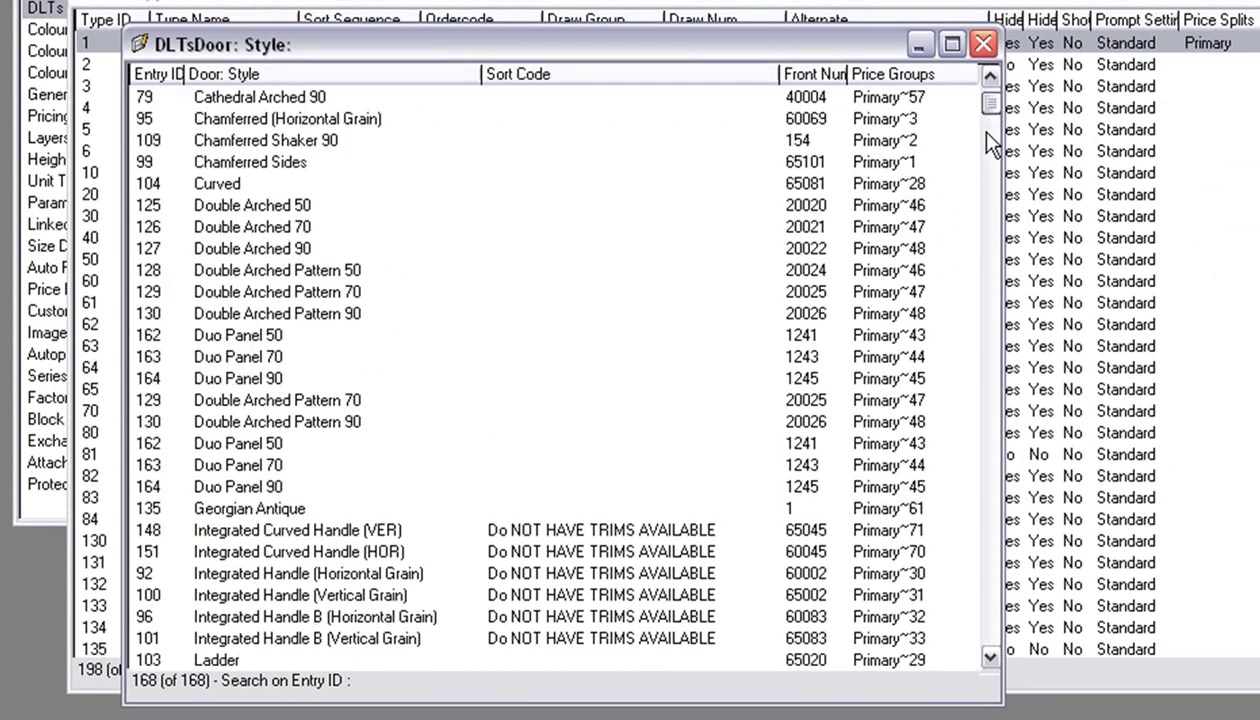
scroll(down, 3)
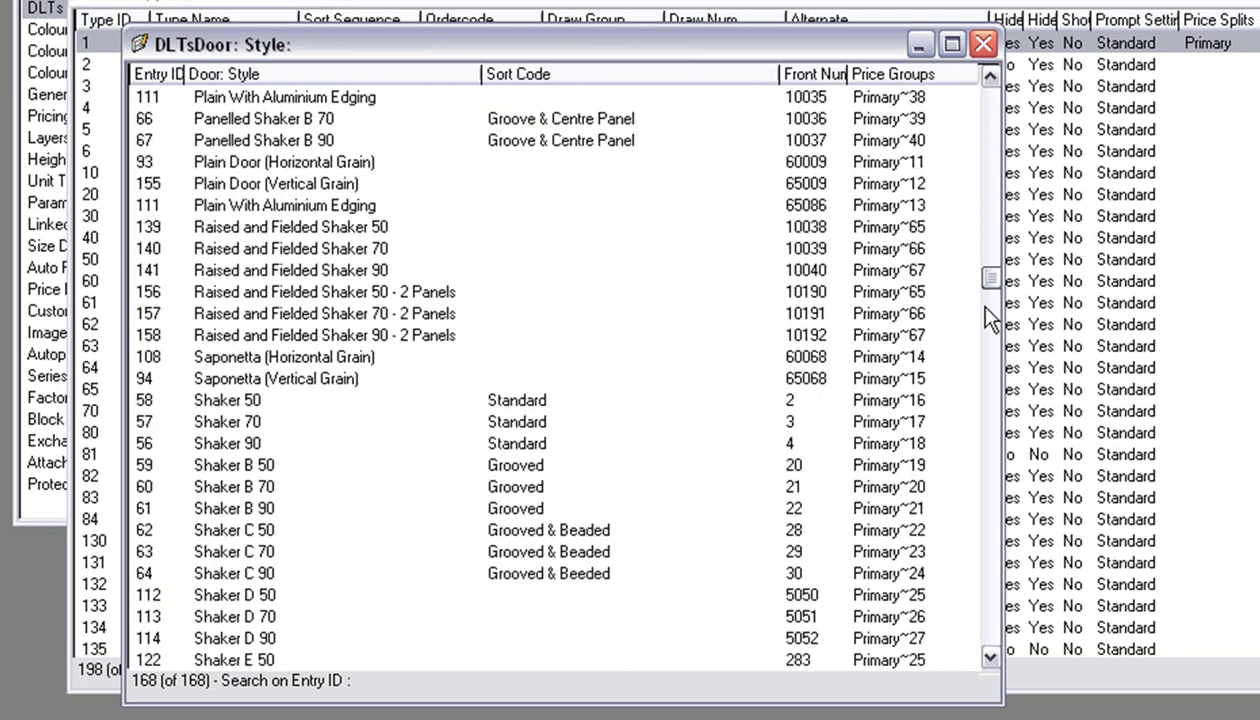
scroll(down, 3)
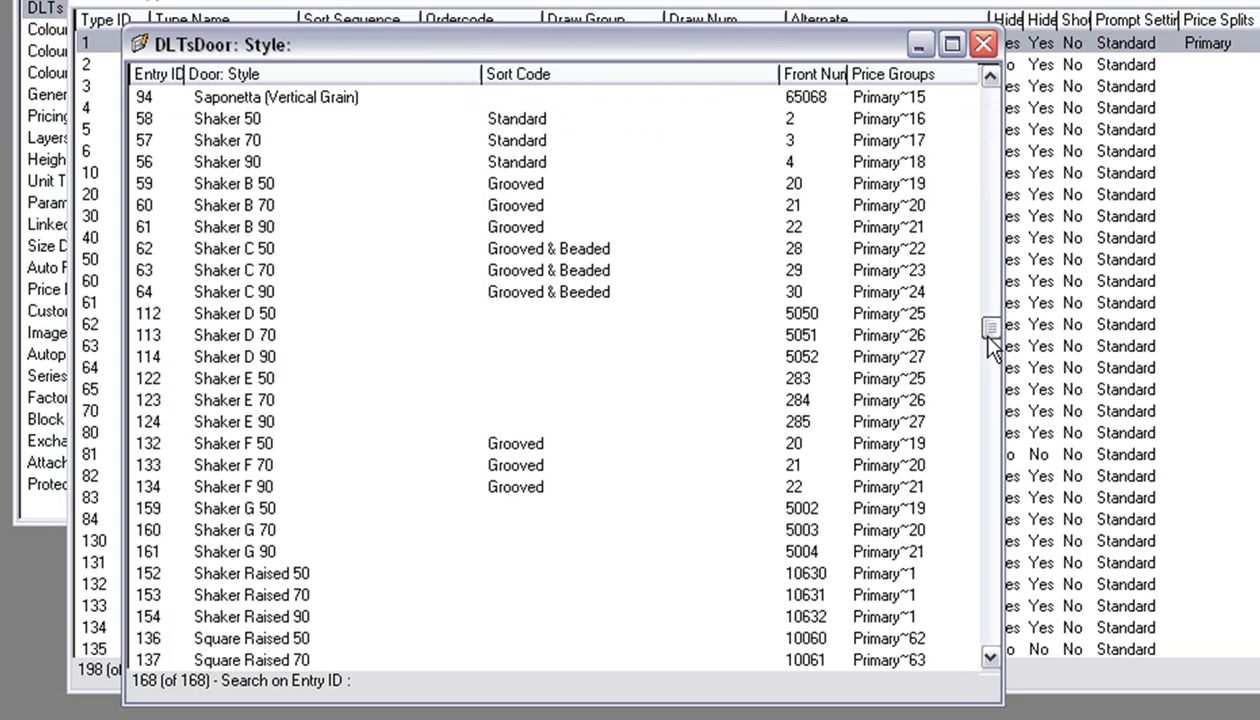
scroll(down, 3)
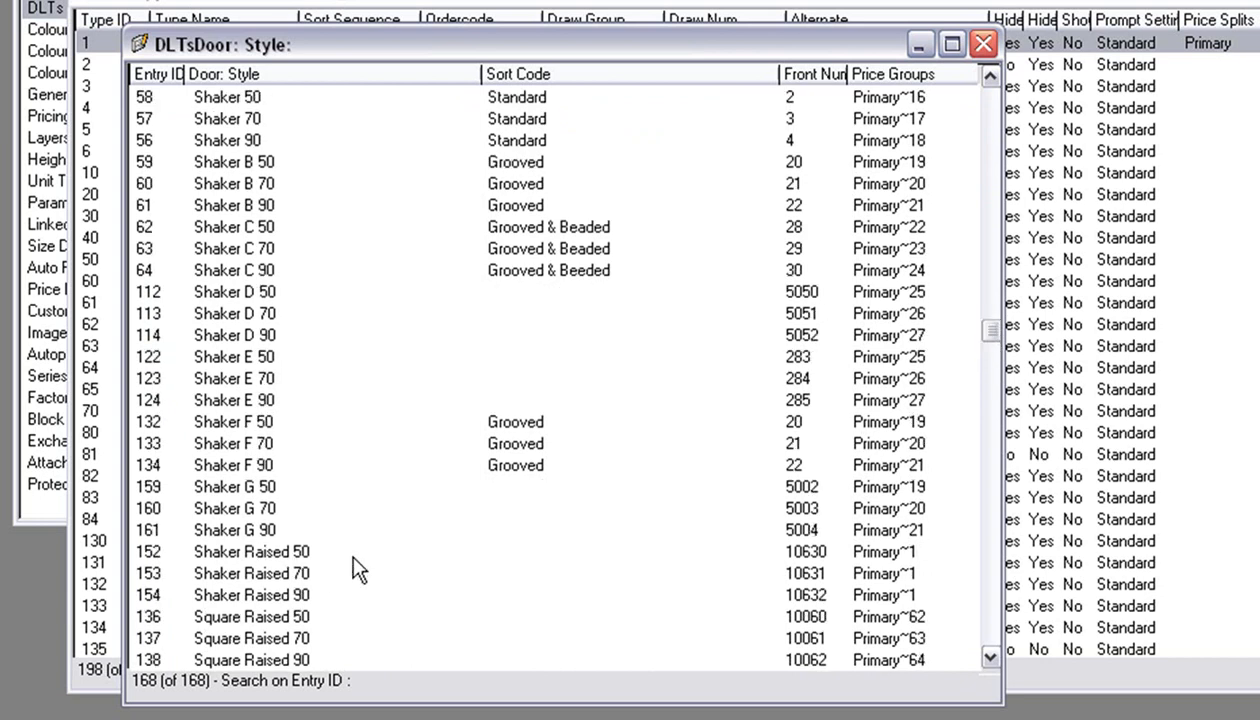
mouse_move(938, 557)
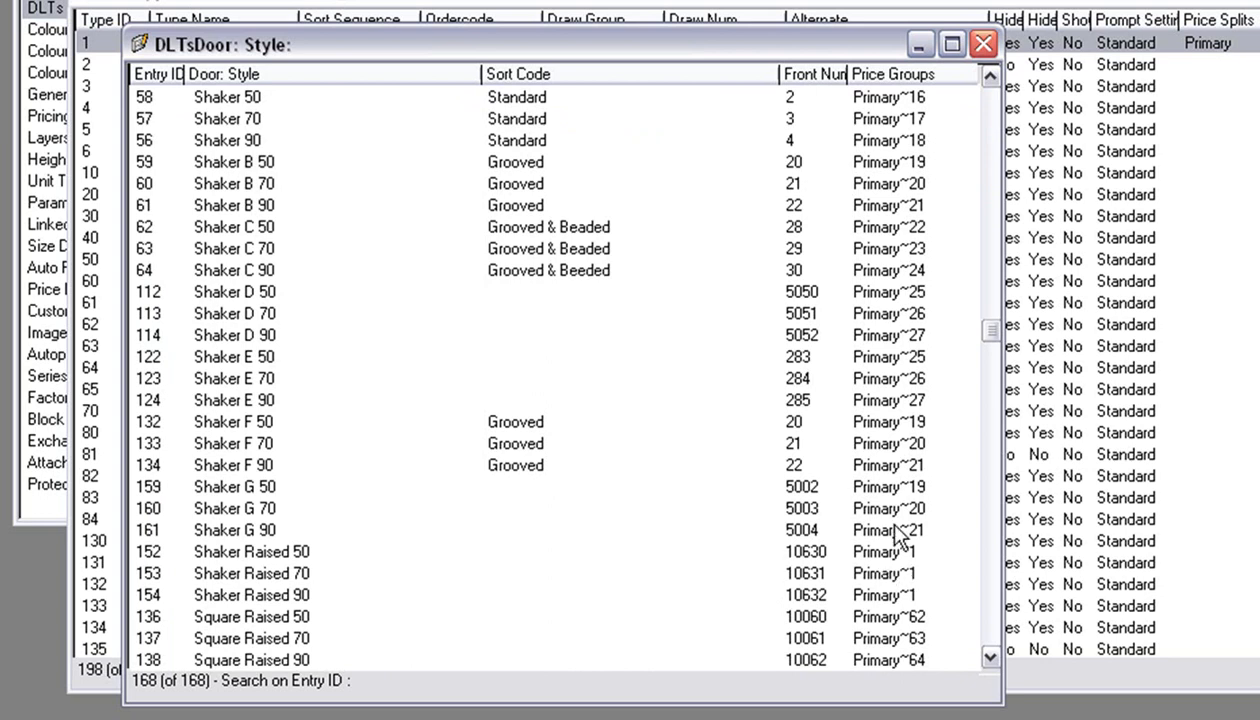
mouse_move(868, 472)
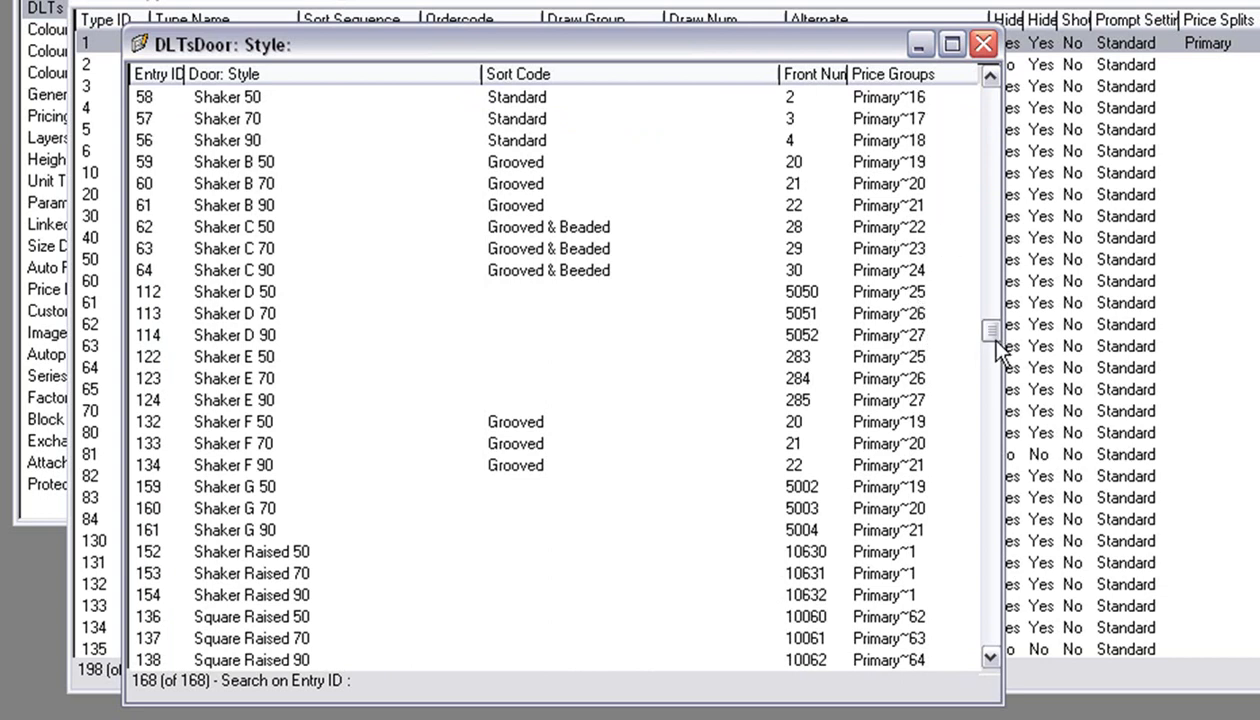
scroll(down, 3)
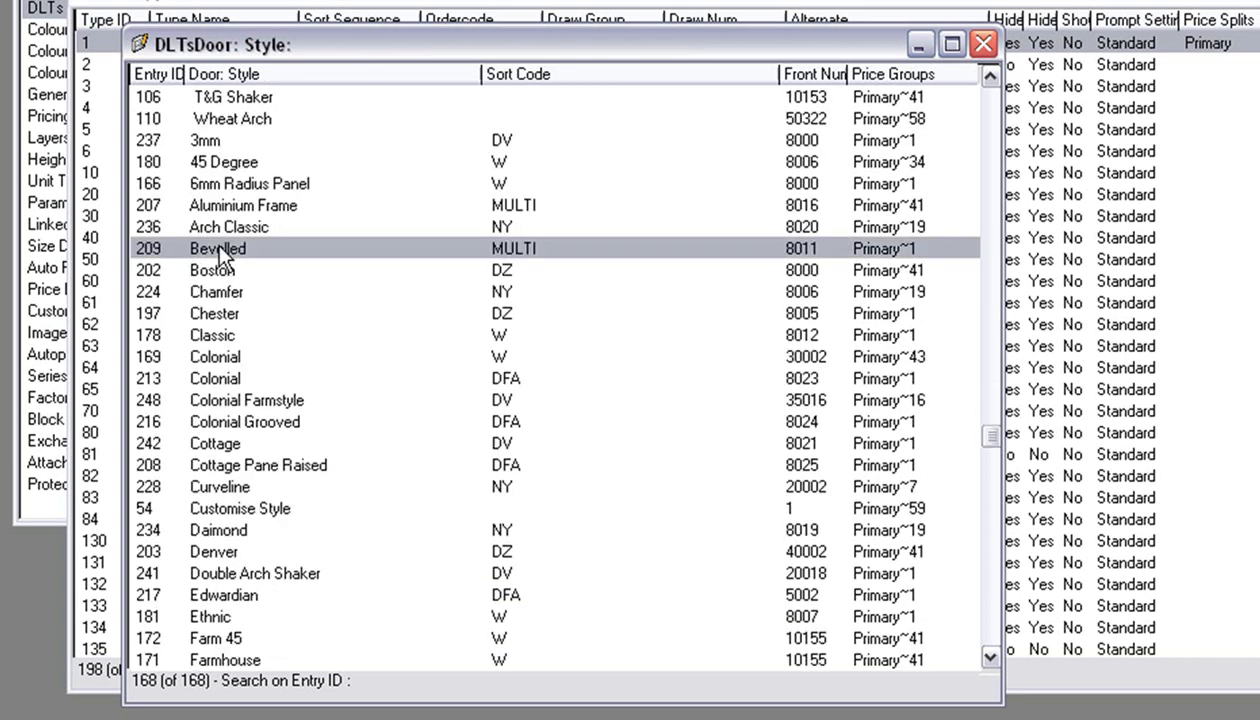
Set Bevelled's Primary price group to 20 via Get Item Info and close Door: Style.
click(255, 83)
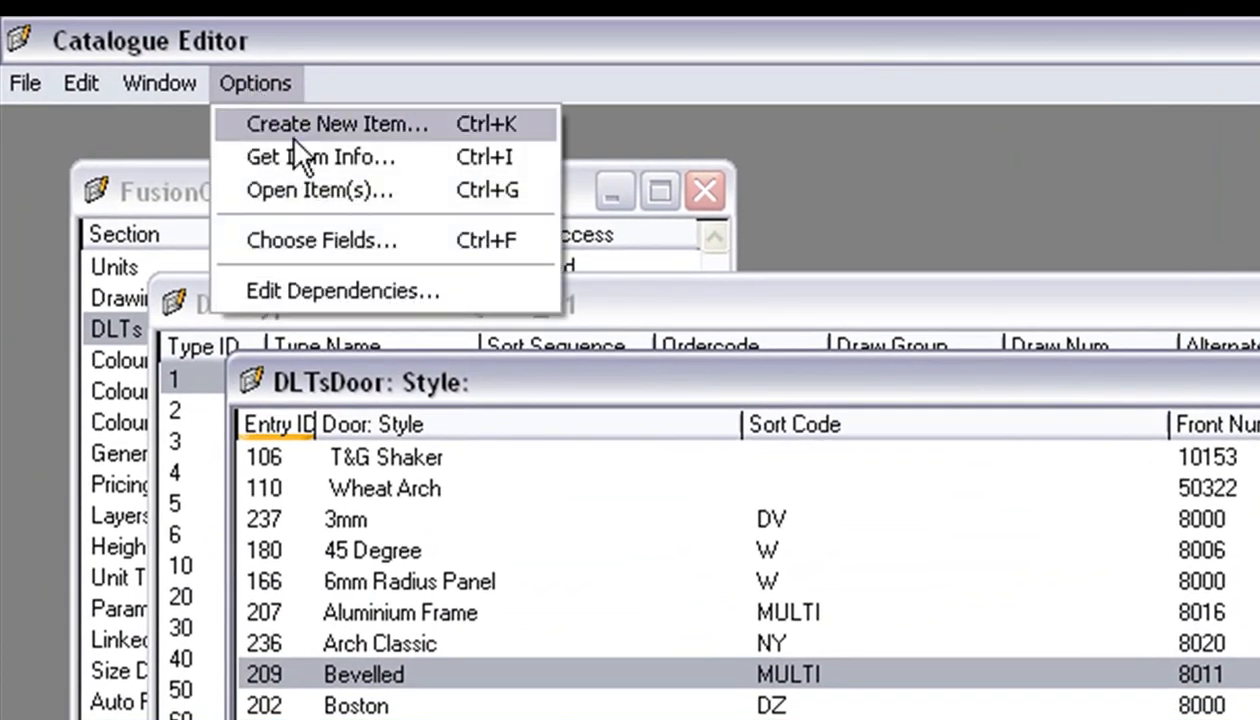
click(320, 156)
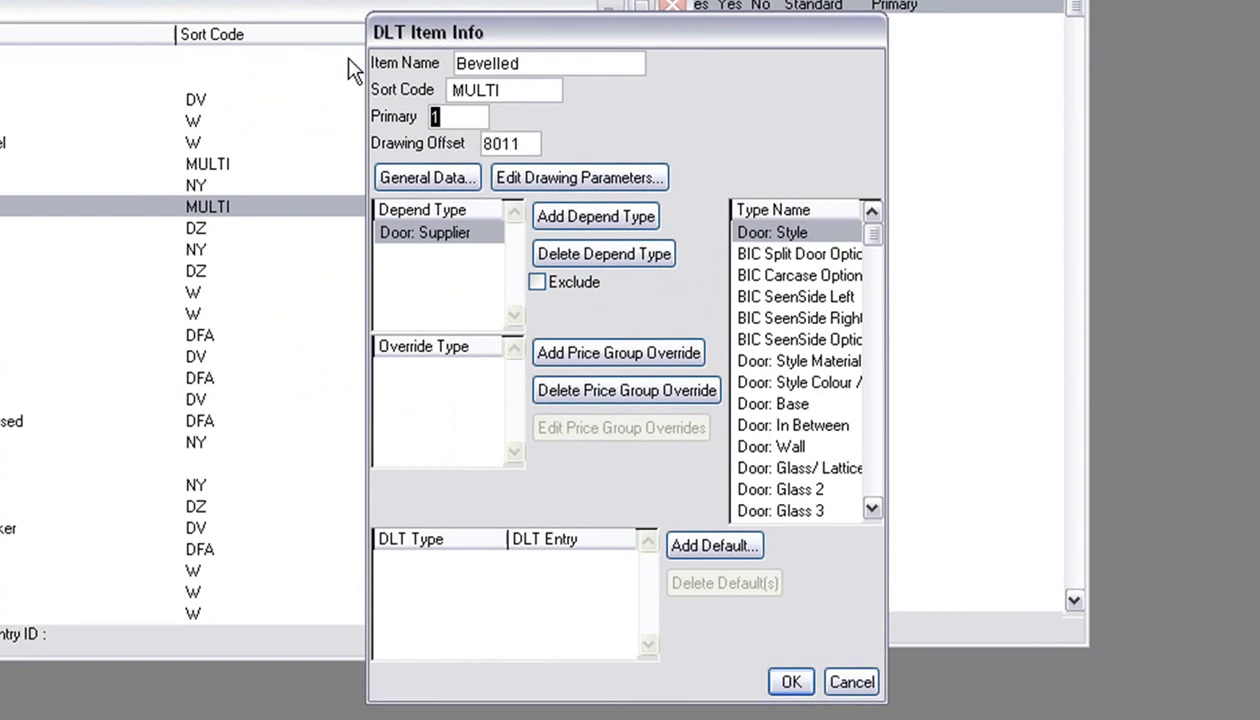
text(20)
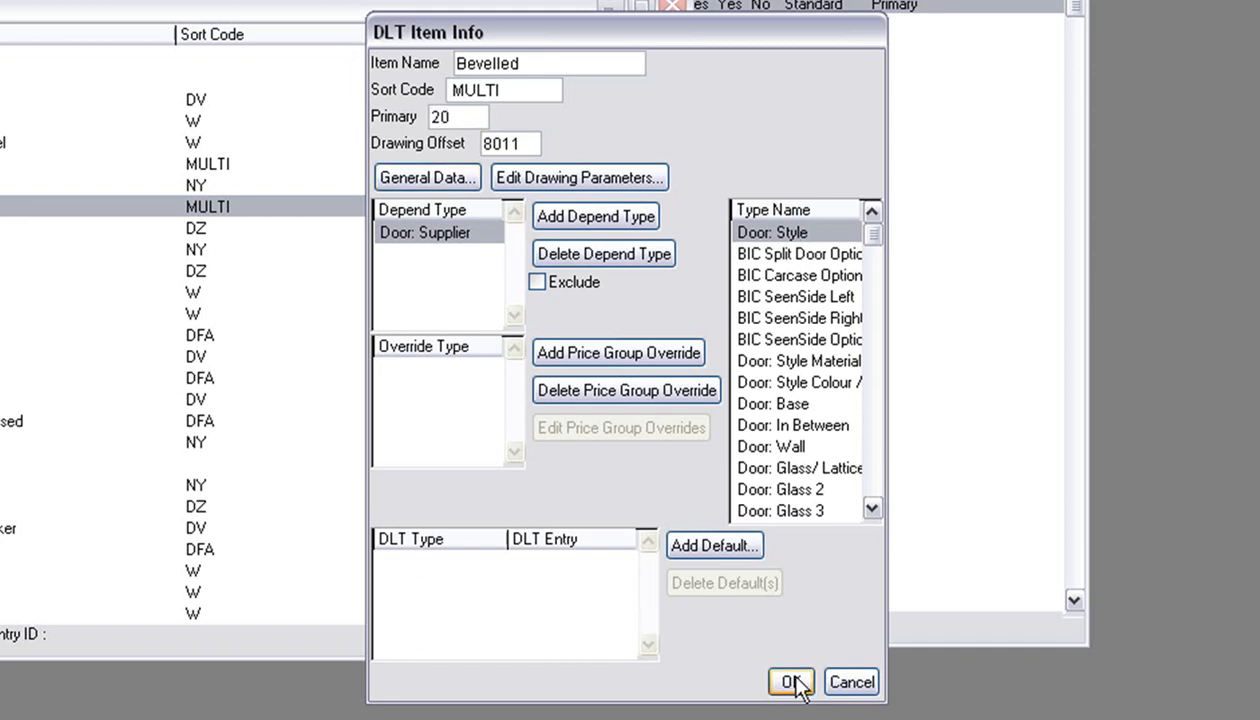
click(457, 116)
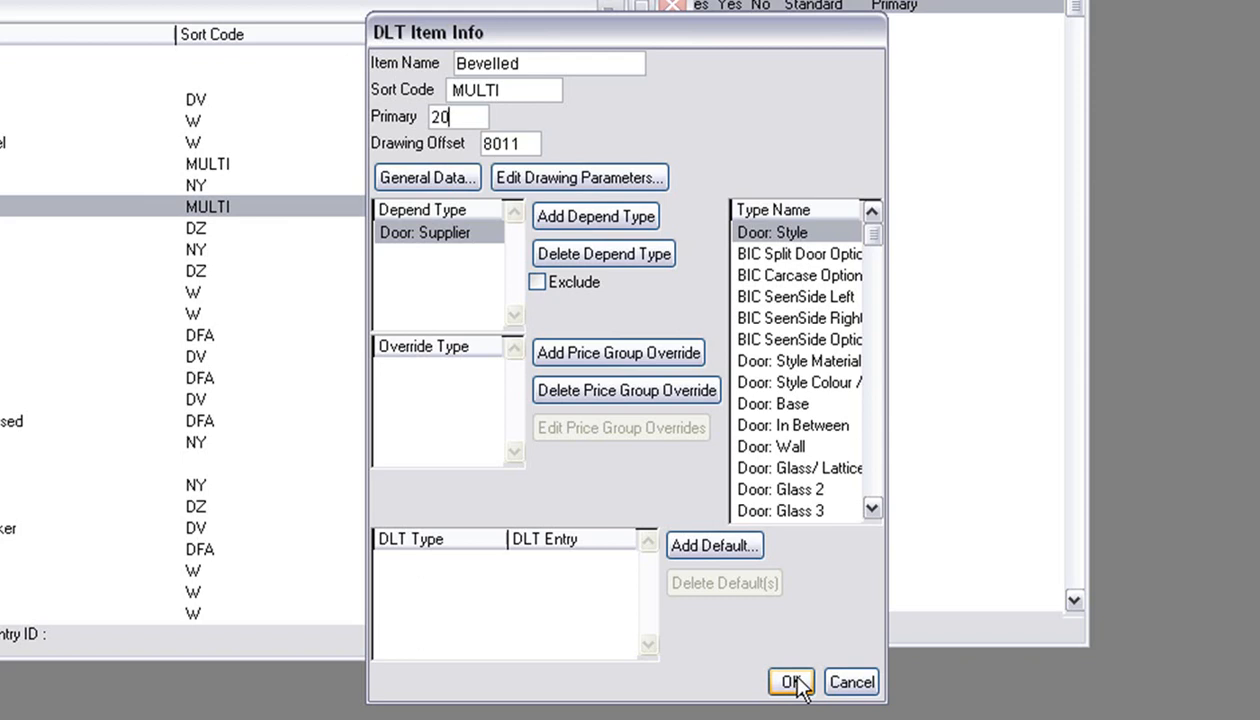
click(790, 681)
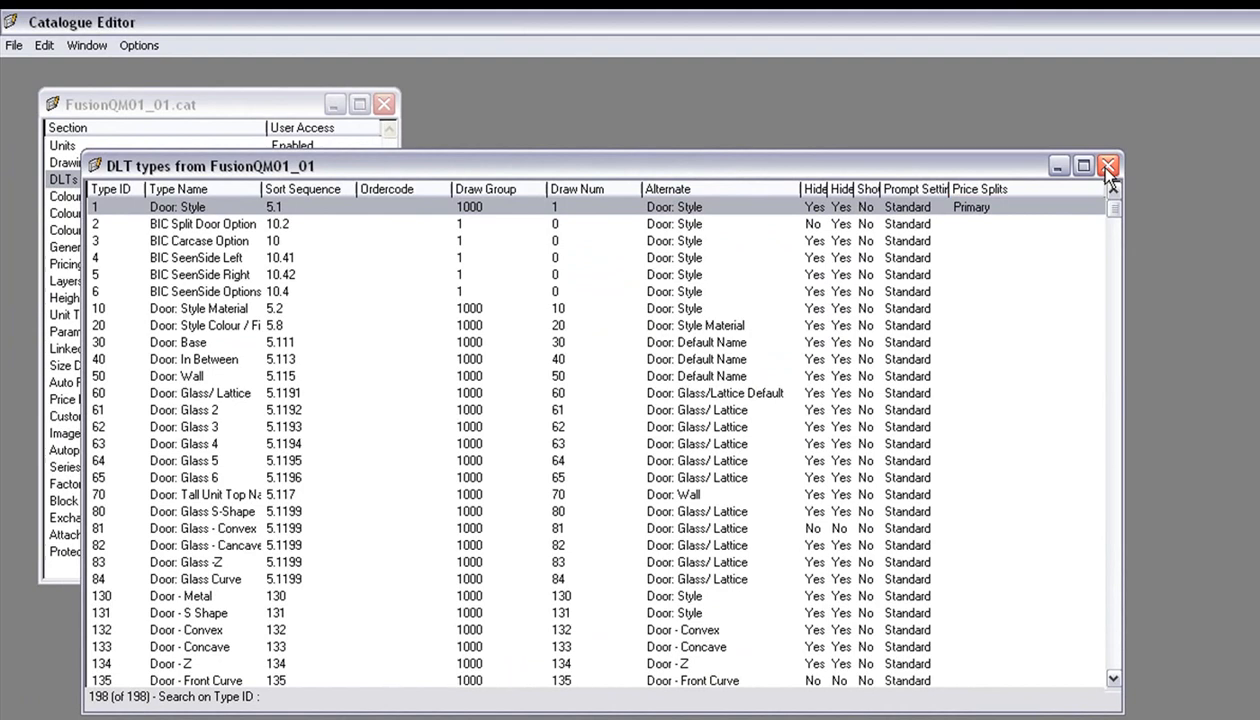
Close DLT types and narrow the Units list to the F2D Floor: 2 Door unit.
click(1107, 165)
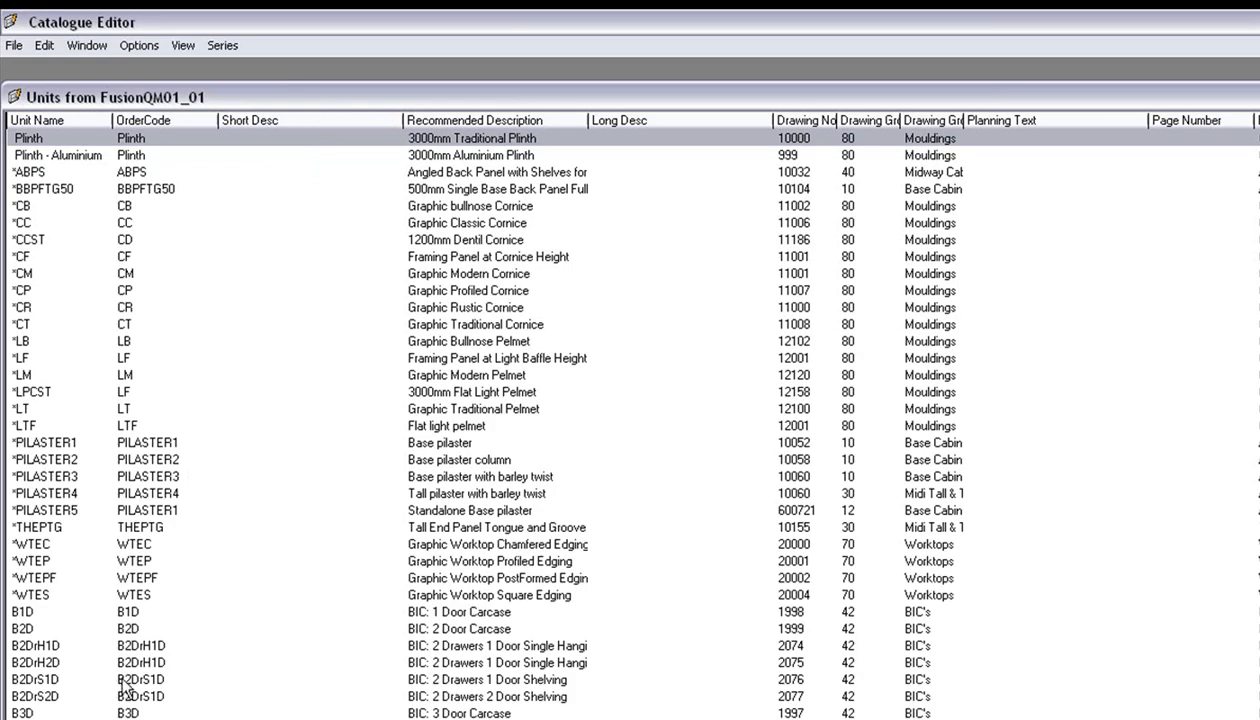
click(150, 645)
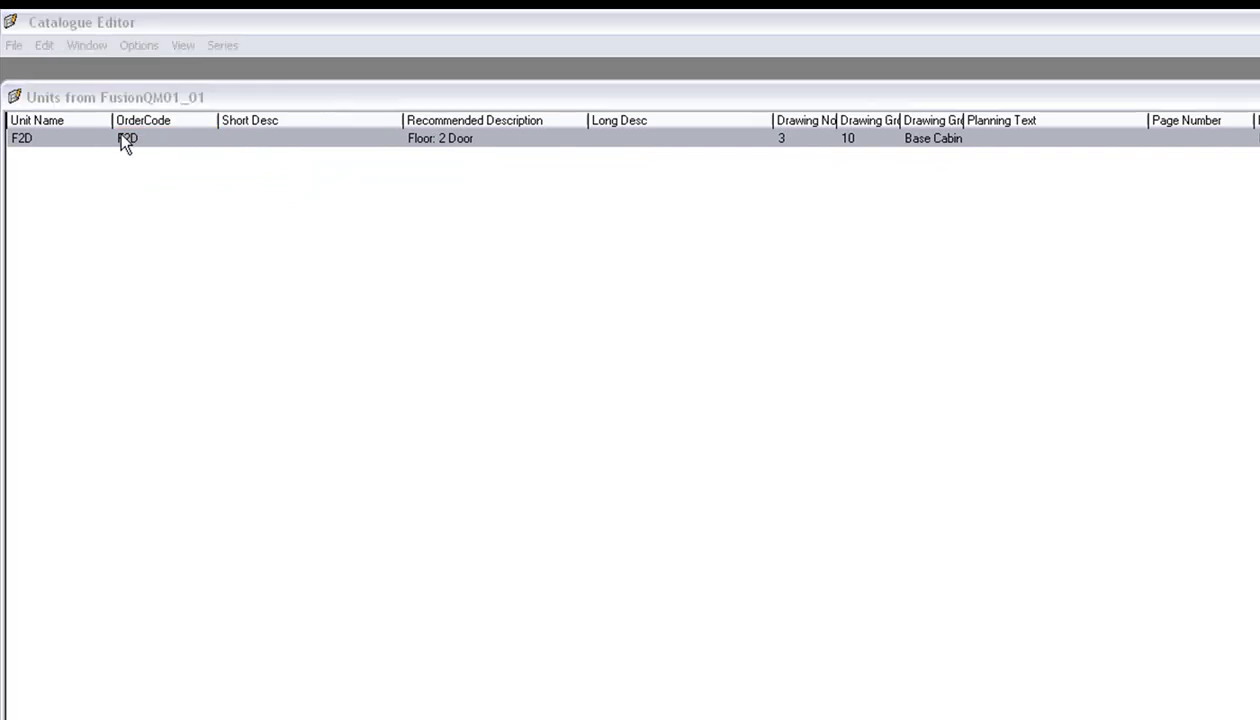
Set F2D's price table to Primary pricing linked to Door: Style.
double_click(125, 138)
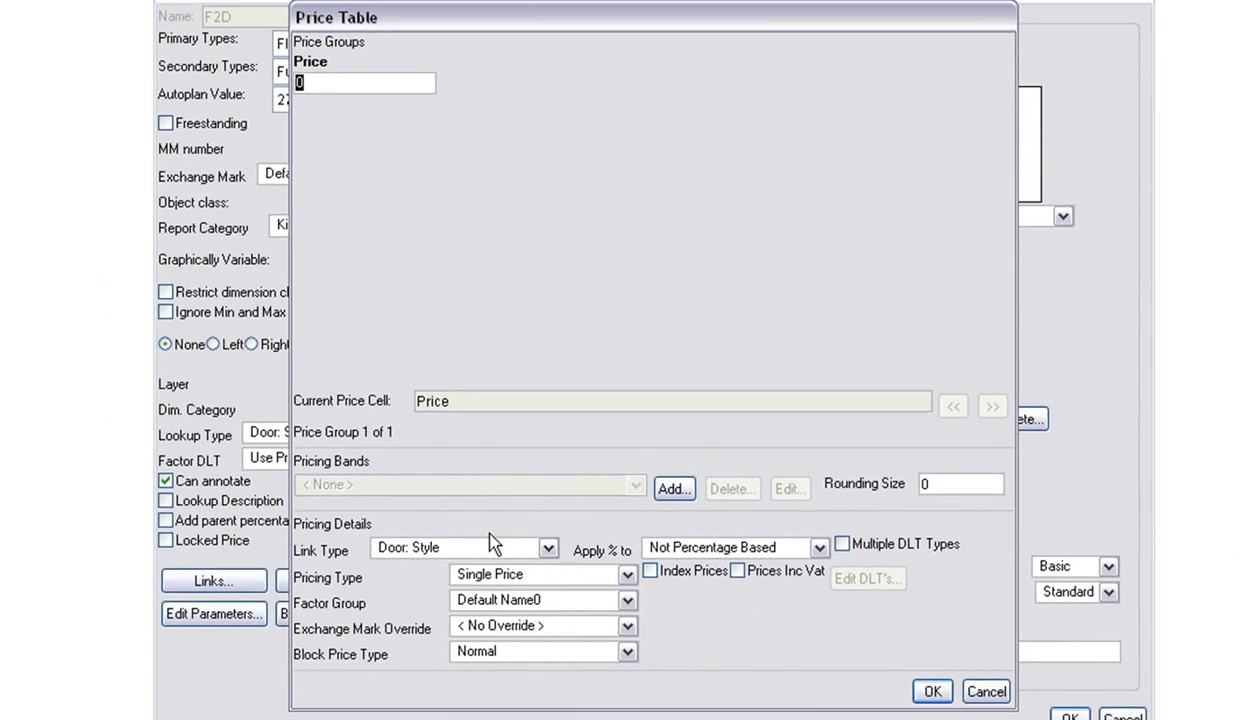
click(627, 574)
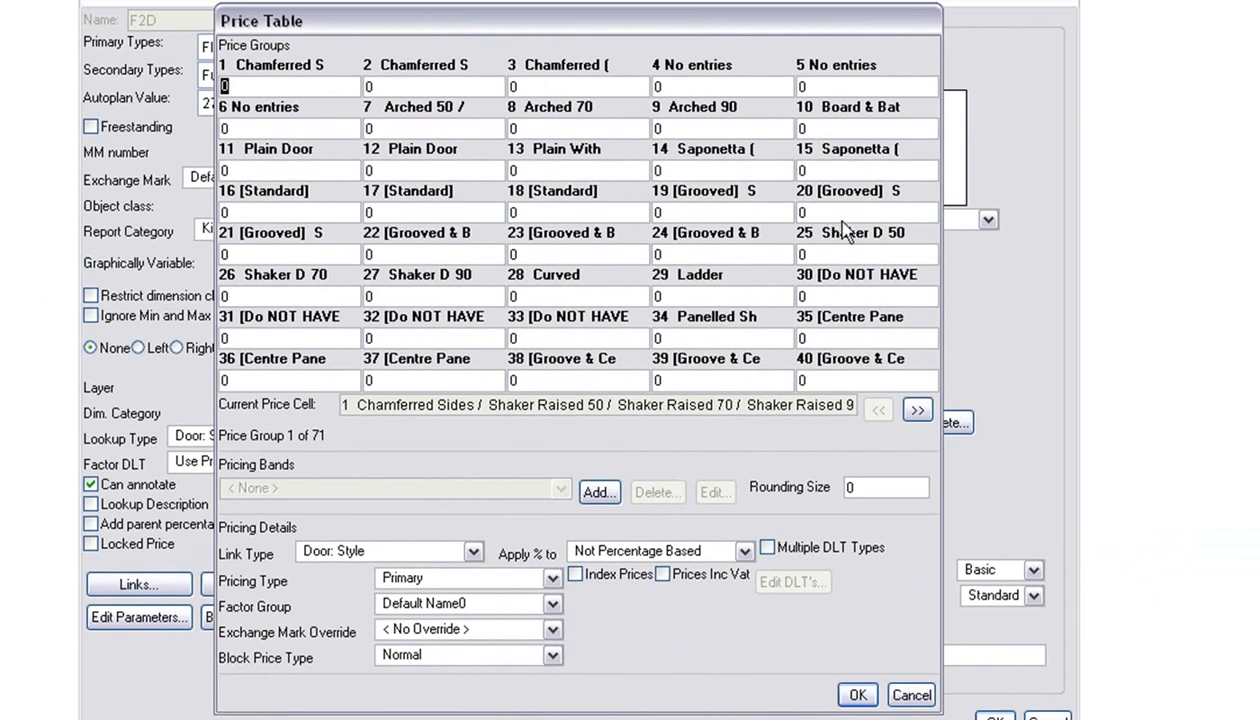
Enter 50000 for price group 20 in F2D's price table, leaving others at 0.
click(801, 212)
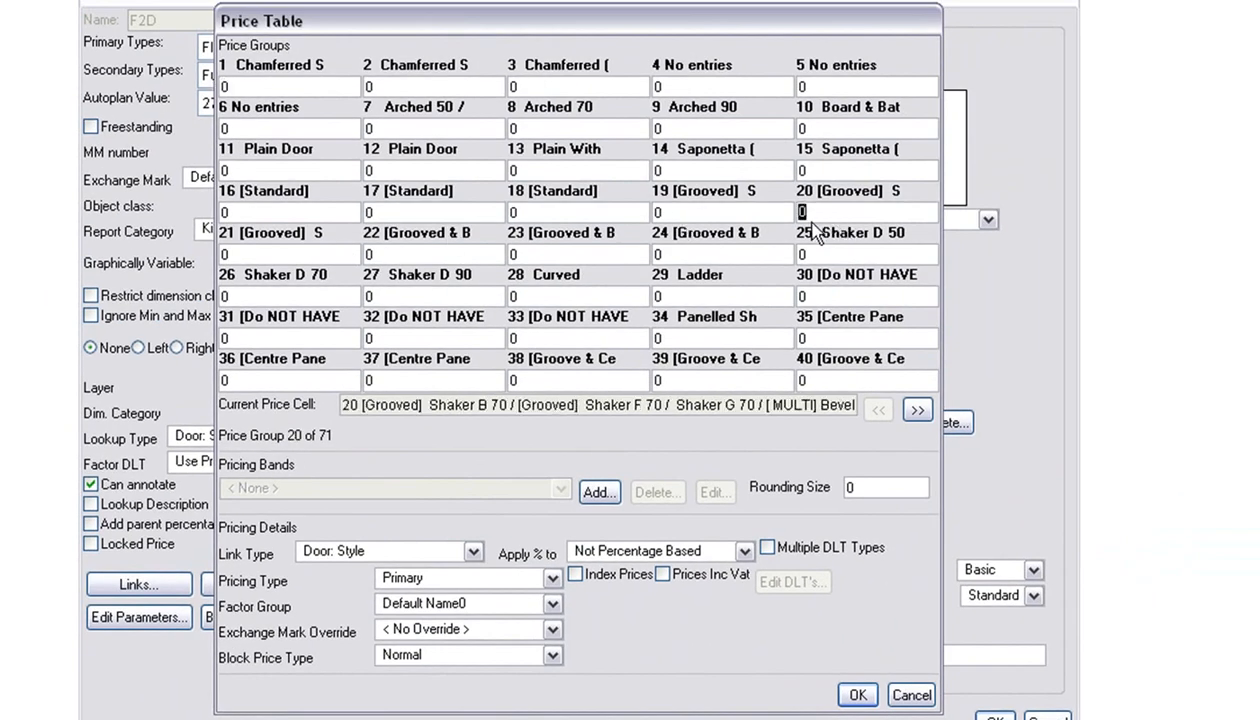
mouse_move(835, 214)
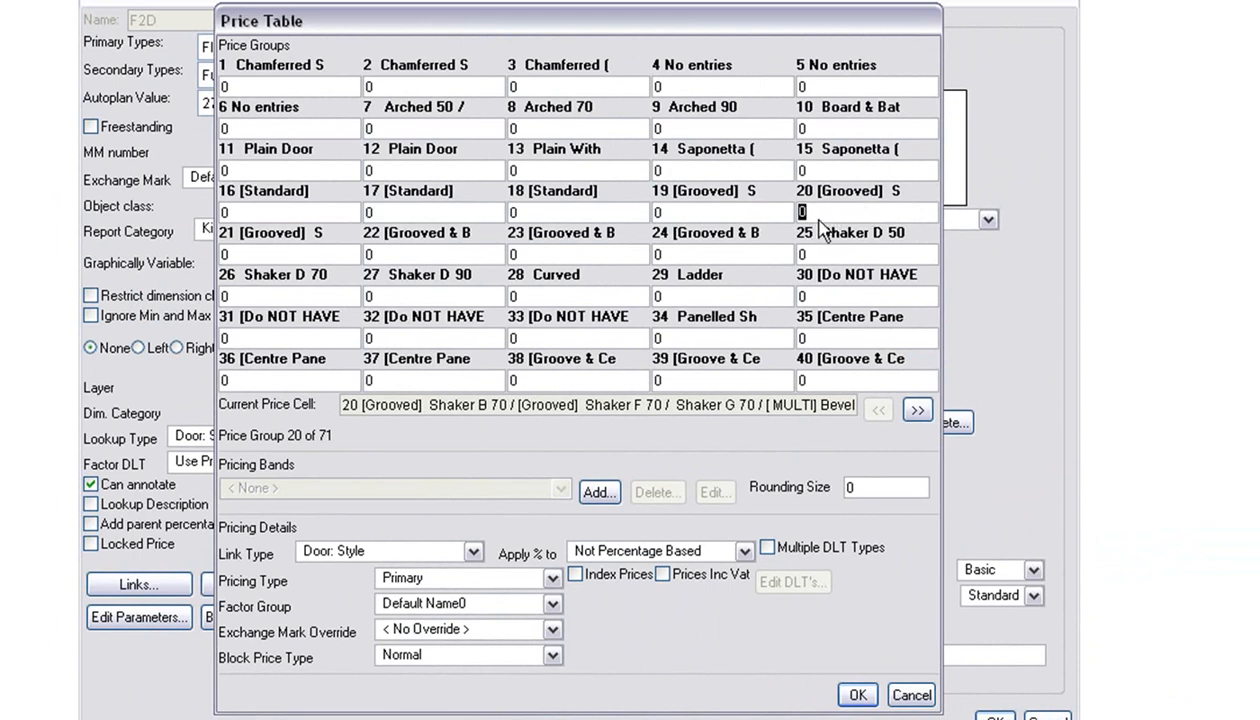
text(5000)
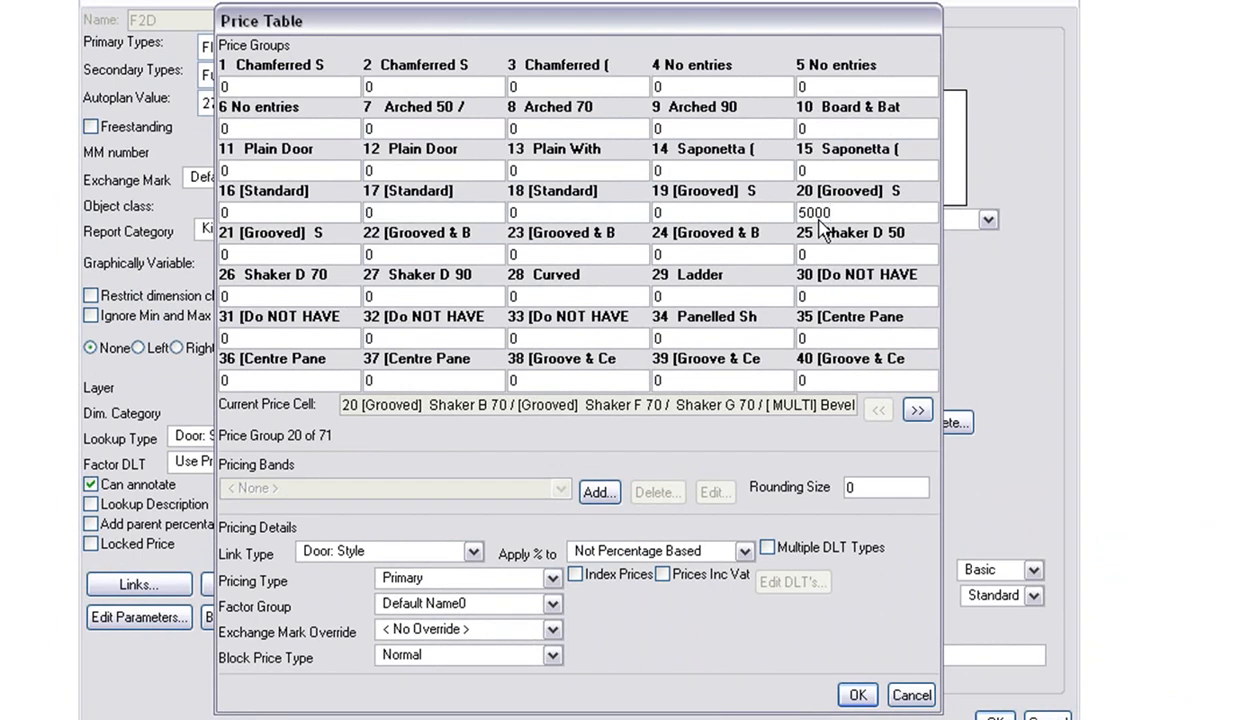
click(865, 212)
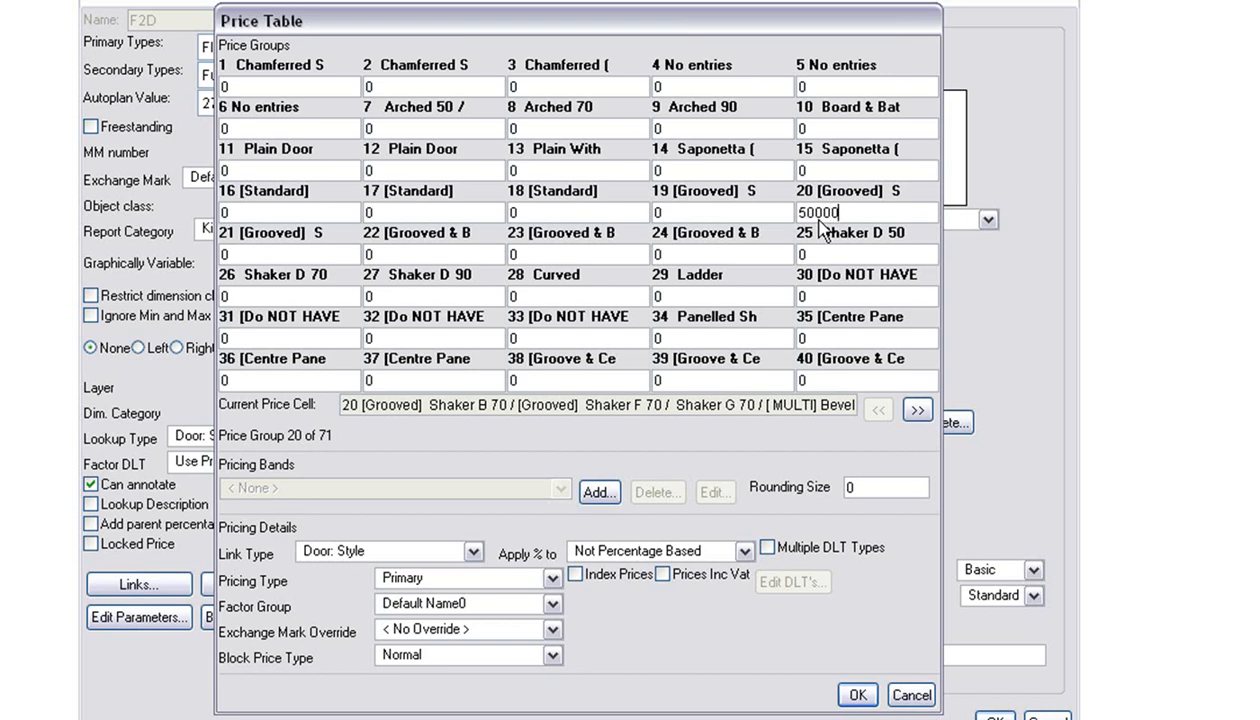
mouse_move(468, 518)
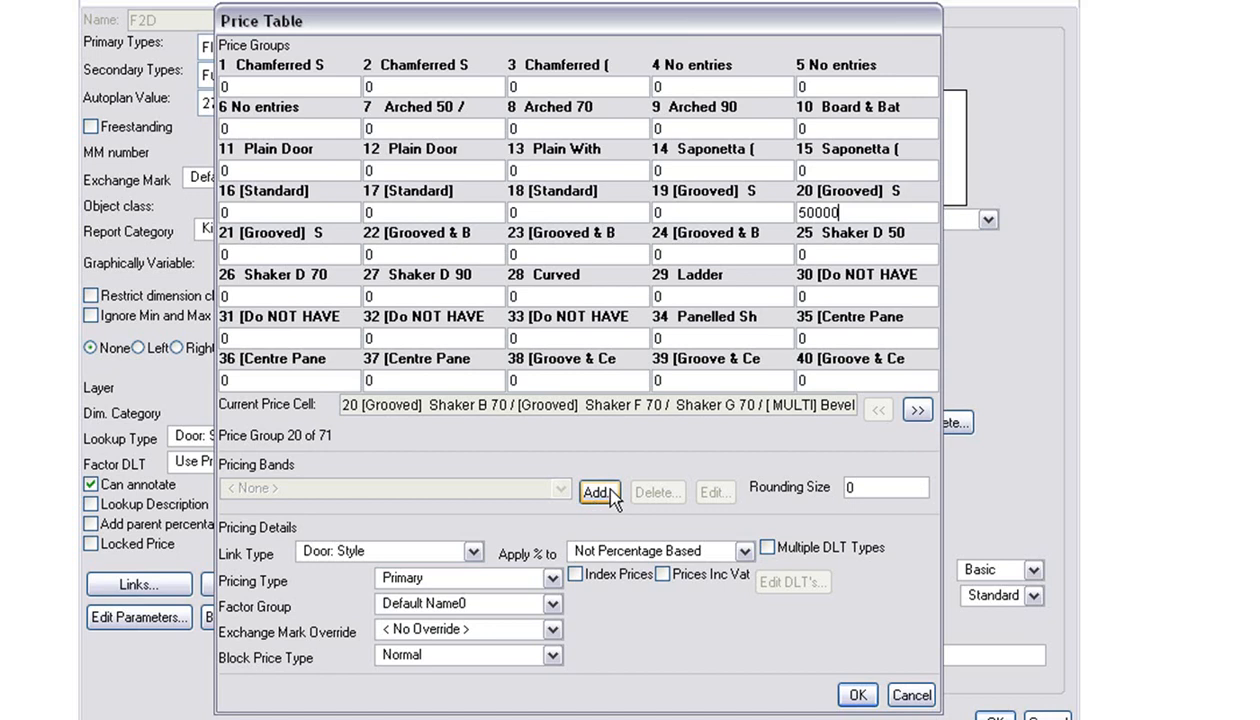
Add an X pricing band every 1000mm and set the rounding size to 100.
click(599, 491)
text(1000)
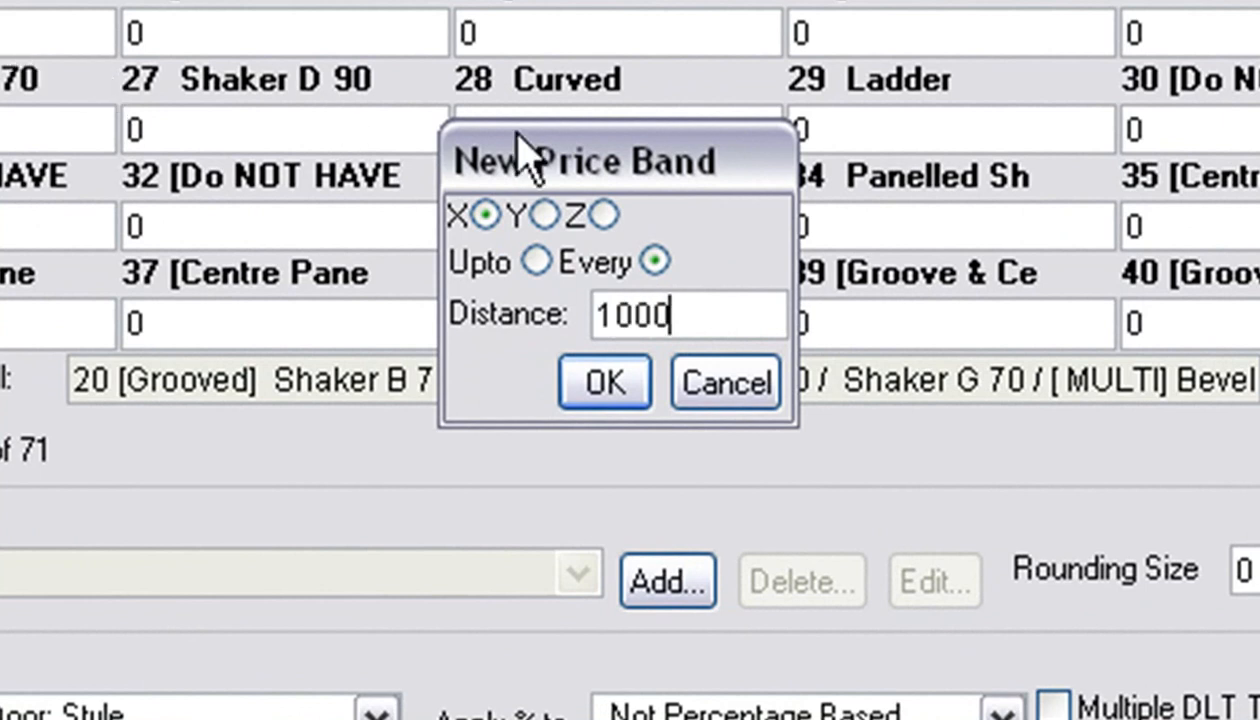
click(604, 382)
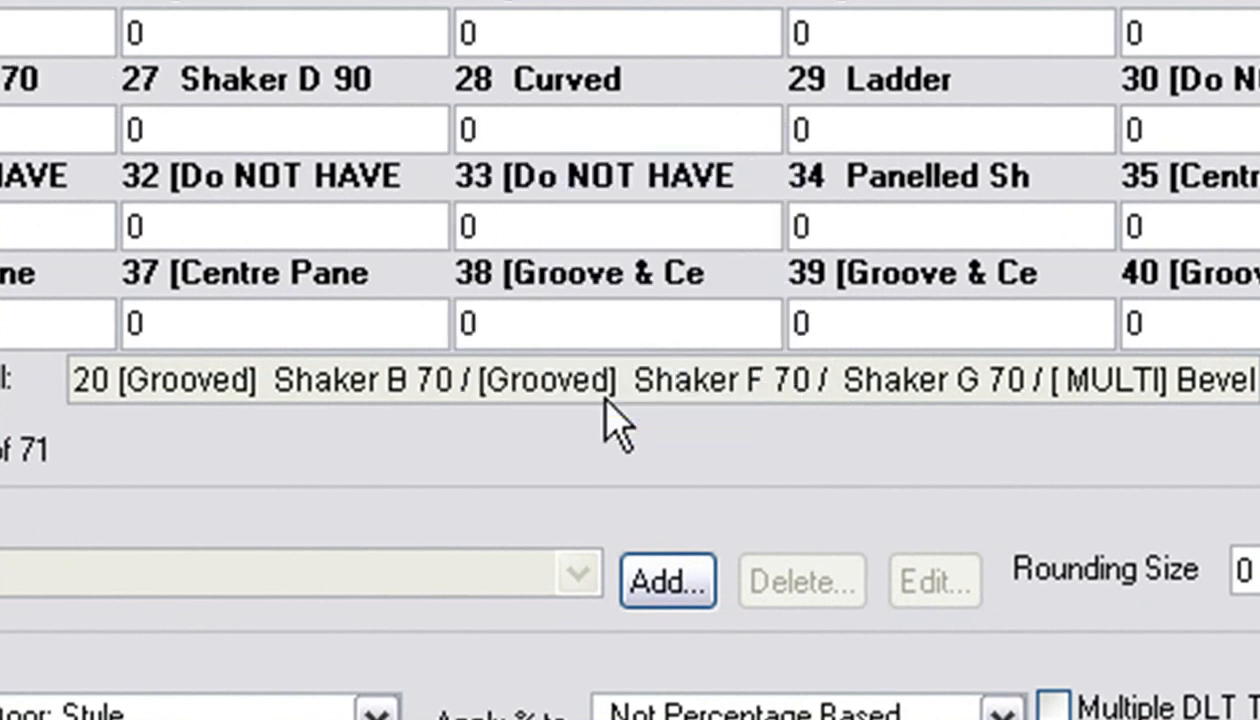
mouse_move(790, 630)
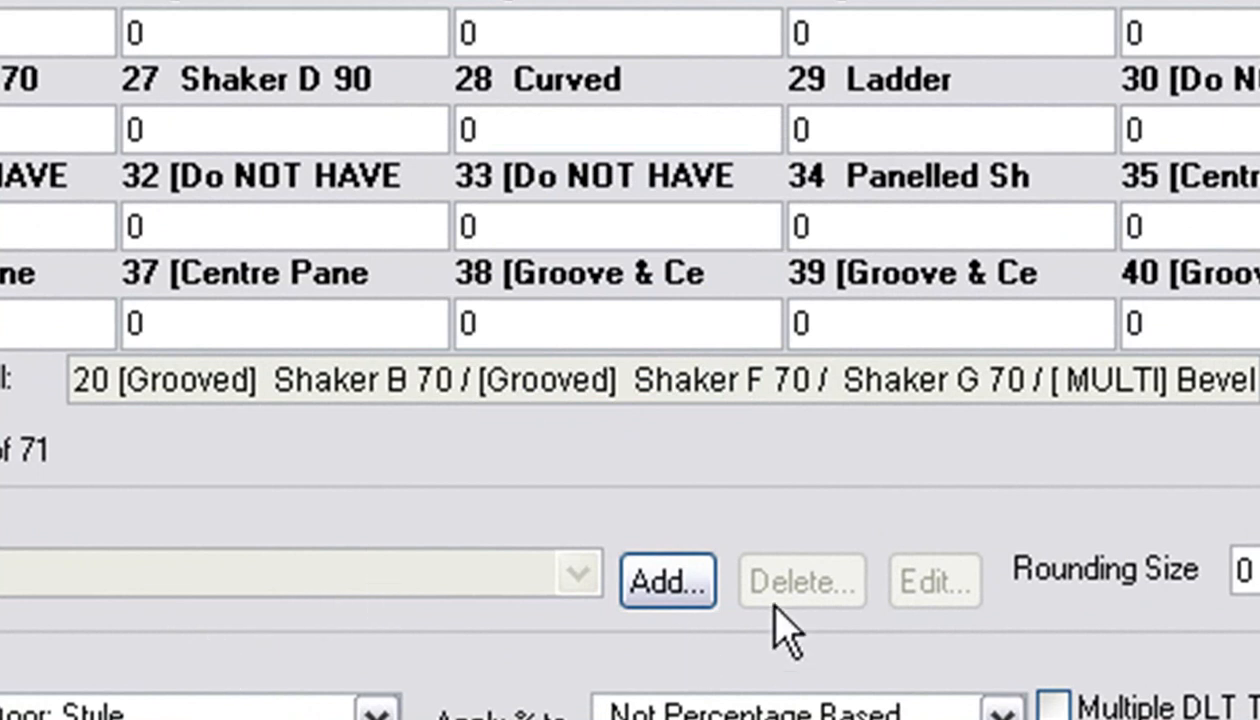
mouse_move(990, 315)
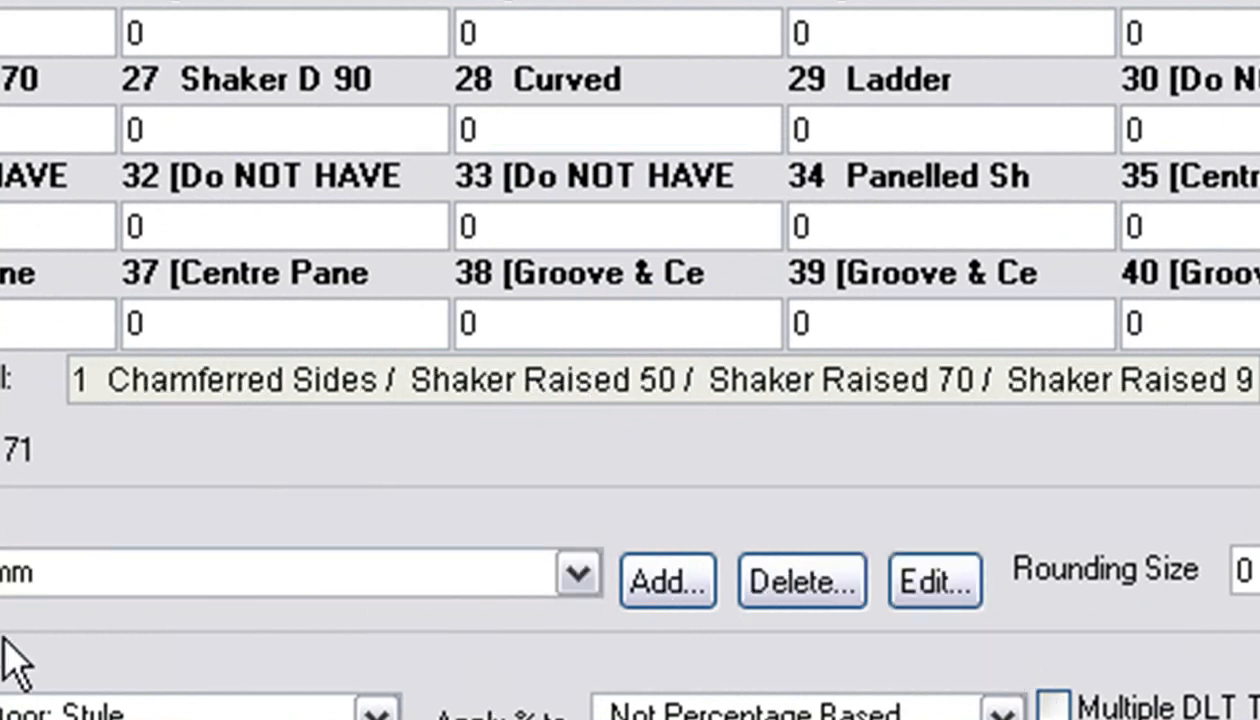
mouse_move(105, 660)
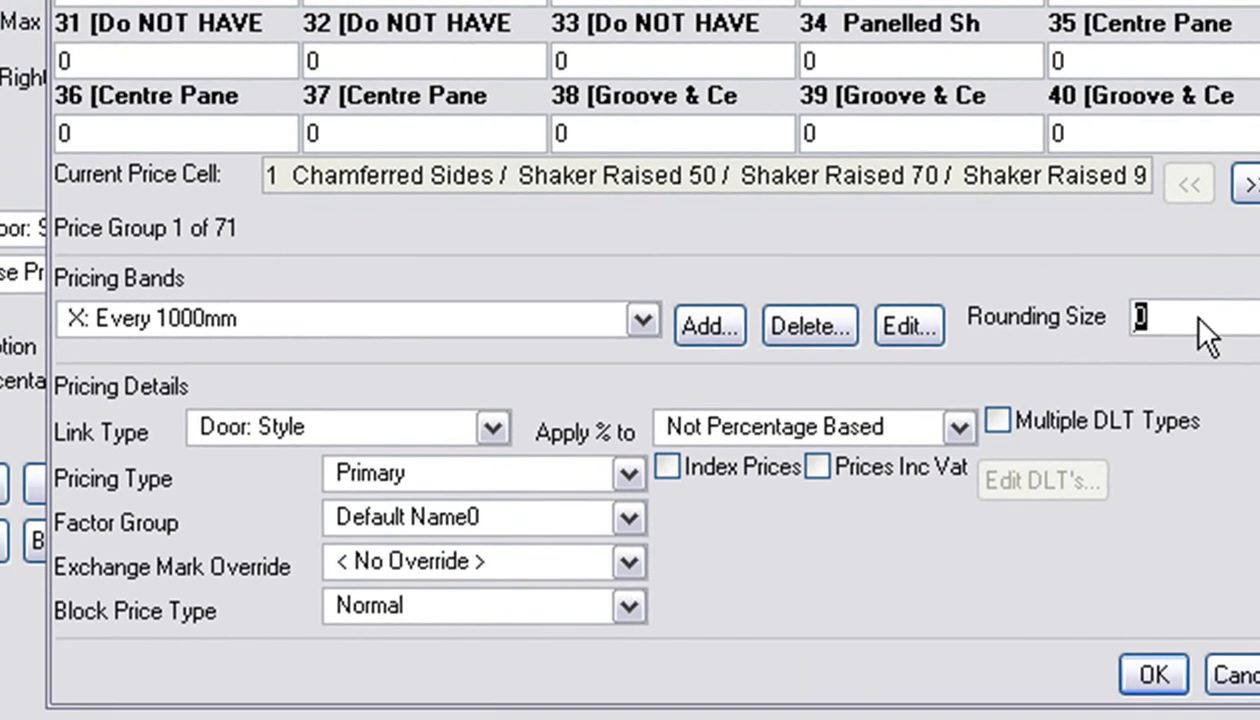
text(100)
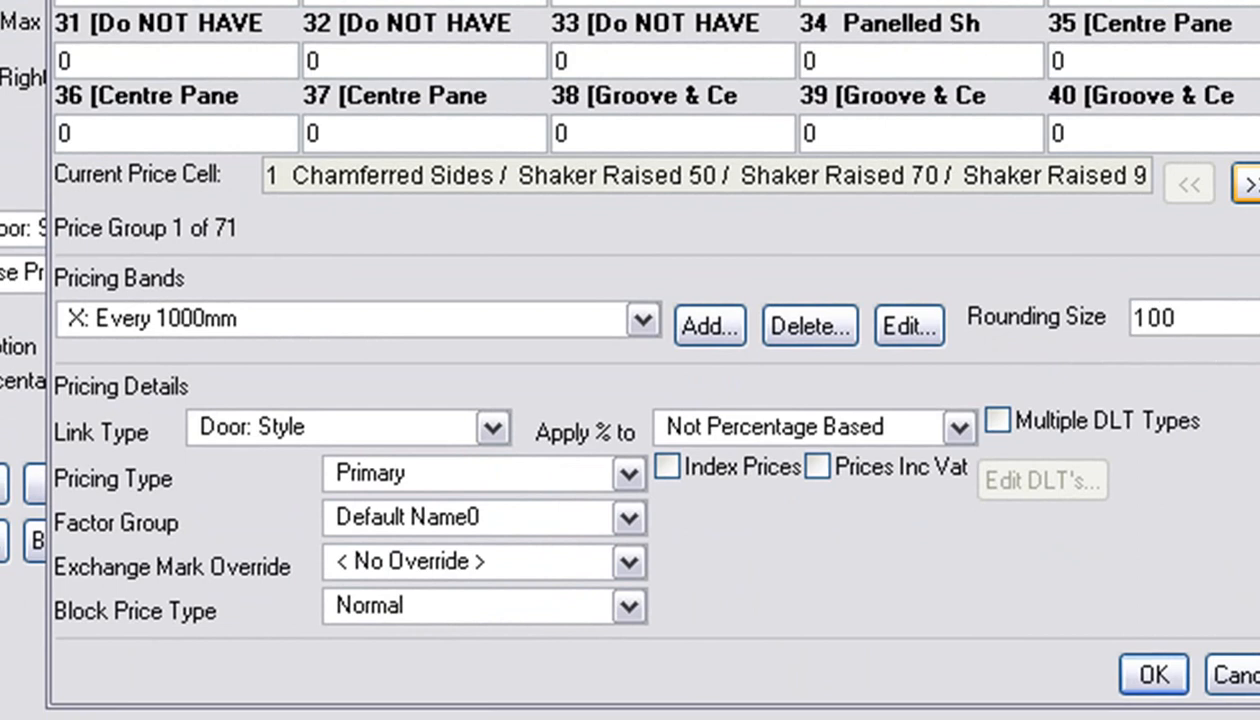
click(1180, 317)
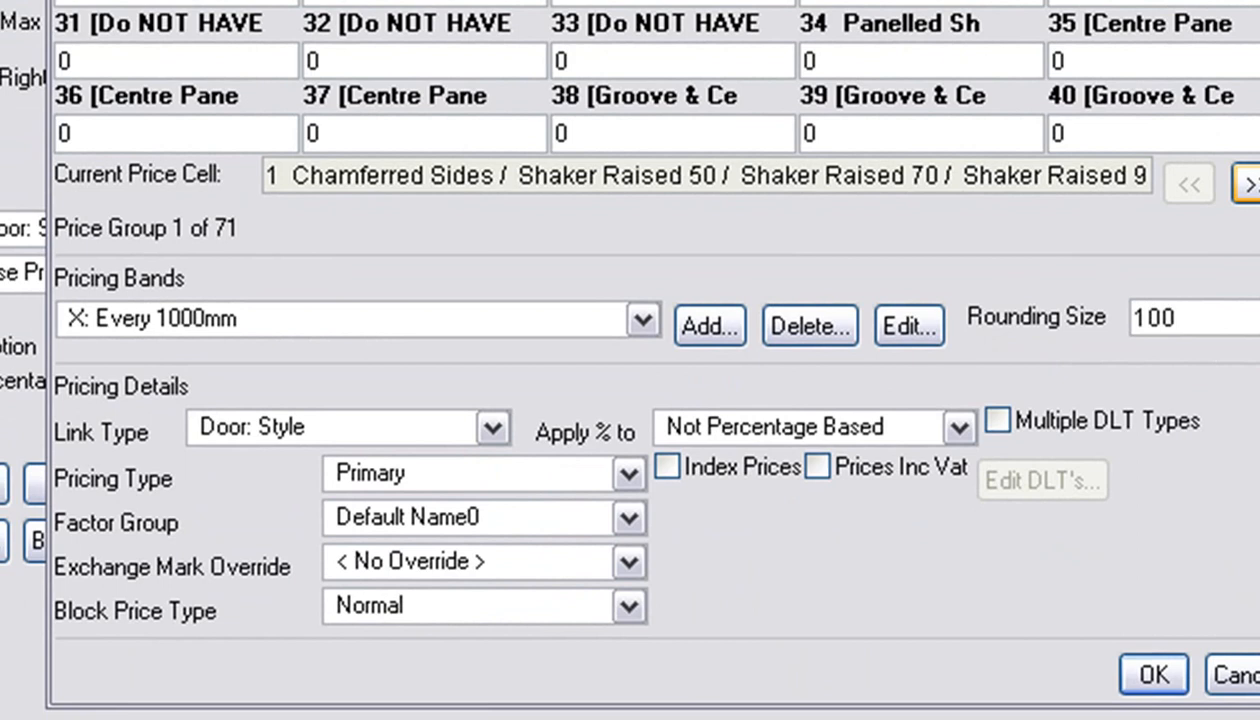
Add a Z pricing band every 1000mm alongside the X band and review the bands.
click(1175, 318)
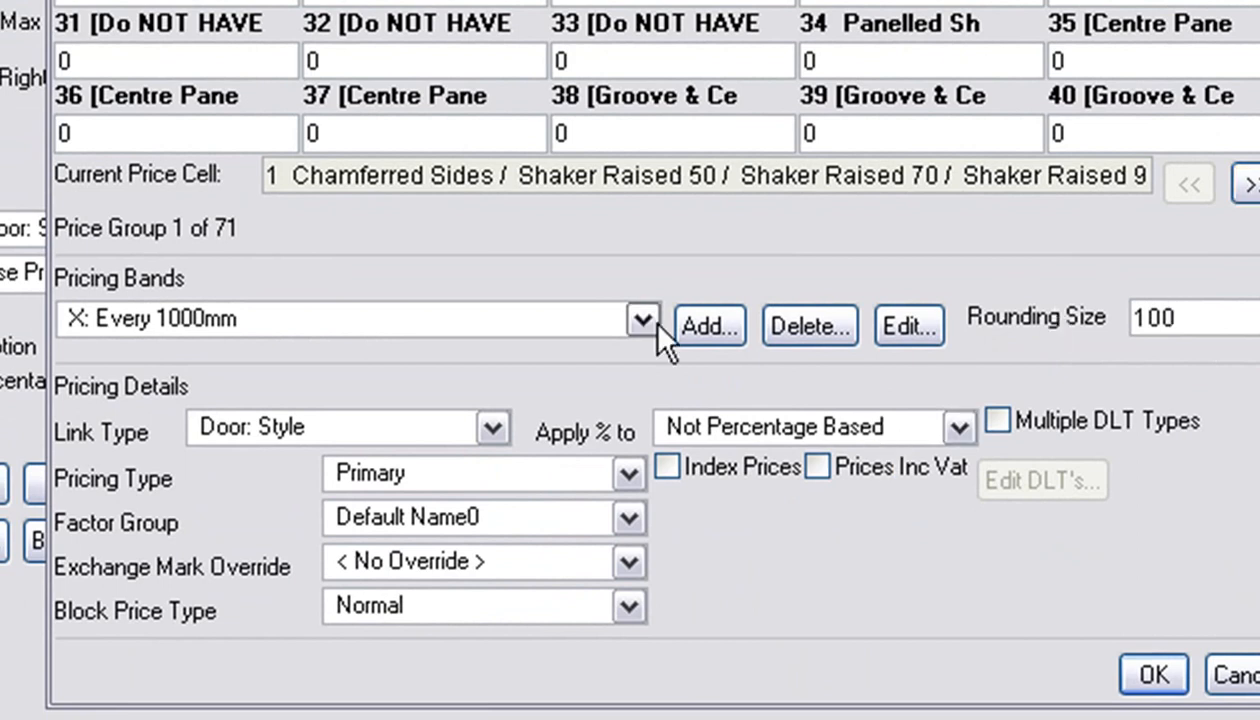
click(708, 325)
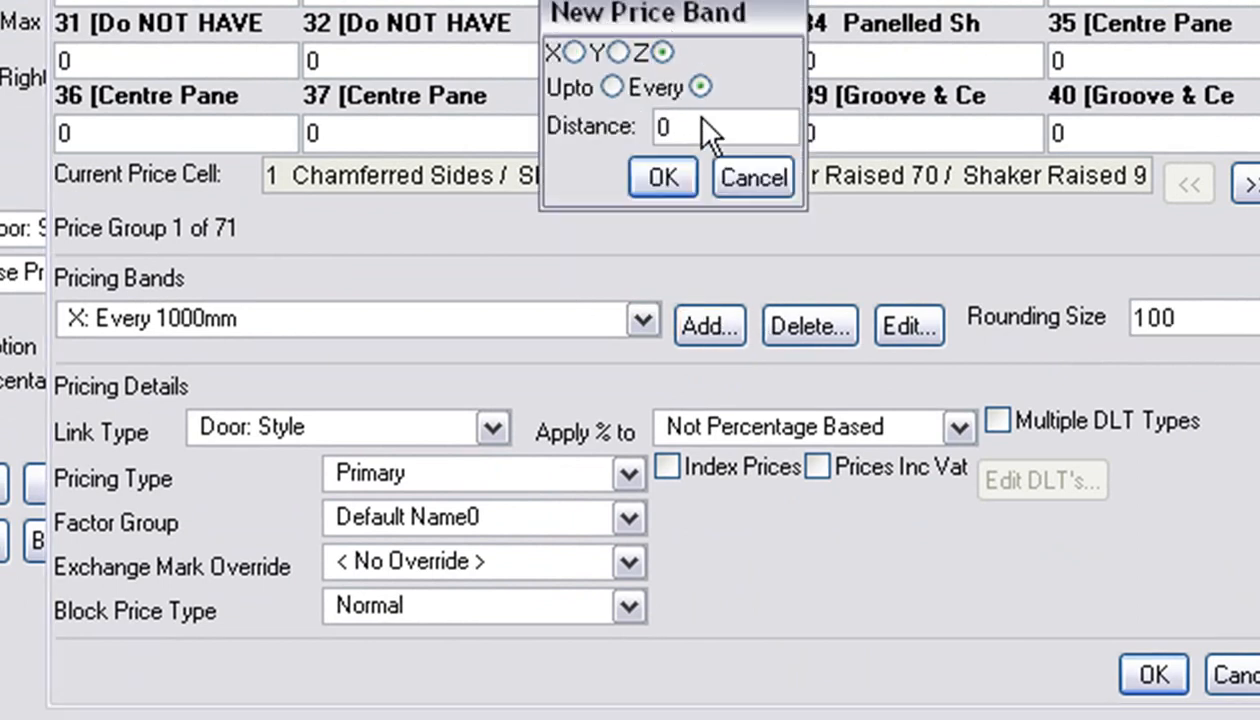
text(1000)
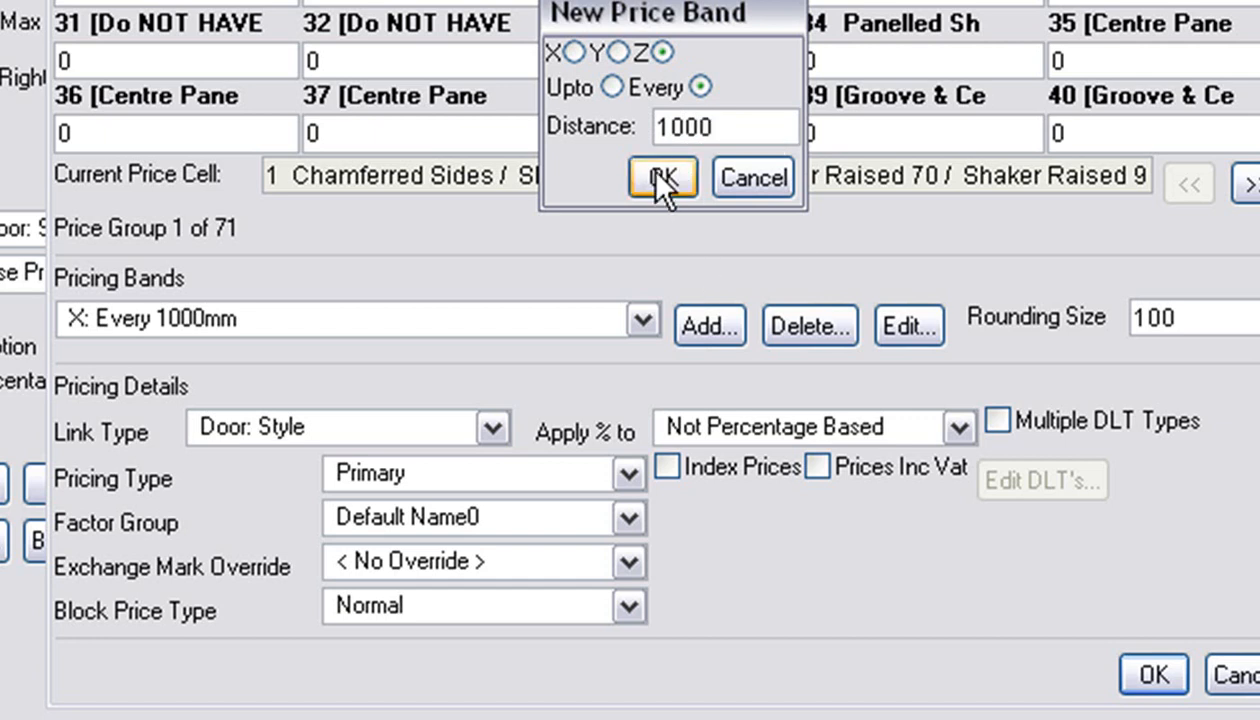
click(661, 177)
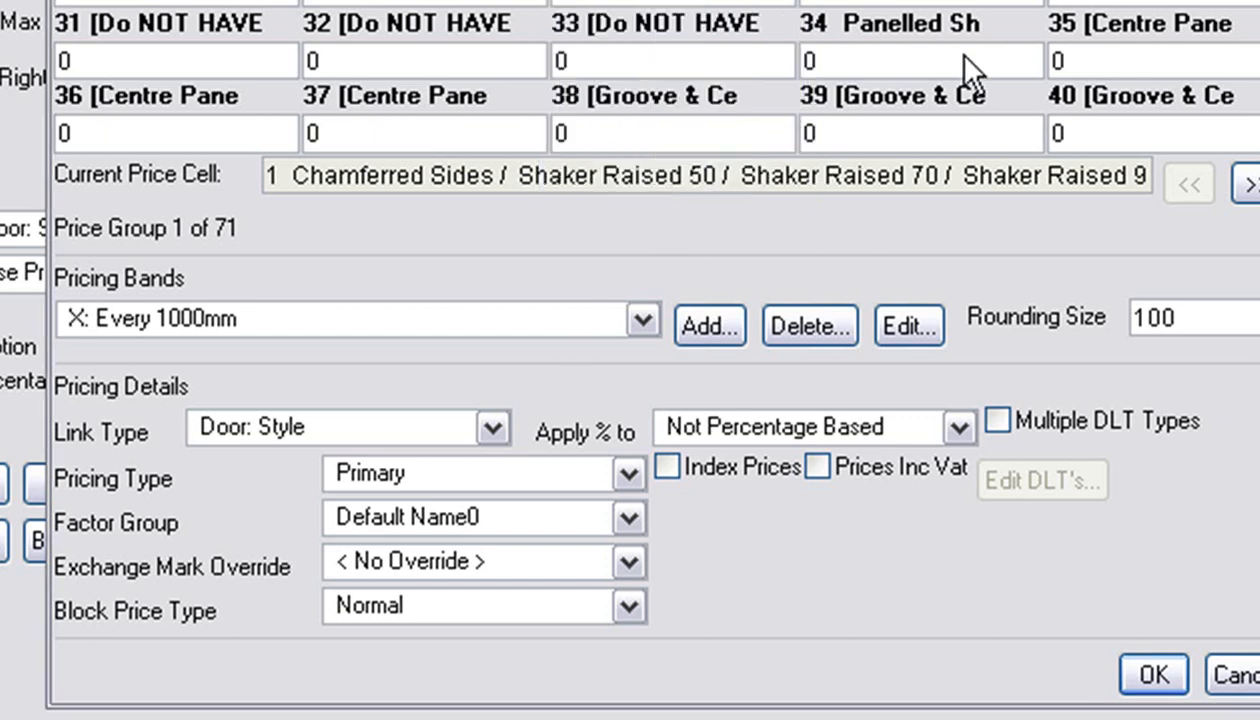
mouse_move(685, 350)
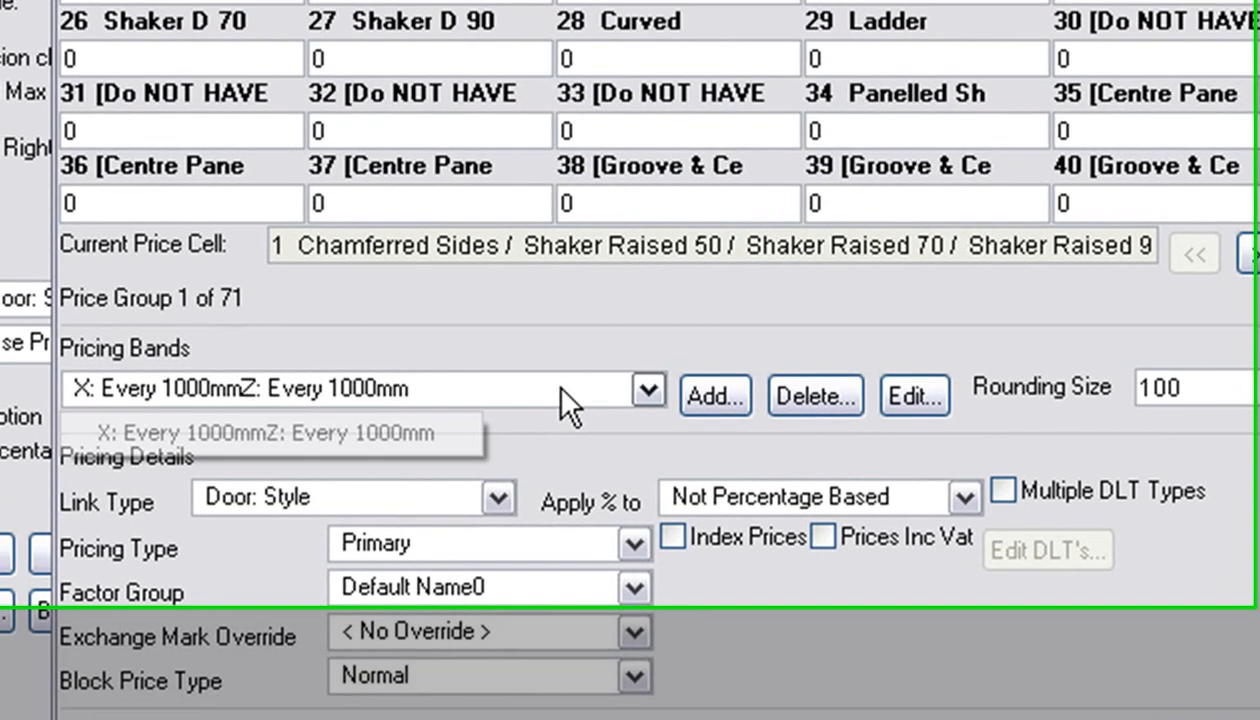
click(814, 396)
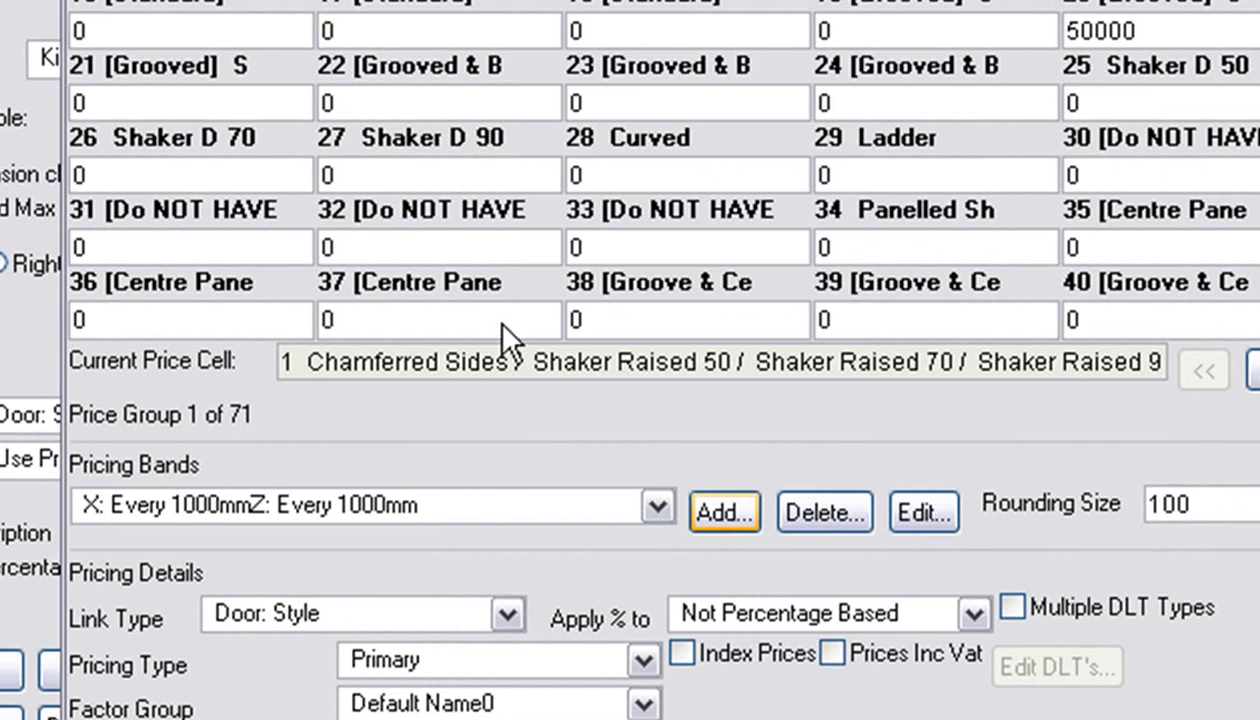
mouse_move(665, 90)
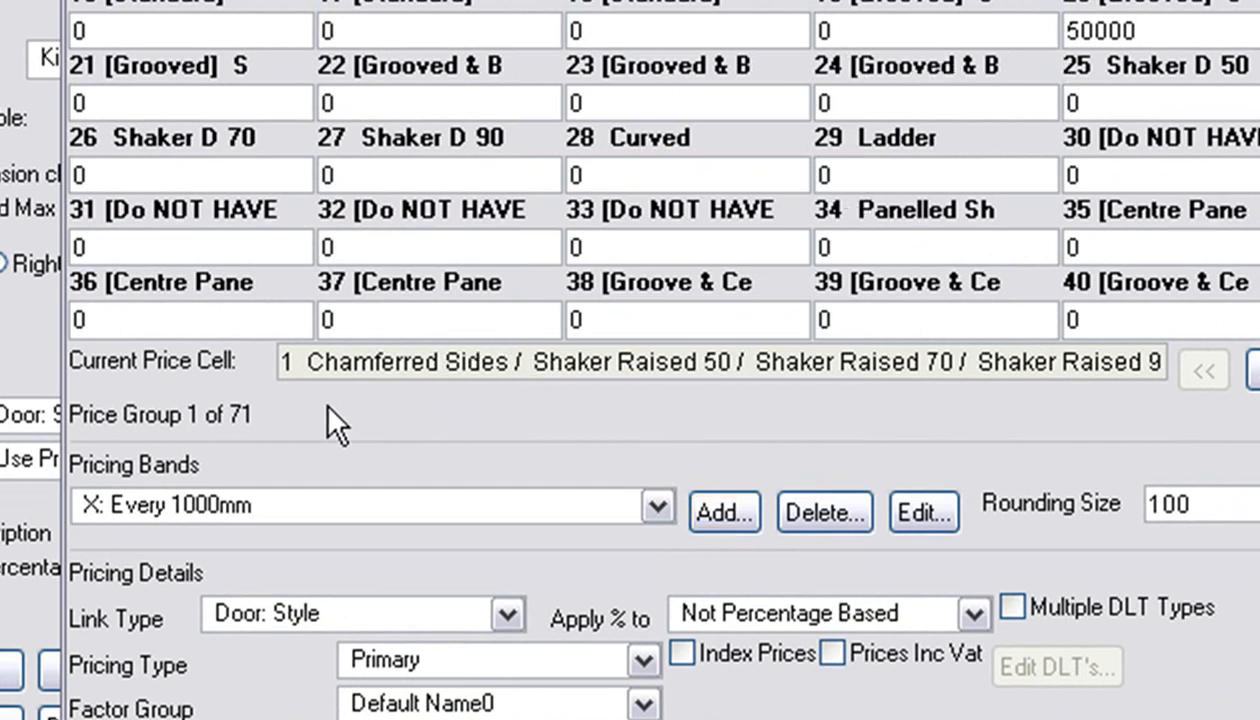
mouse_move(388, 388)
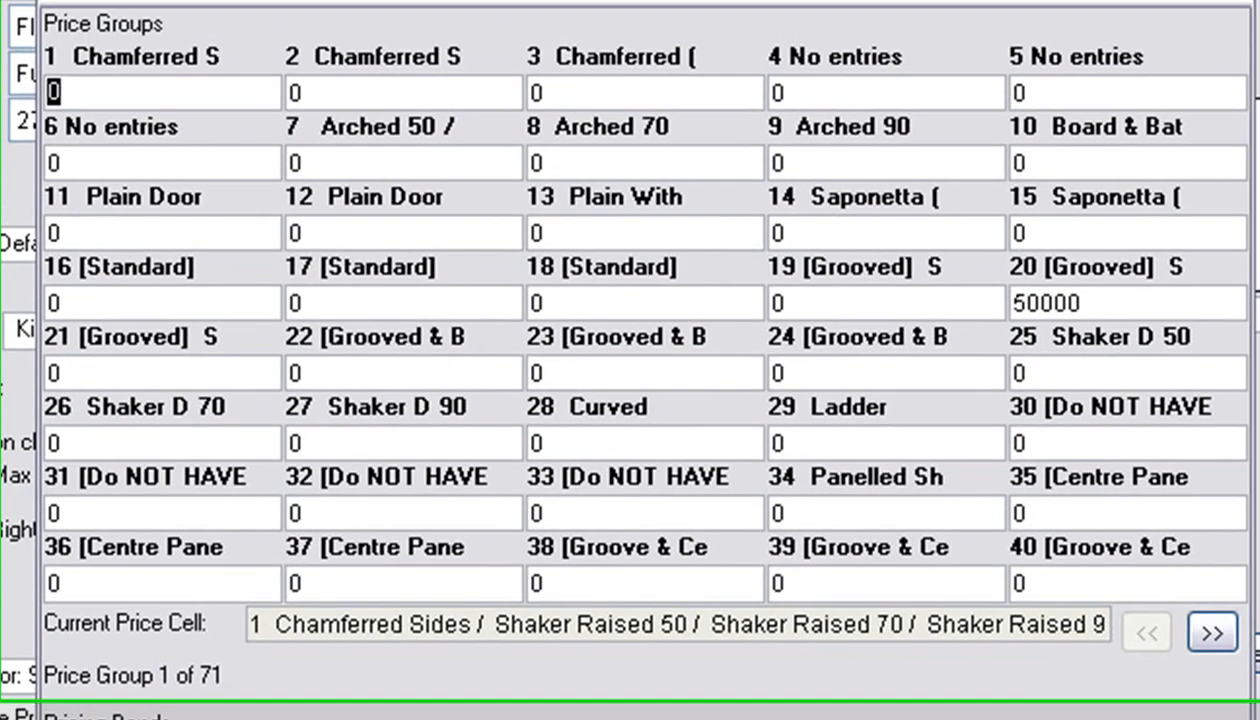
Enter prices for groups 1–3 (30000, 35000, 40000) and 50000 for groups 7–9 and 20.
click(1211, 632)
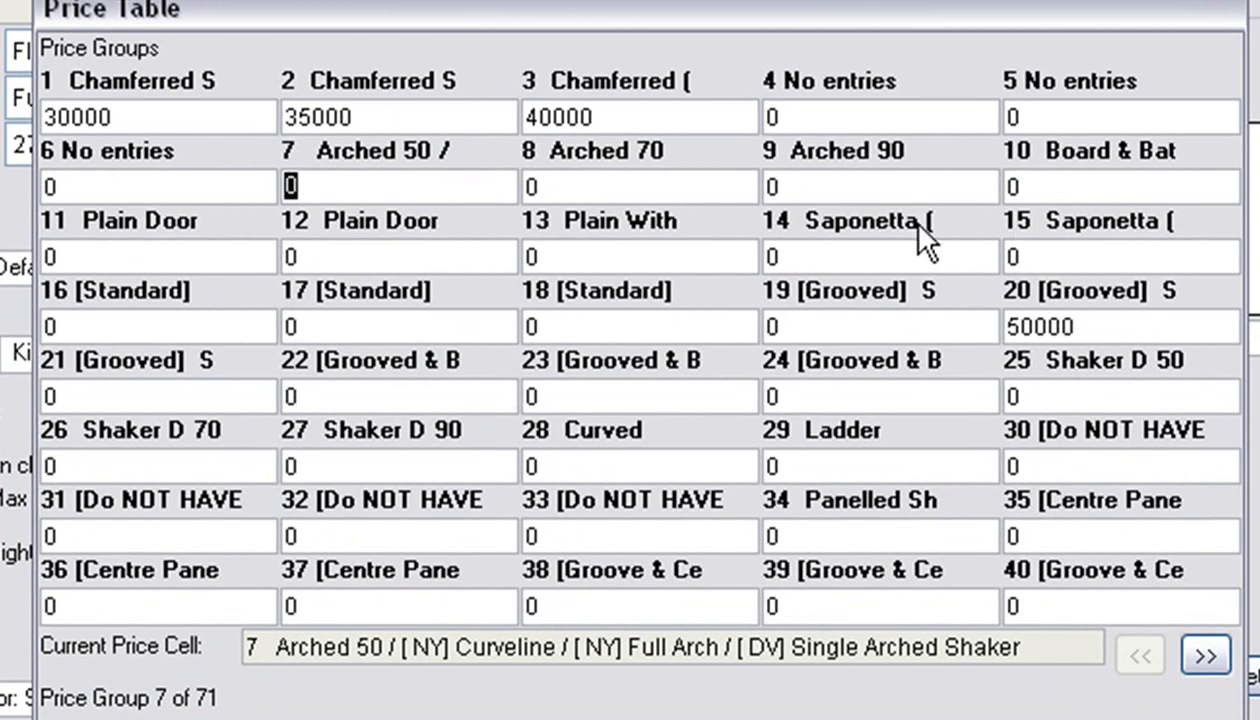
text(50000)
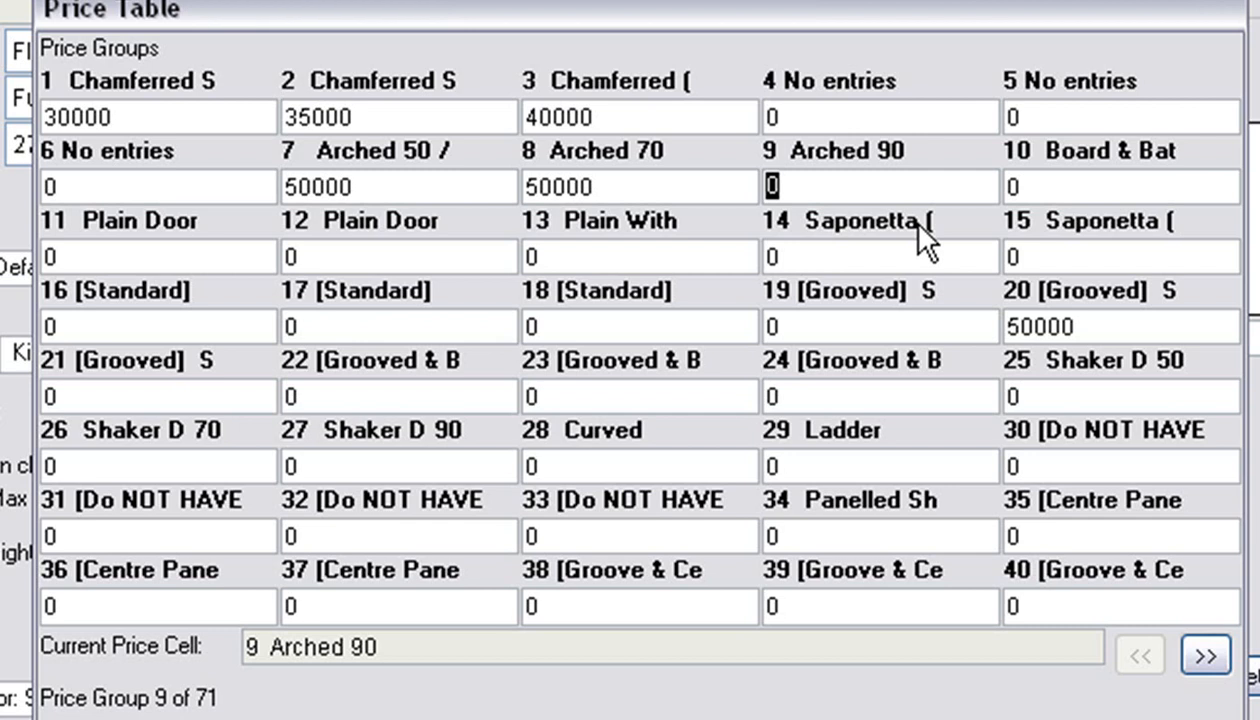
mouse_move(508, 112)
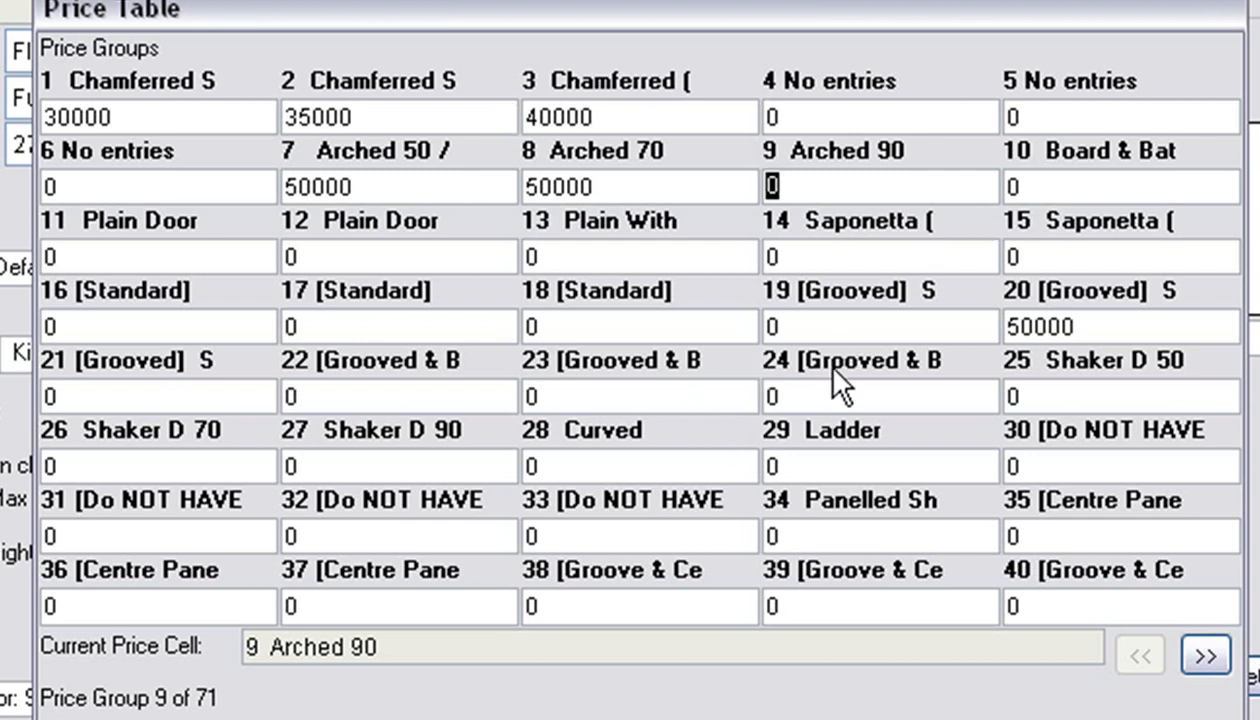
mouse_move(485, 195)
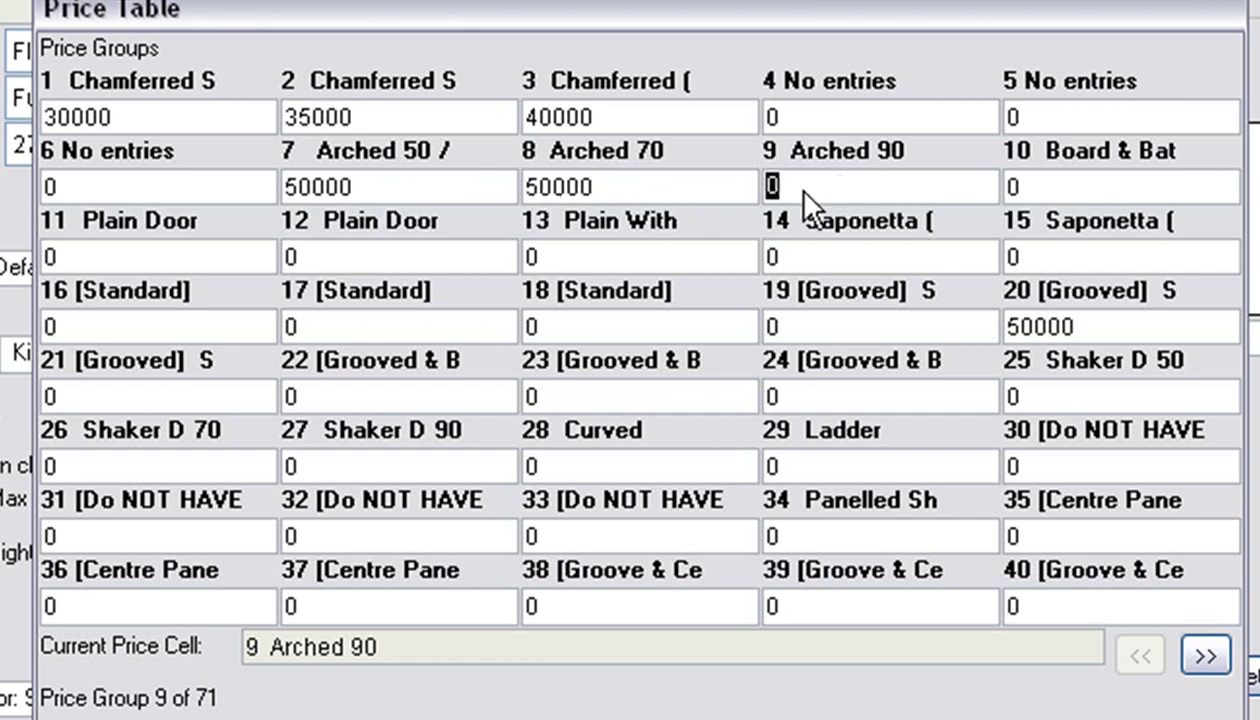
mouse_move(310, 165)
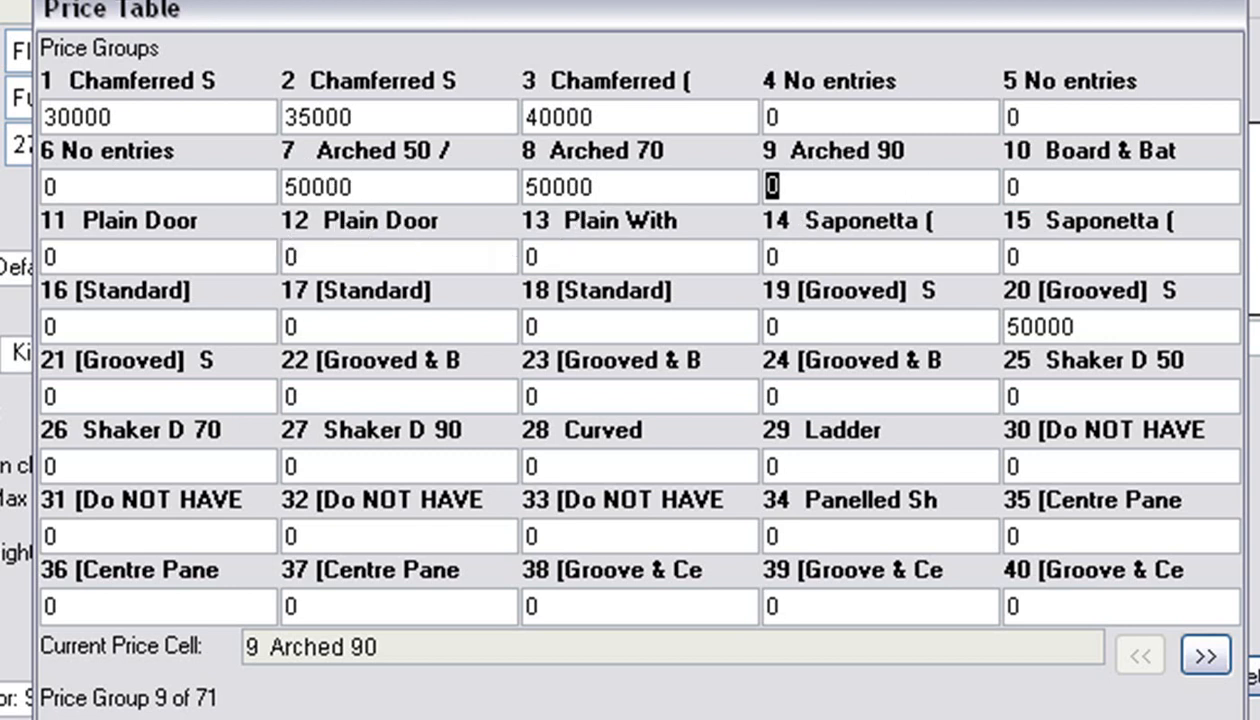
text(5)
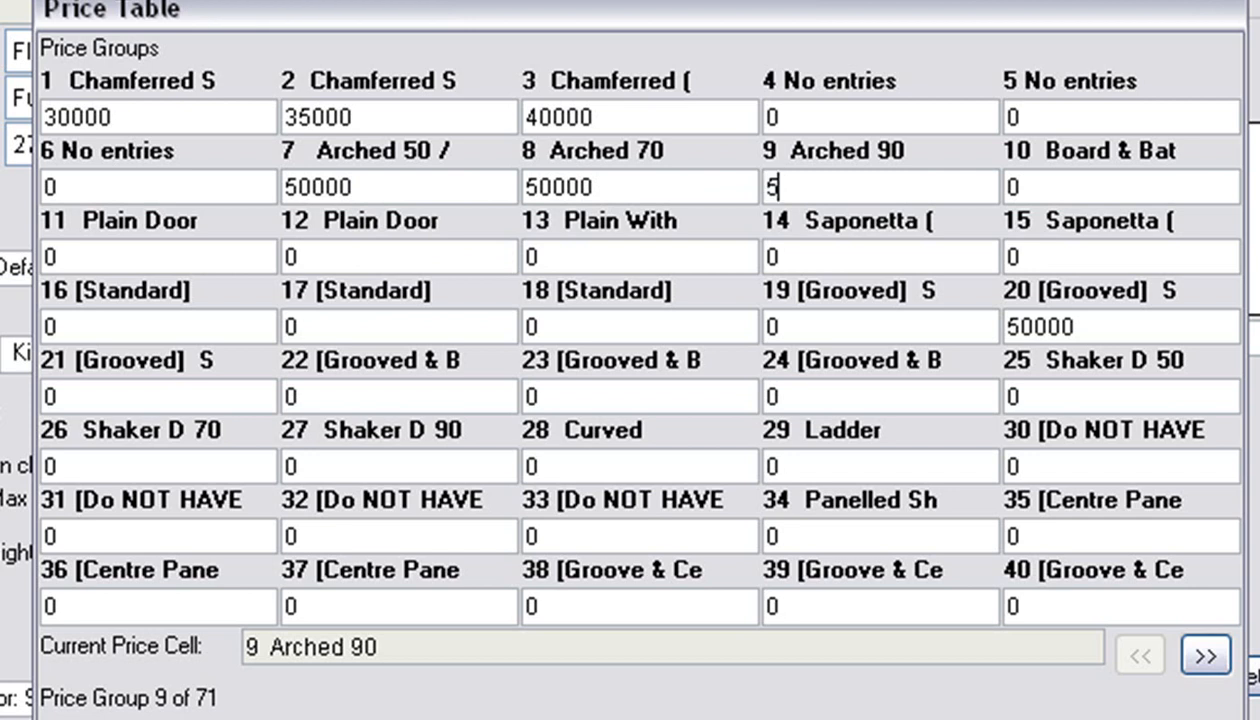
text(0000)
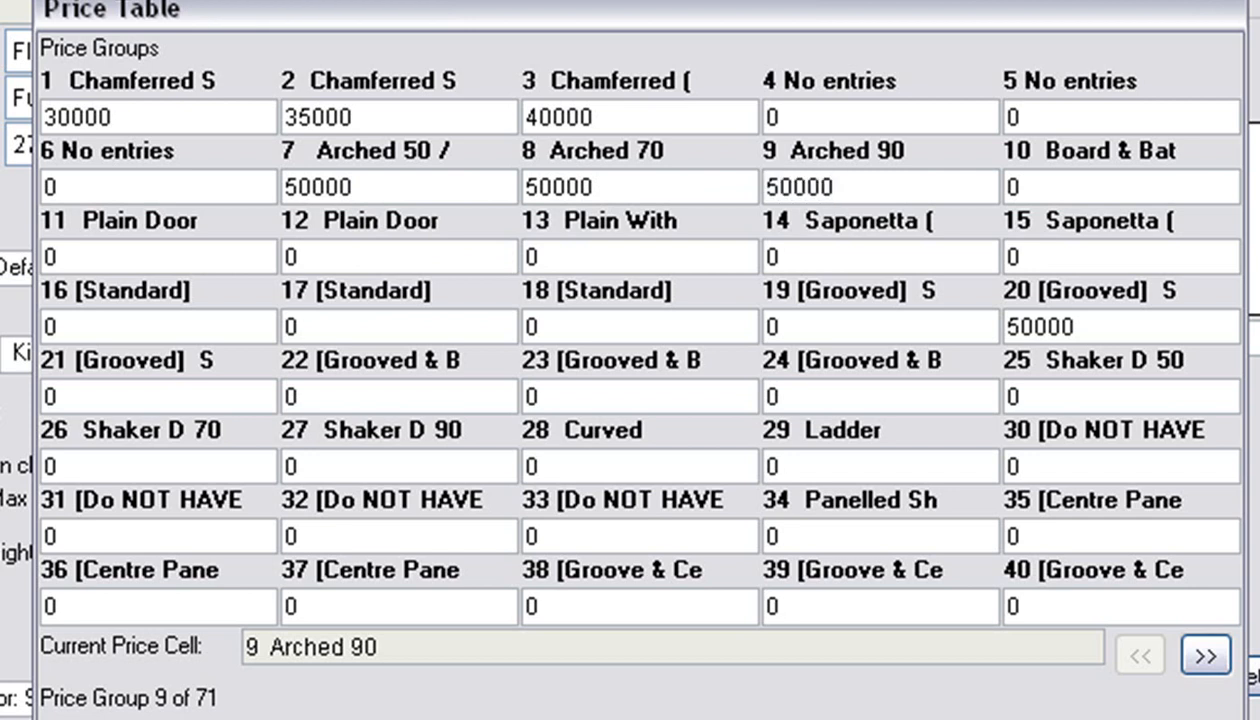
mouse_move(420, 440)
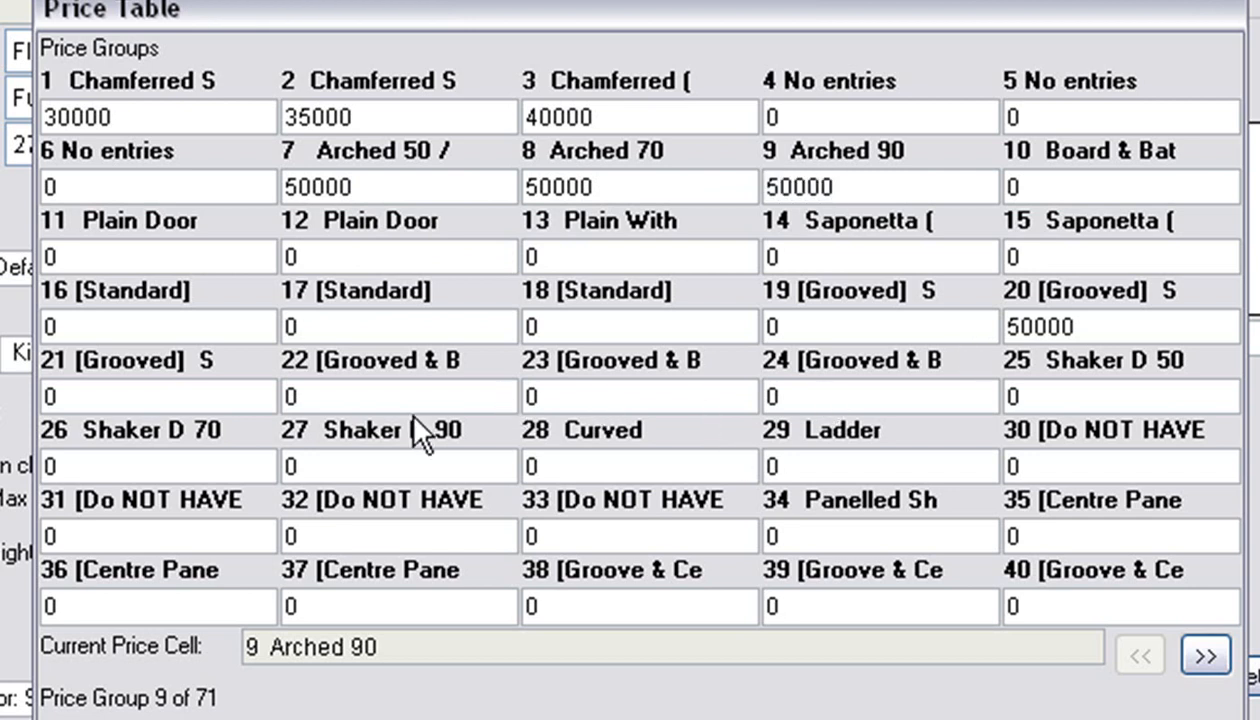
text(50000)
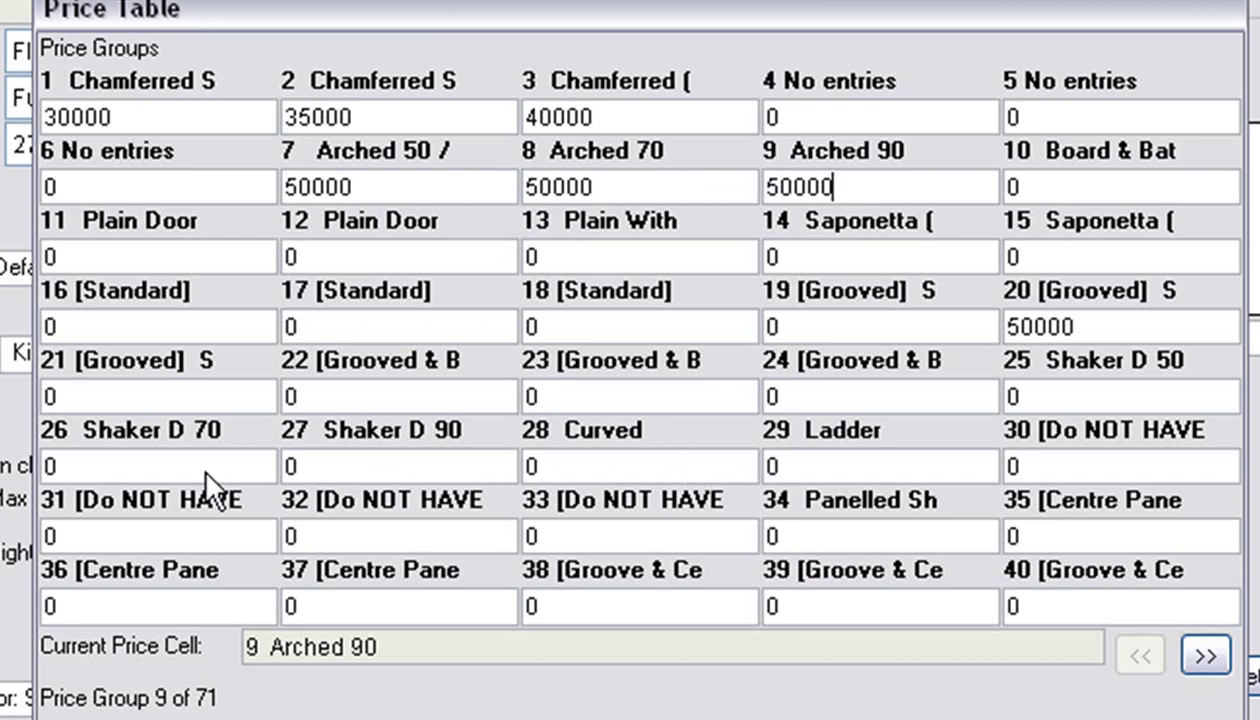
click(1206, 655)
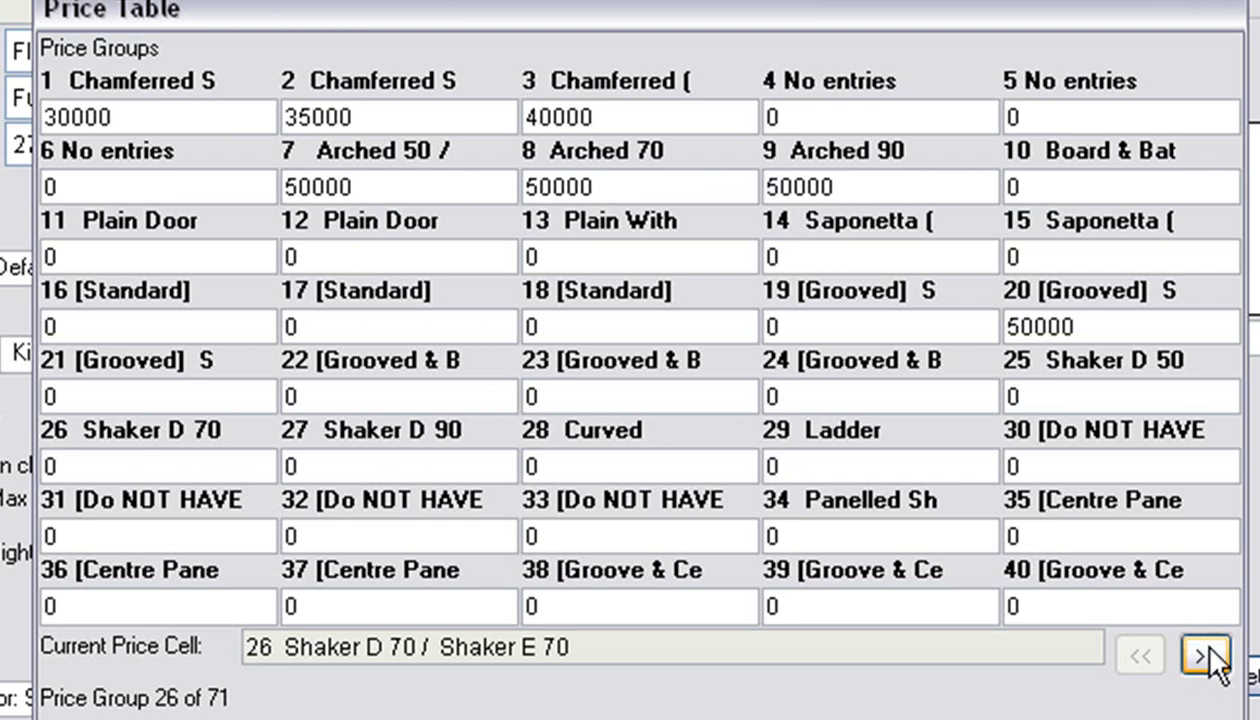
Show price groups 32–71 and price group 41, T&G Shaker, at 60000.
click(1204, 655)
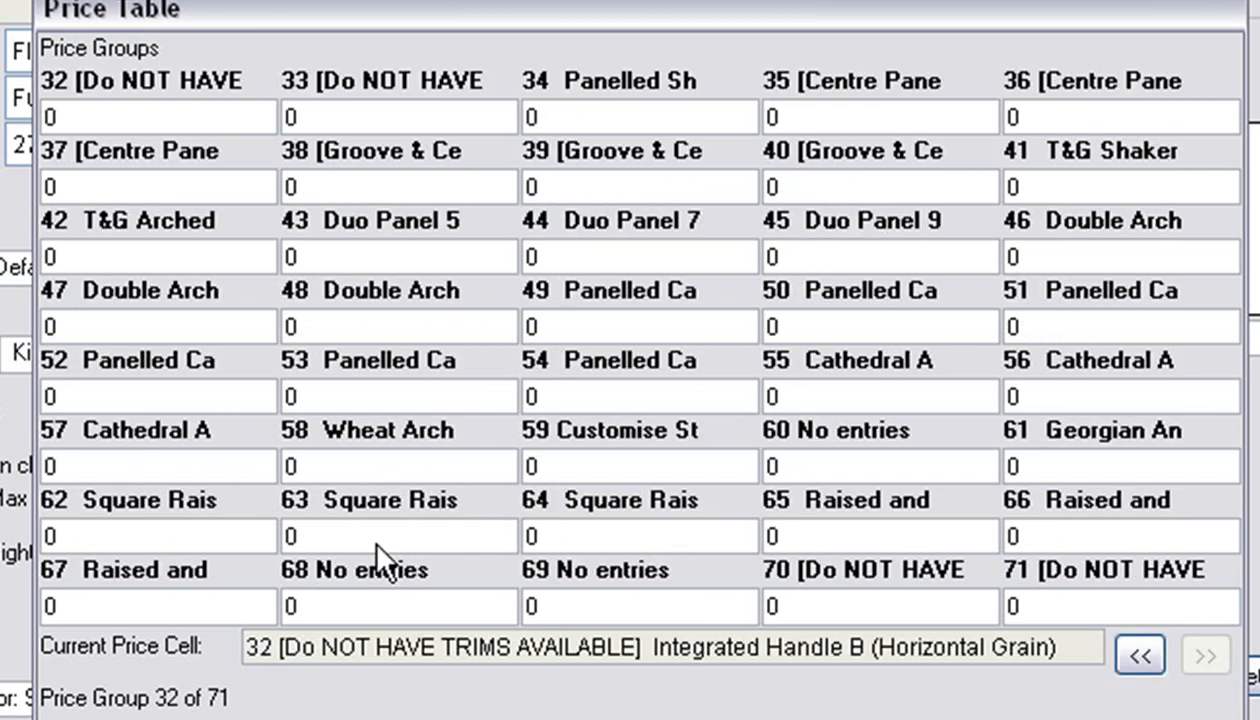
mouse_move(755, 368)
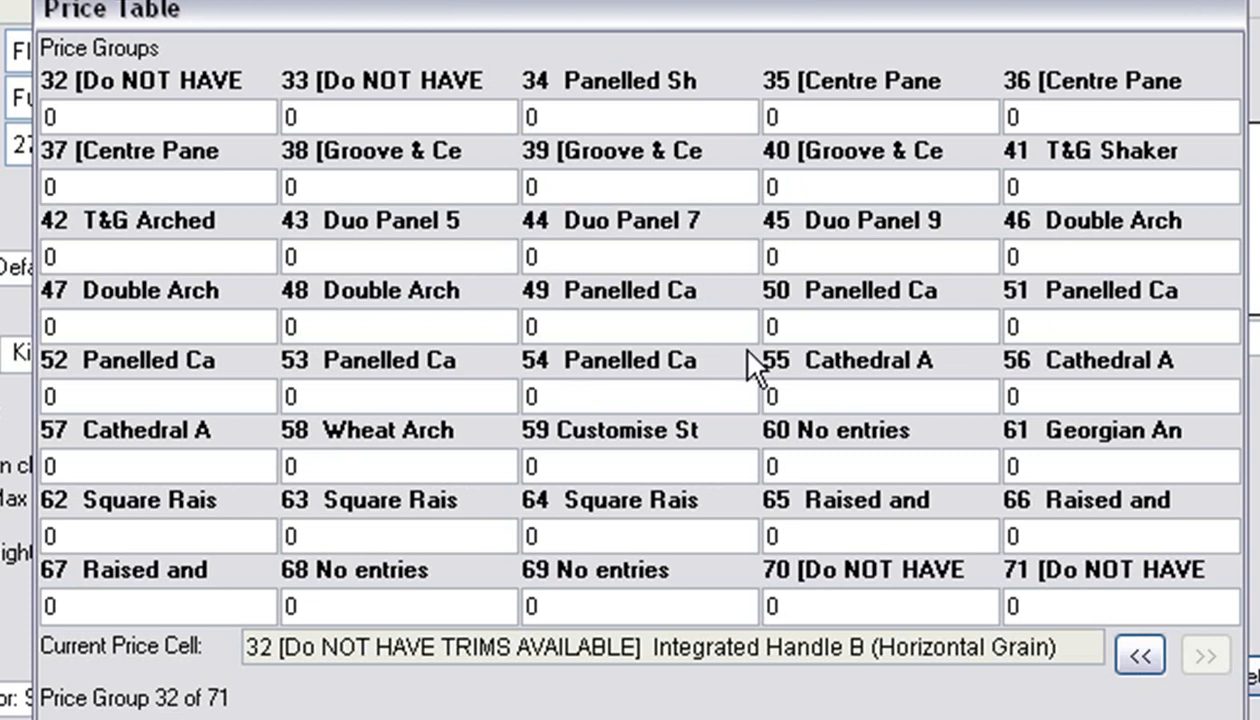
mouse_move(1115, 205)
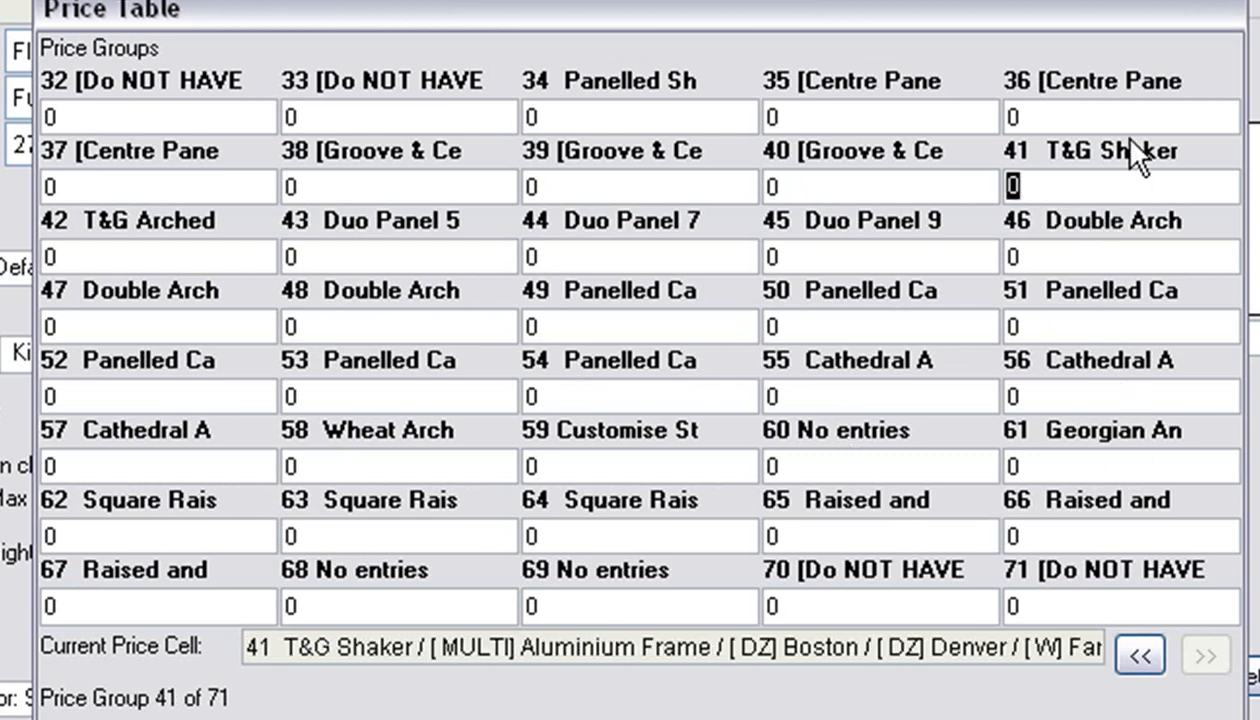
text(5000)
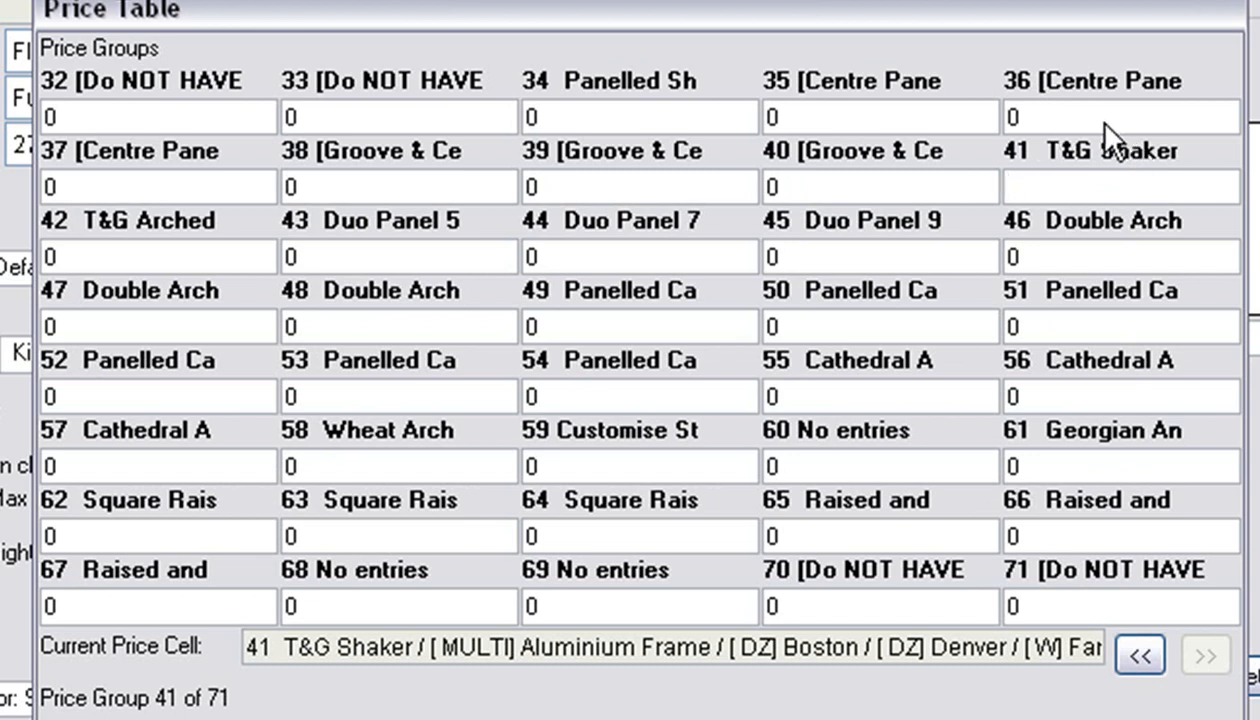
text(60000)
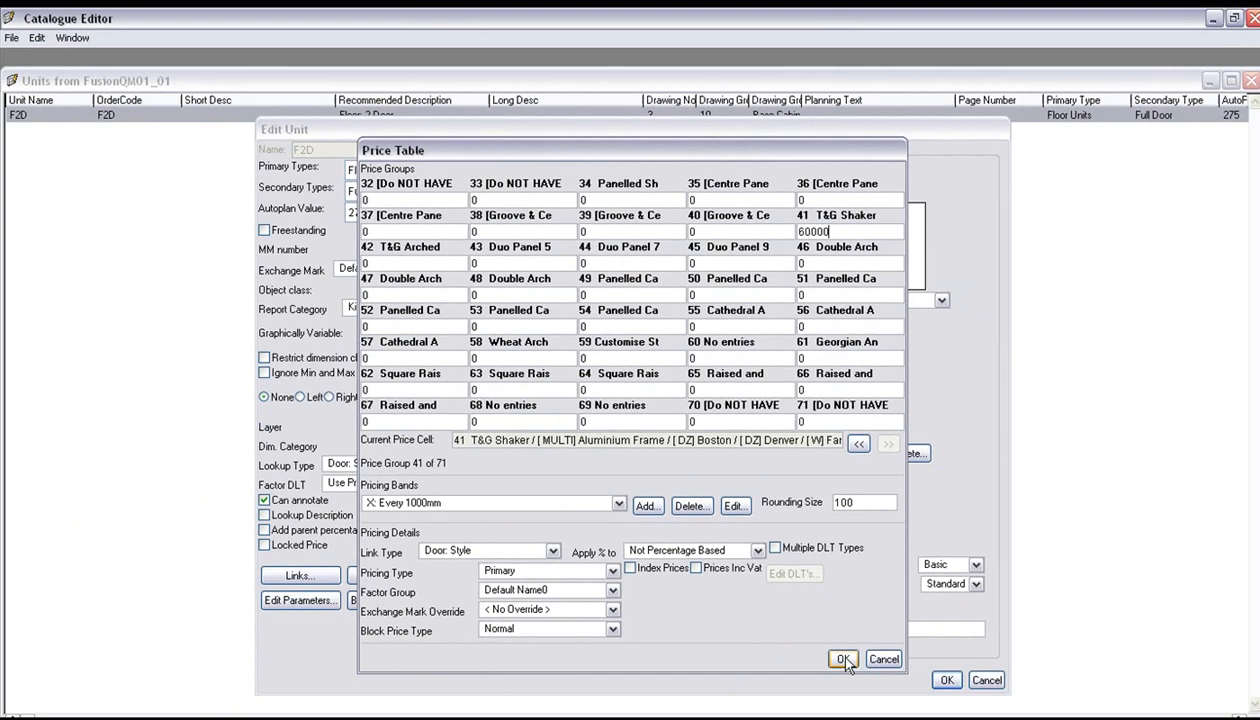
Save the F2D price table and close the unit keeping its changes.
click(842, 659)
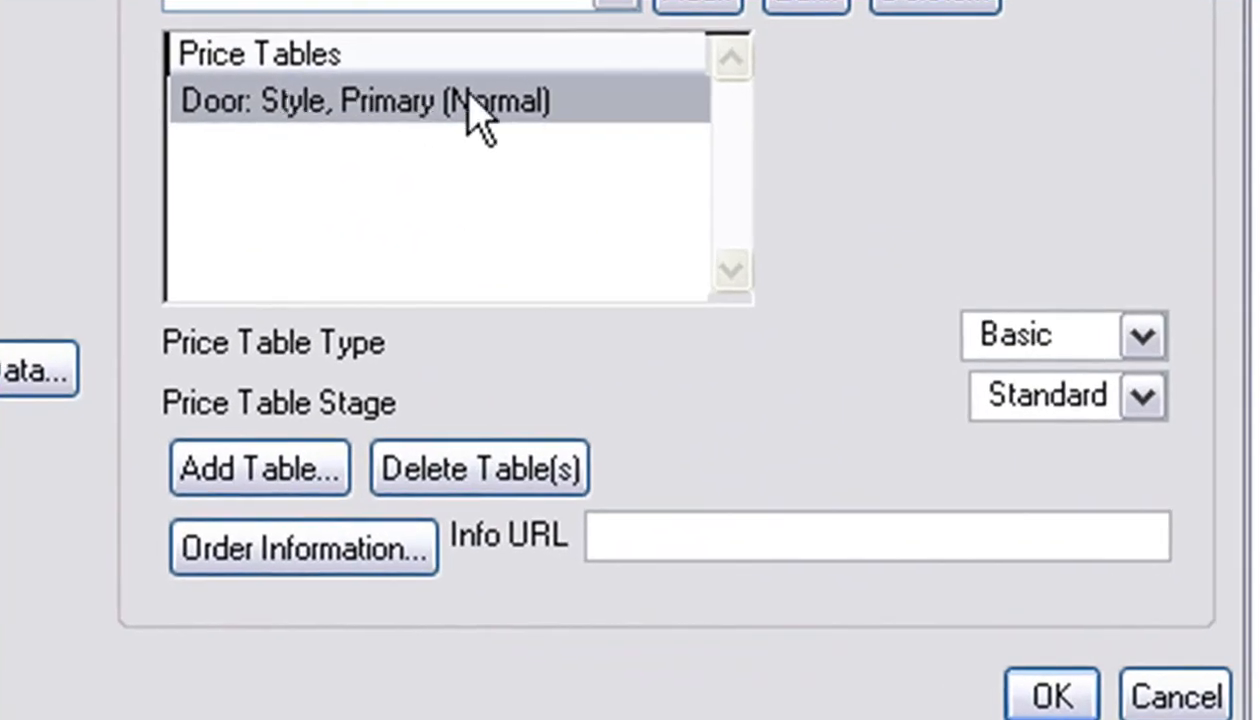
mouse_move(1120, 645)
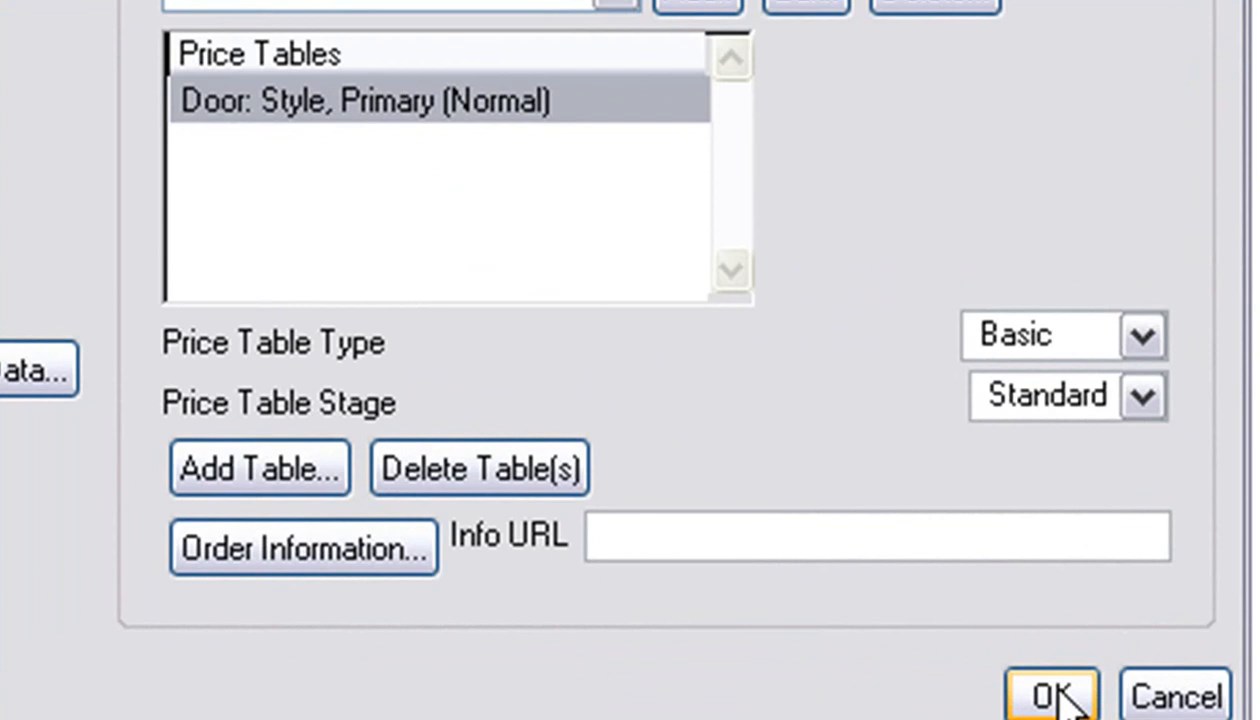
click(1049, 695)
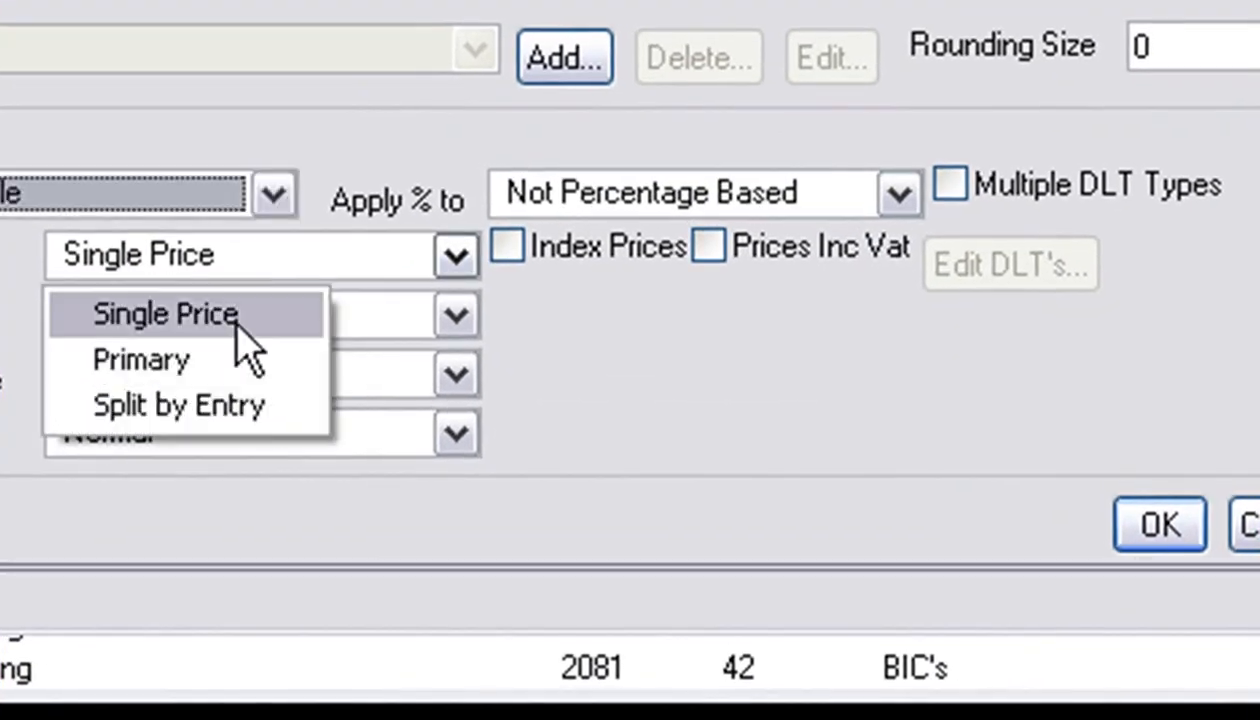
Set B1D's Door: Style price table to Primary pricing and save it.
click(142, 360)
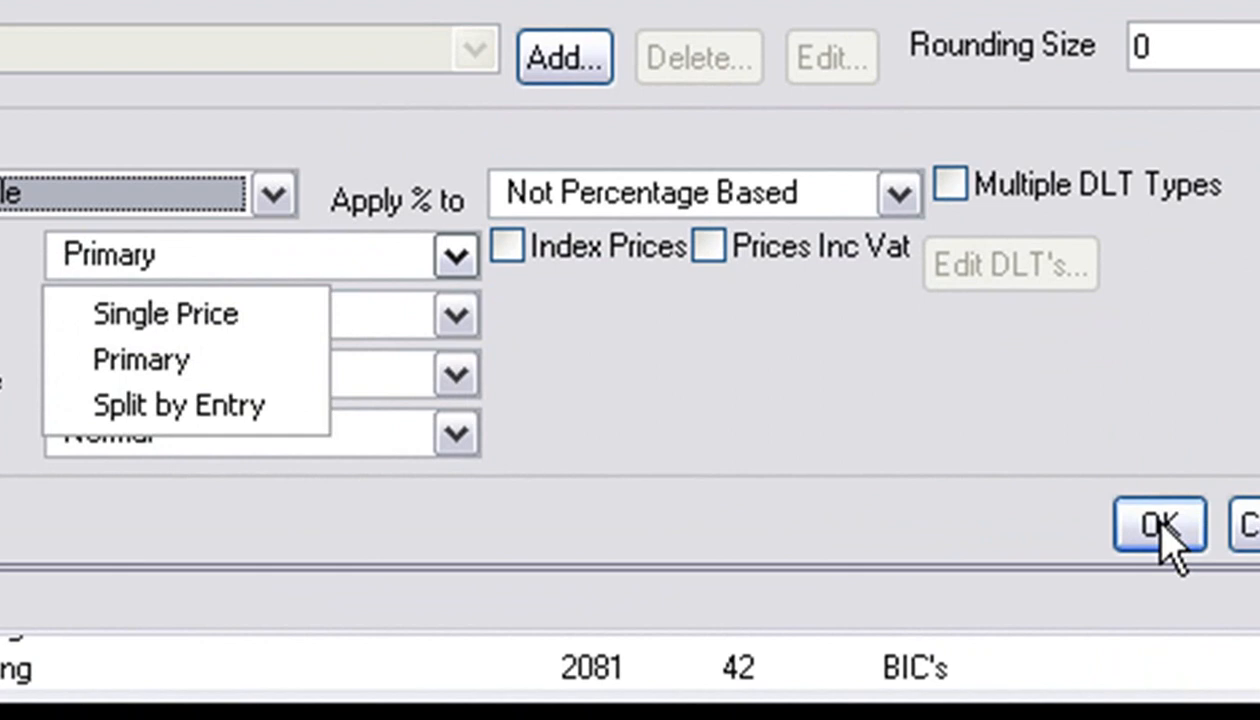
click(1158, 524)
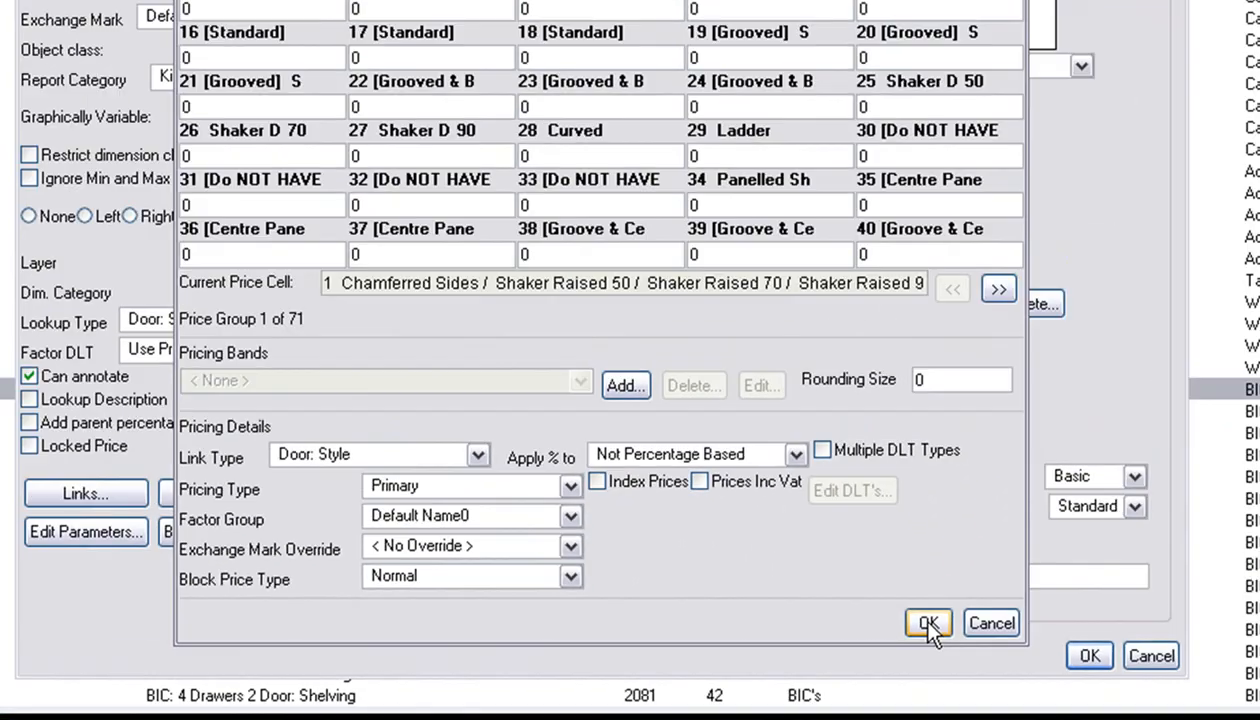
click(927, 622)
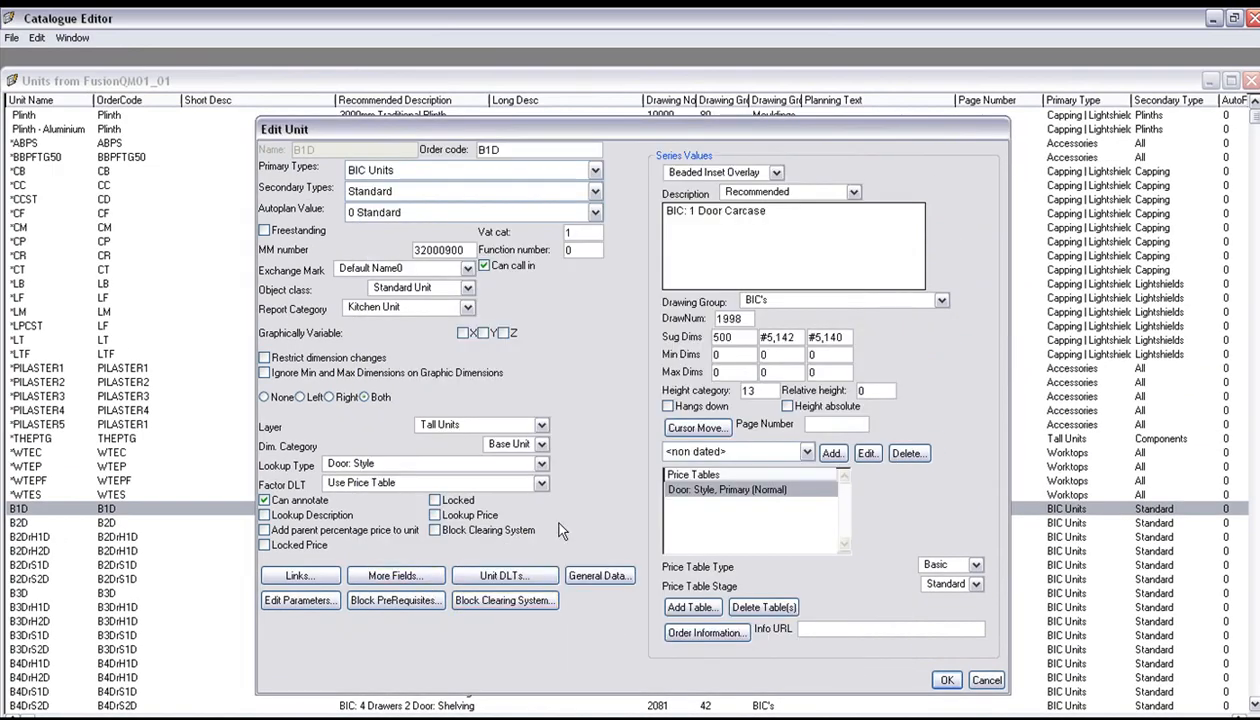
Close B1D, open the next unit and confirm Primary door-style pricing for its price table.
click(946, 679)
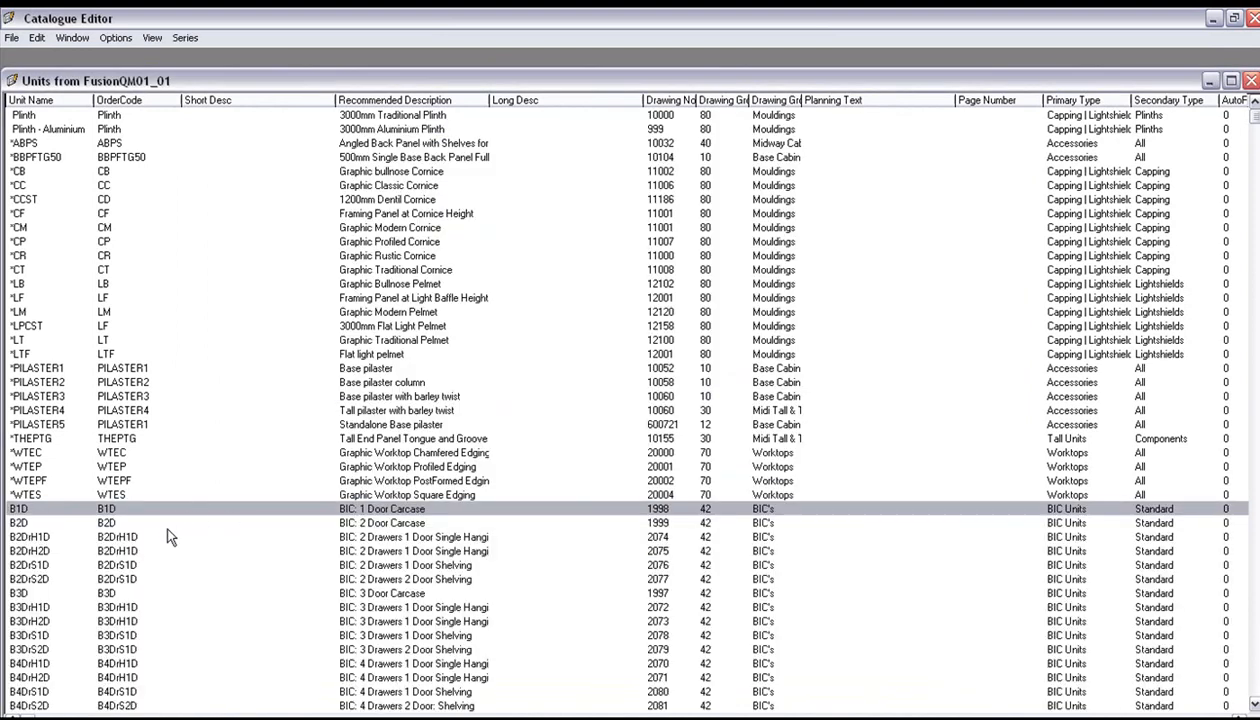
mouse_move(145, 531)
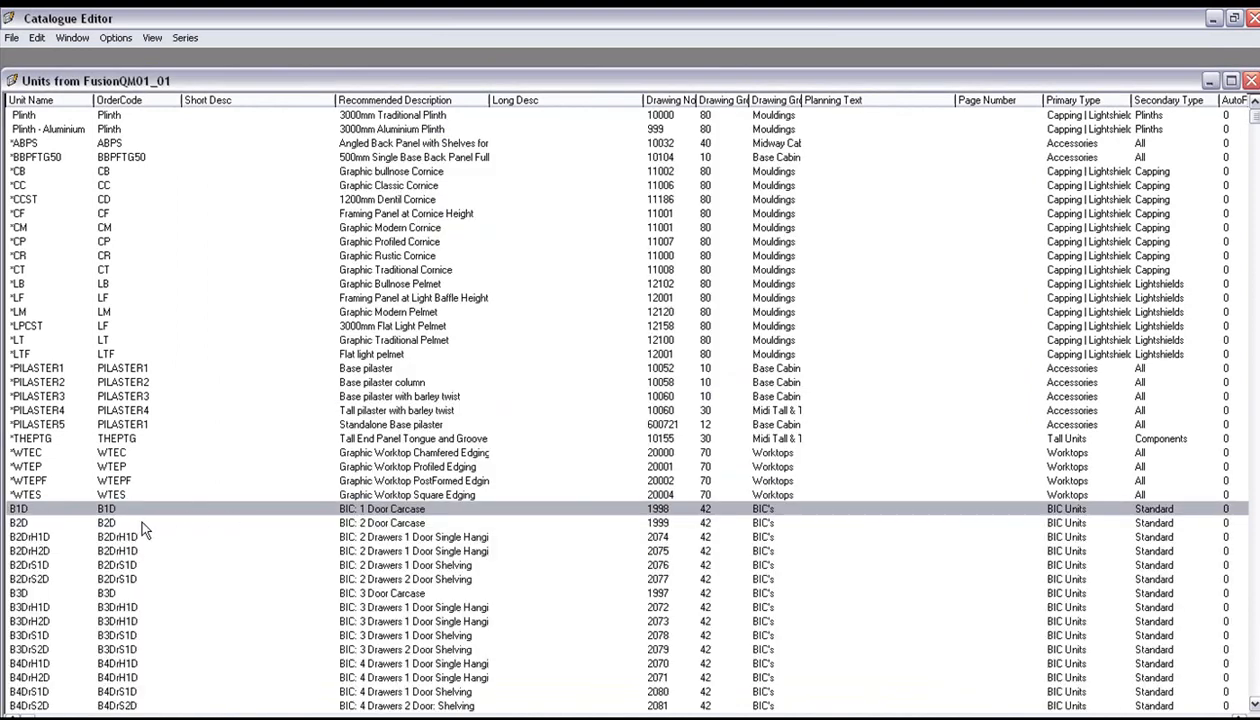
double_click(105, 523)
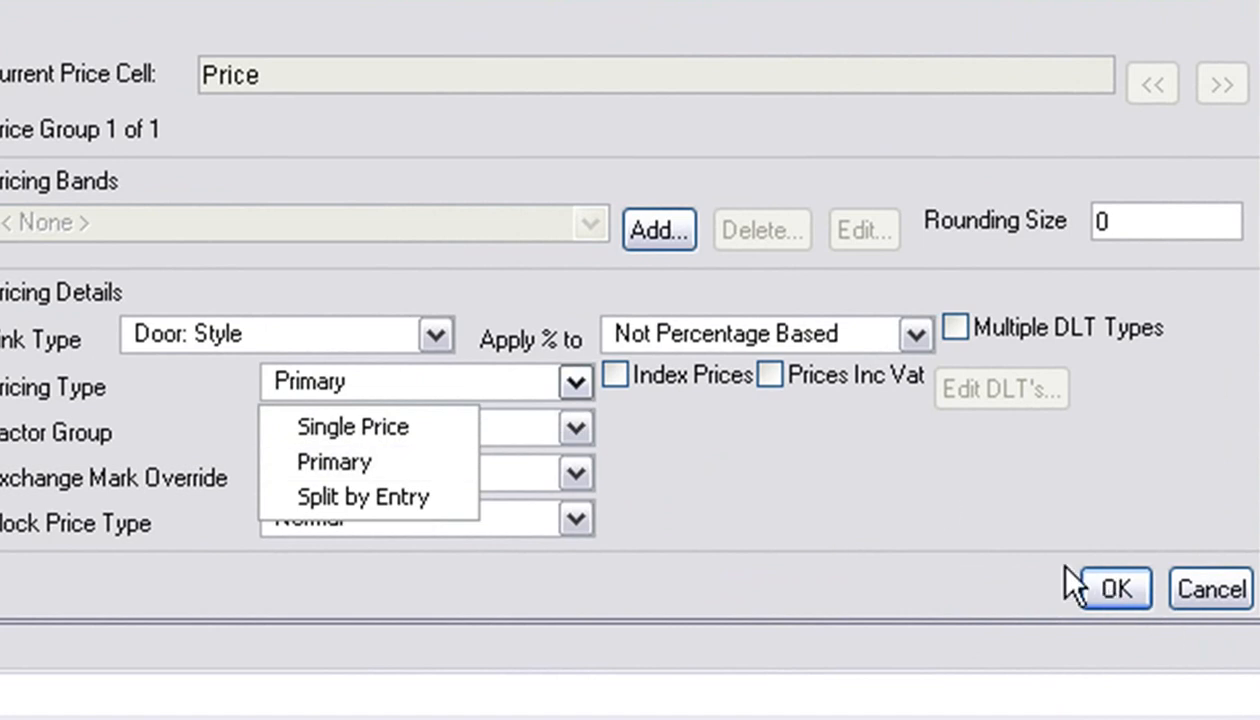
click(1111, 588)
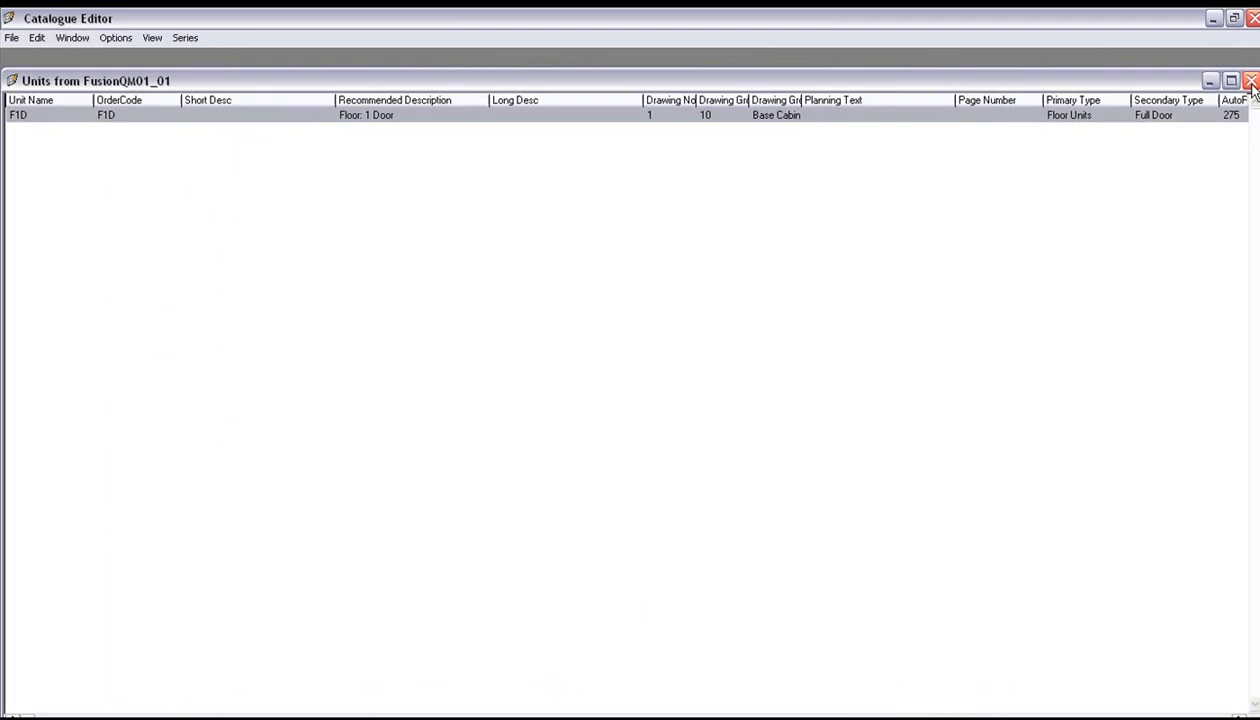
Close the units window and check the edited catalogue back in via Catalogue Setup.
click(1249, 81)
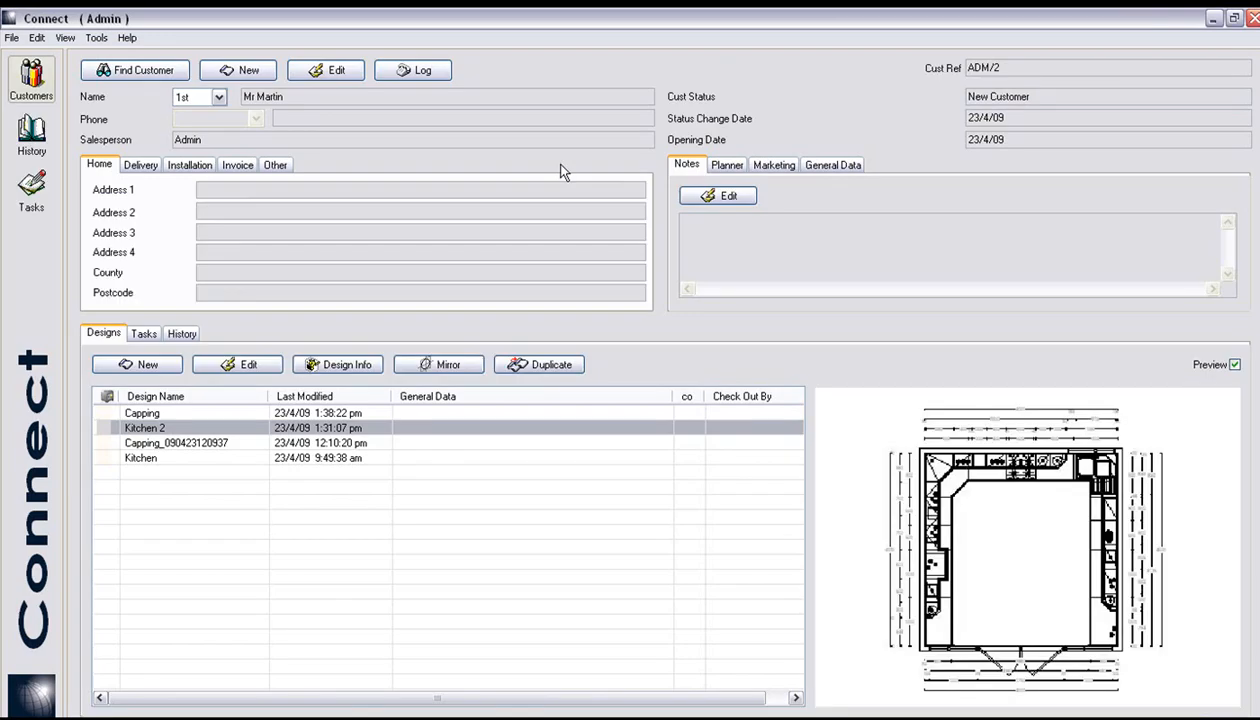
mouse_move(70, 105)
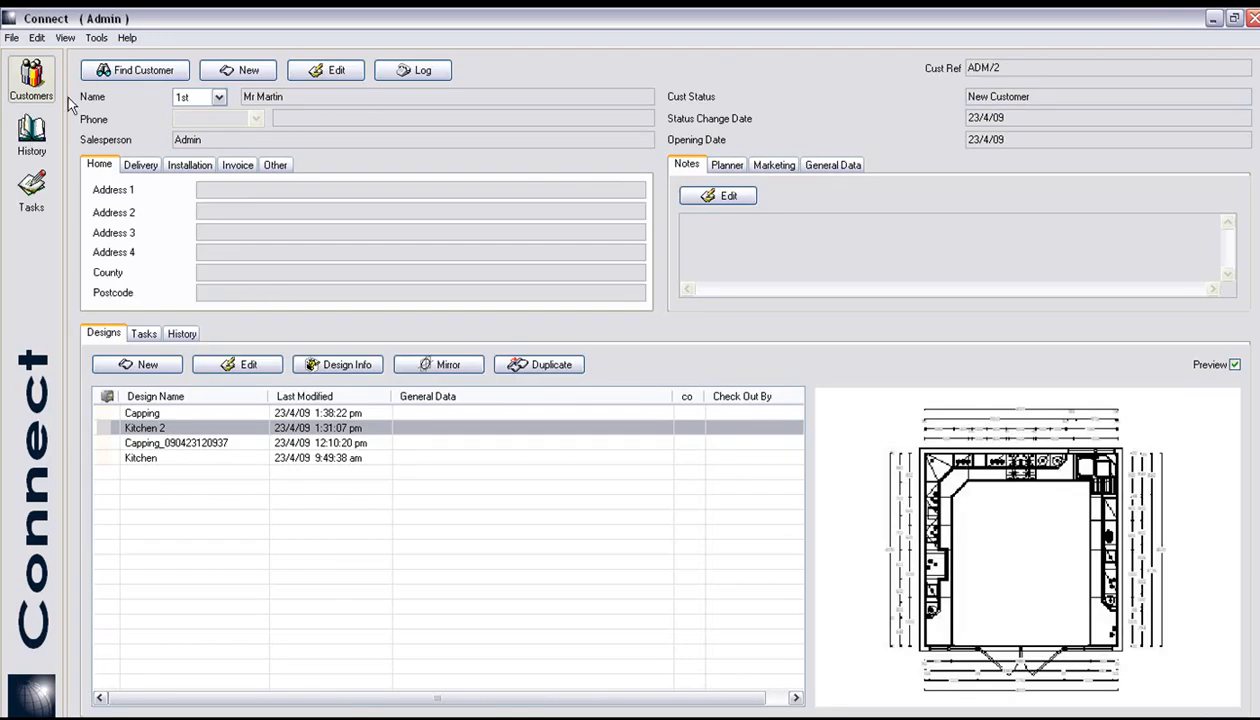
click(96, 37)
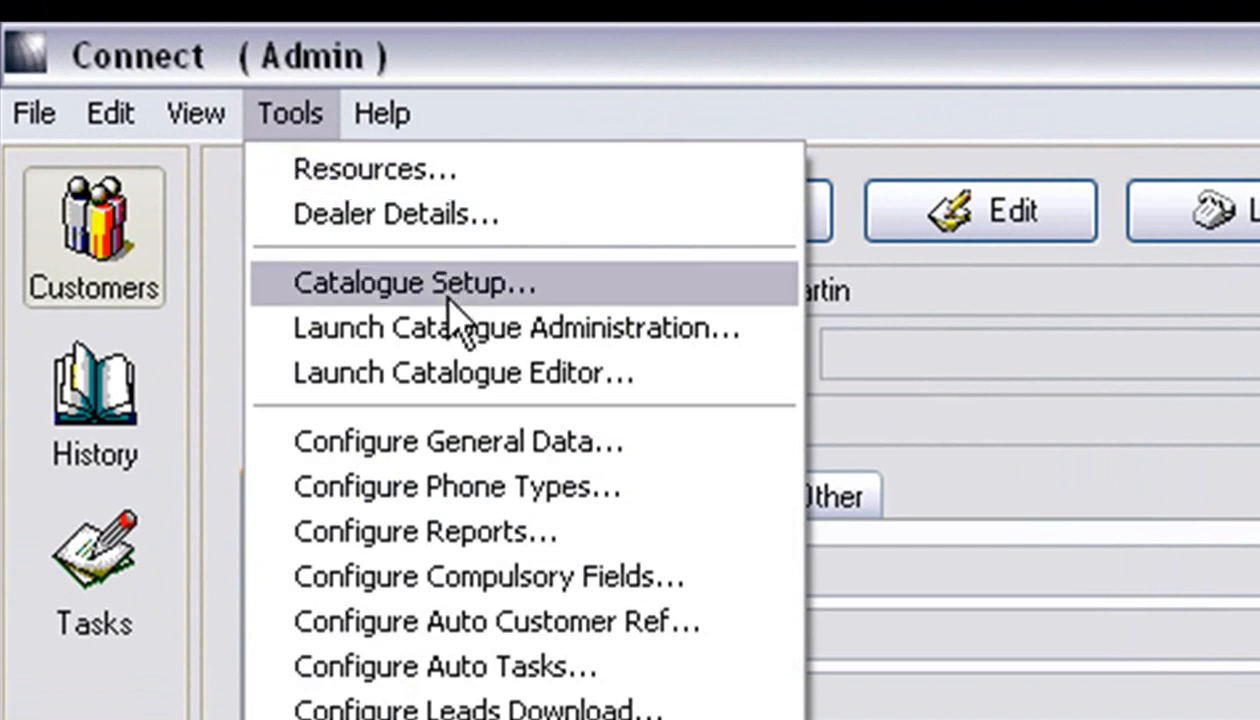
click(413, 282)
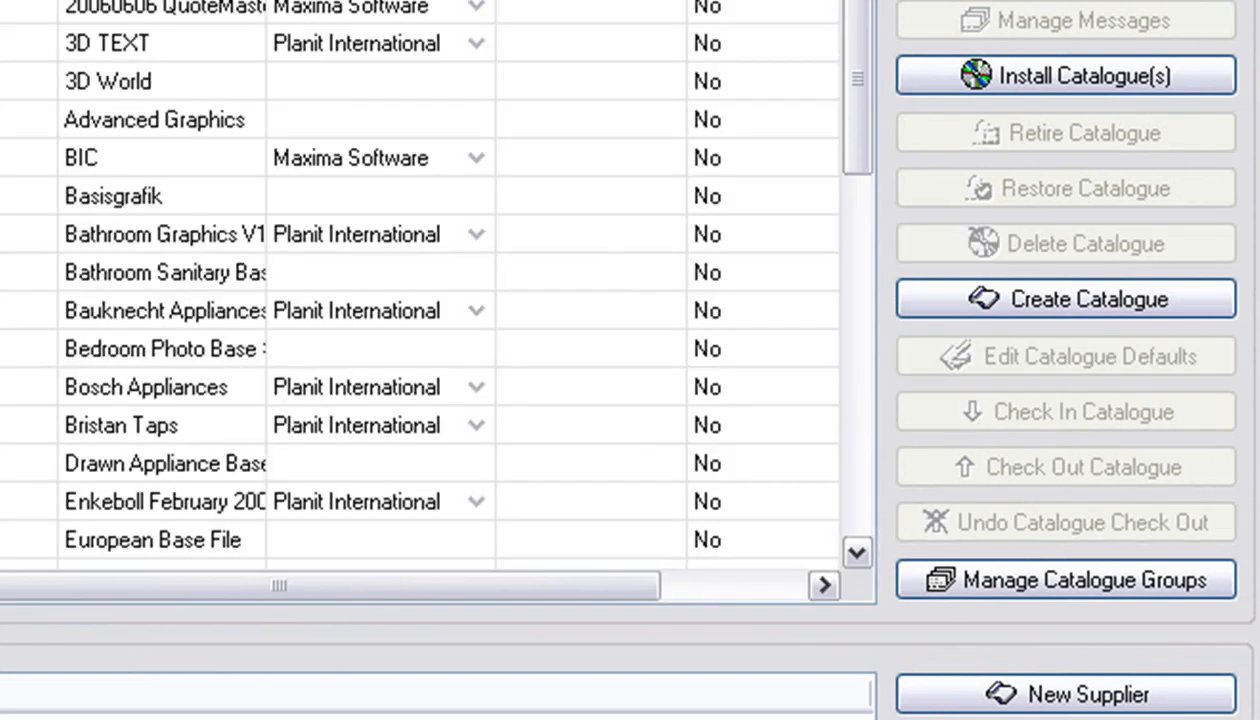
click(1064, 75)
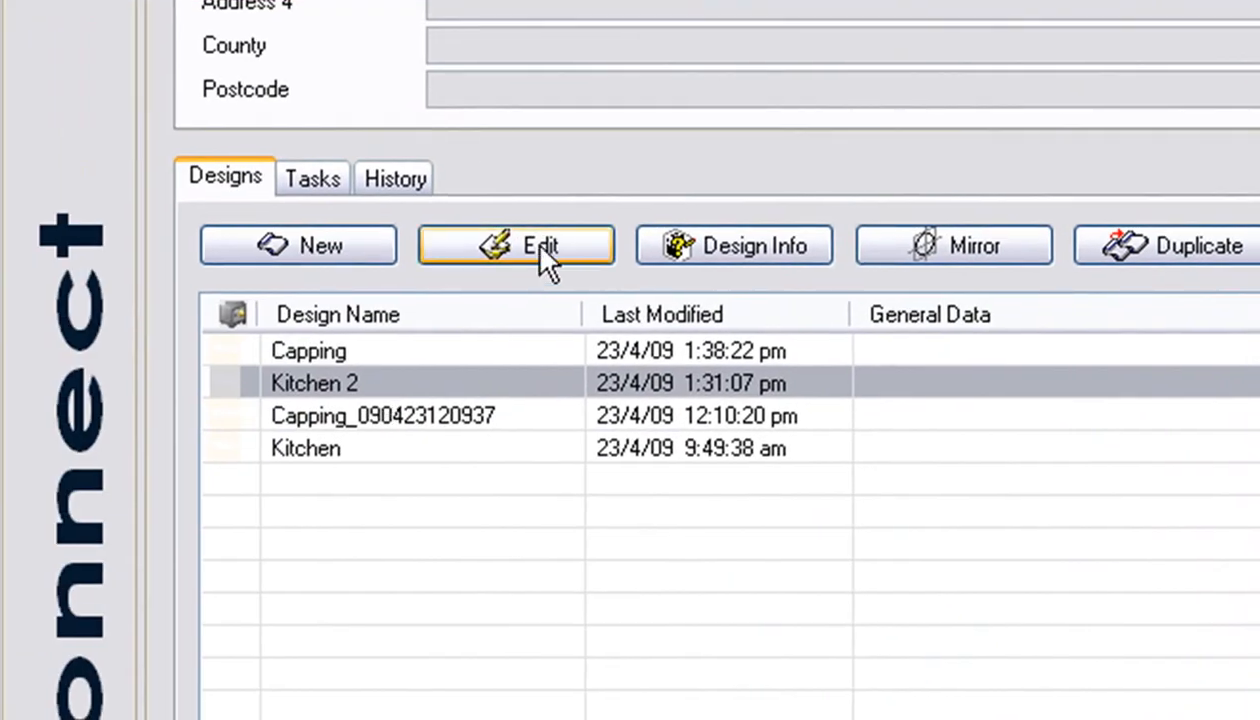
Open Kitchen 2 in report view and generate the Quote Priced Inc Vat report.
click(516, 245)
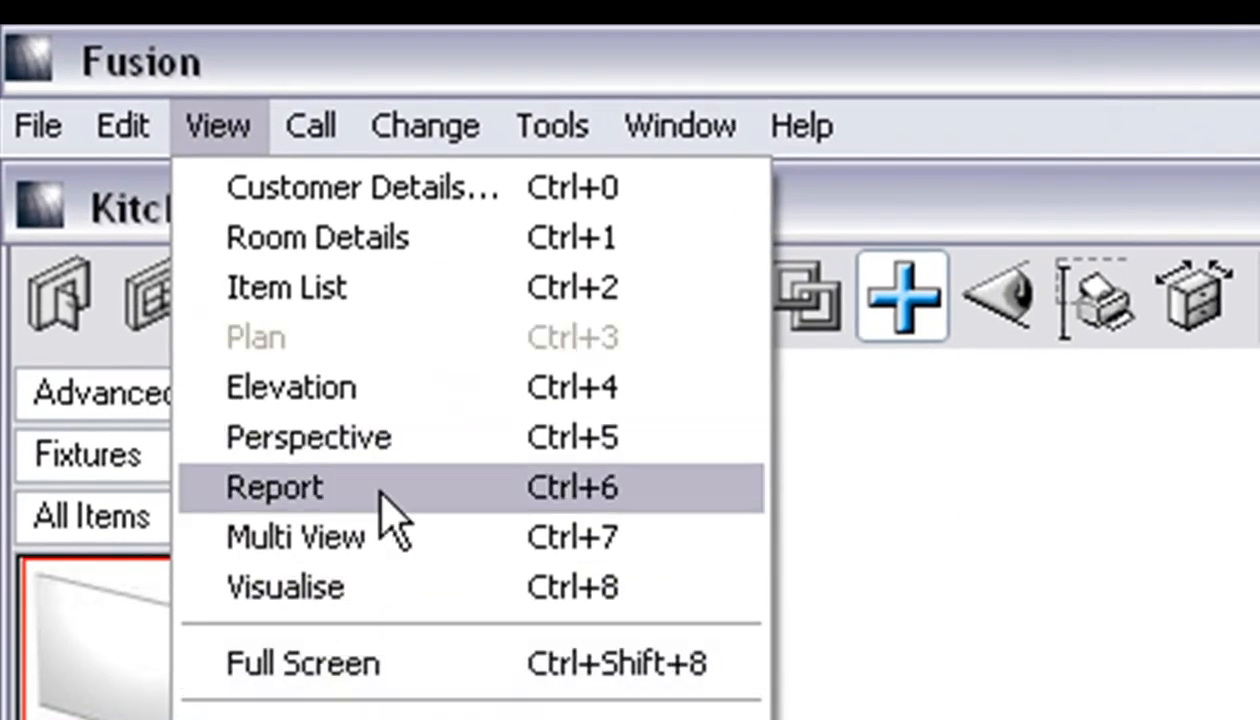
click(274, 488)
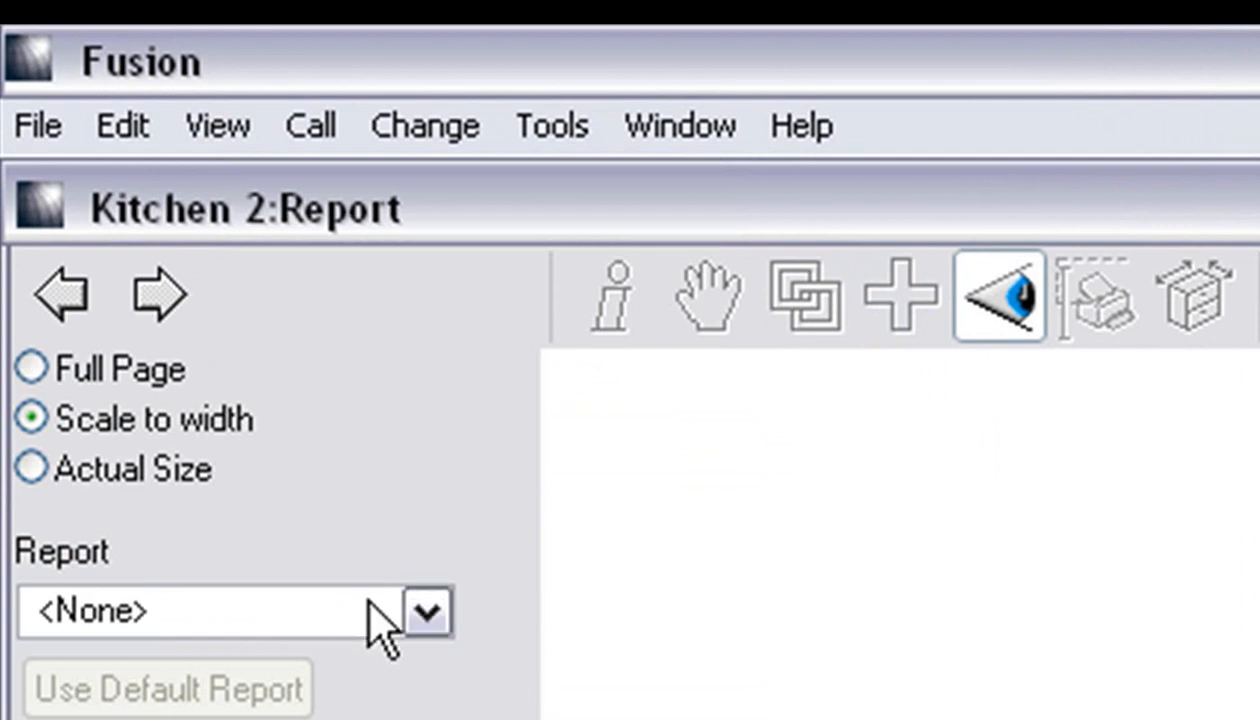
click(427, 610)
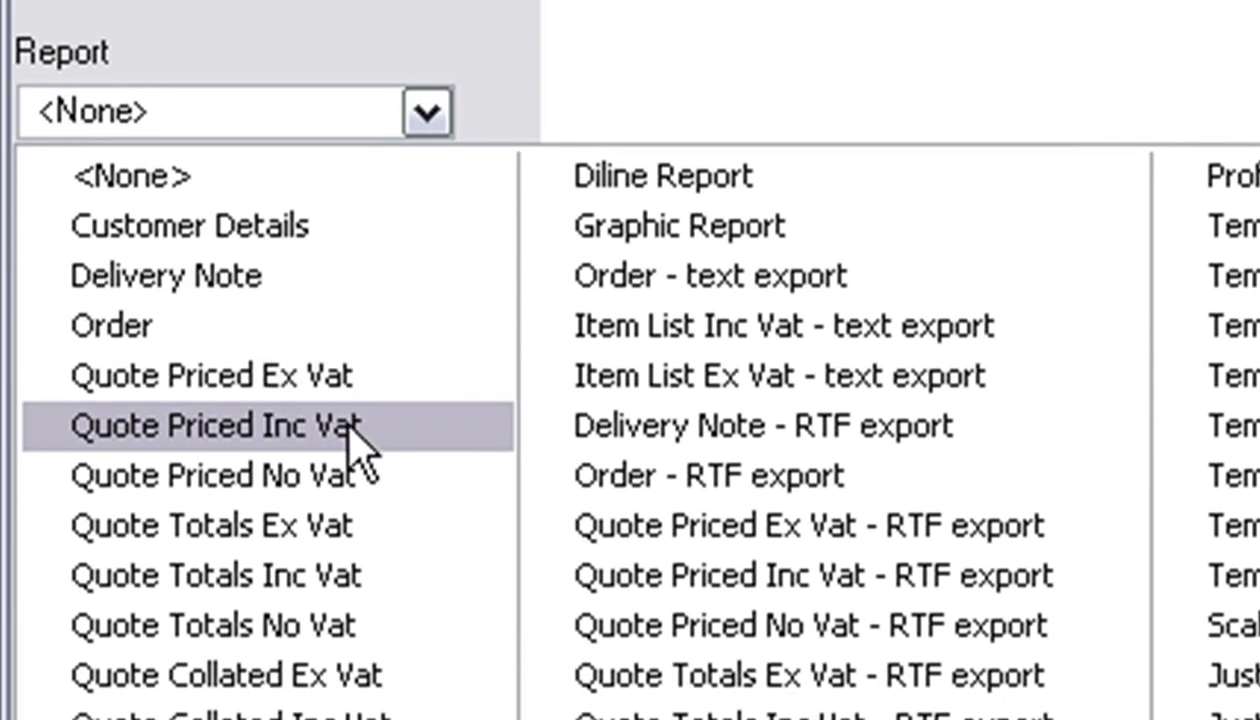
click(217, 425)
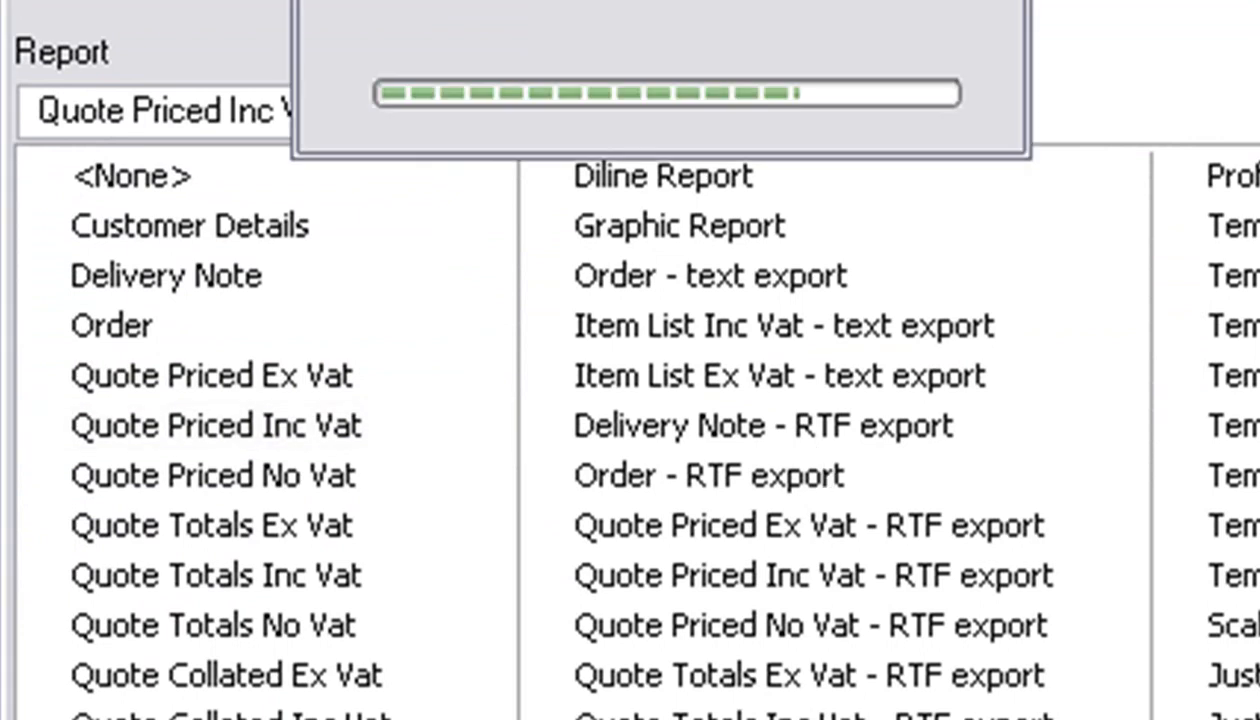